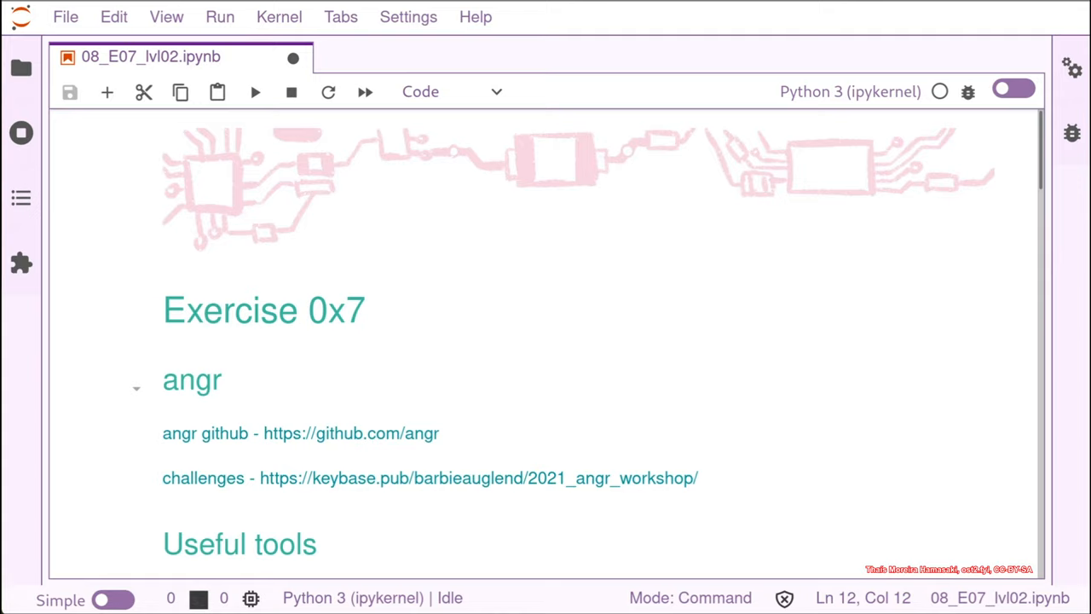
pyautogui.moveTo(302, 452)
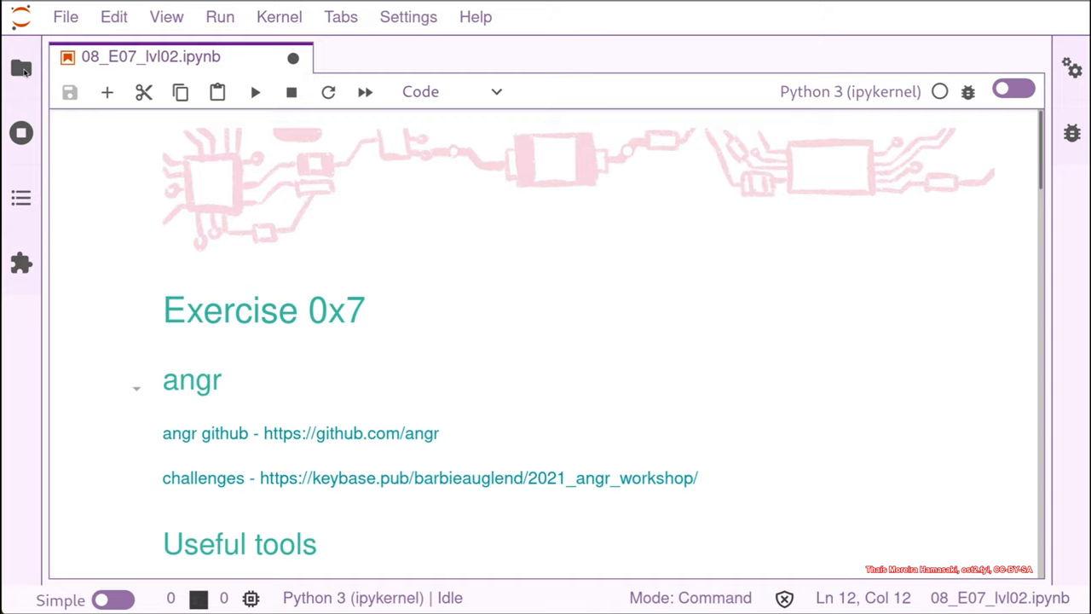
# Glance at the notebook file list, then run the lldb_cmd helper cell that imports lldb
pyautogui.click(21, 68)
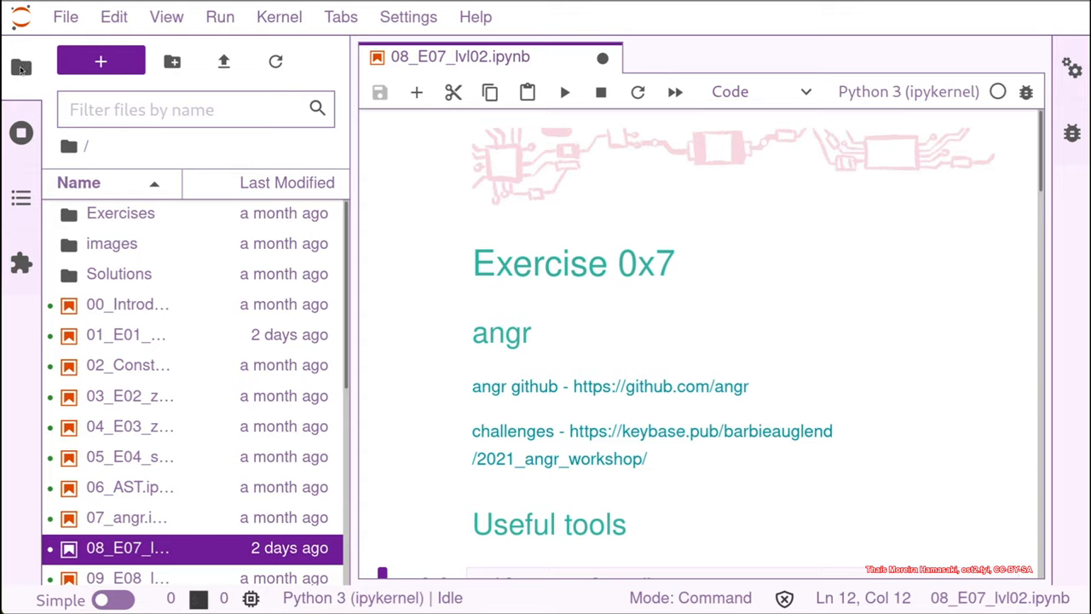
pyautogui.click(21, 67)
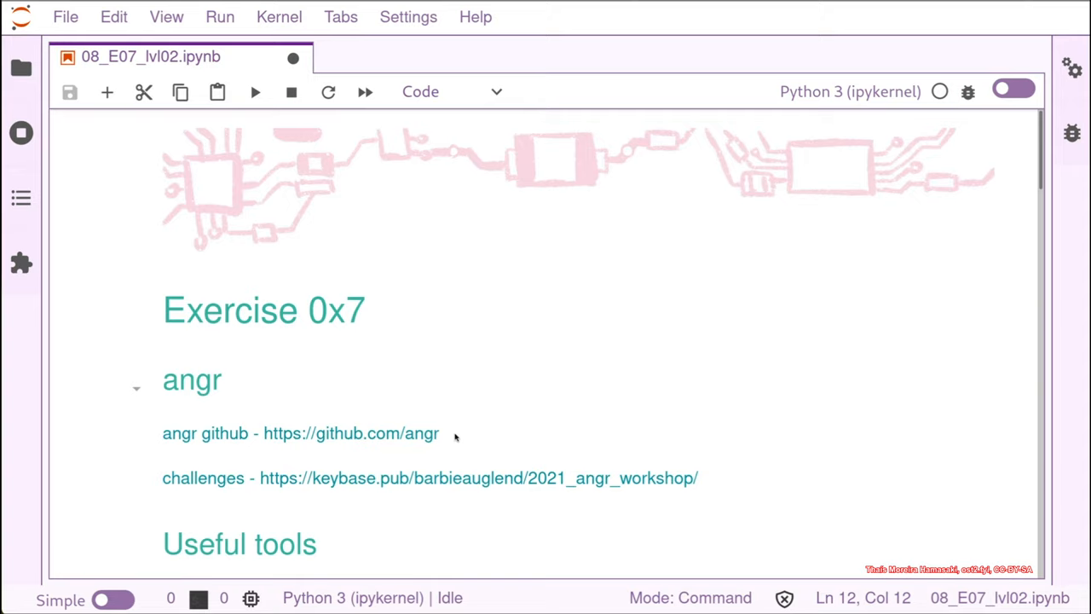
pyautogui.moveTo(637, 382)
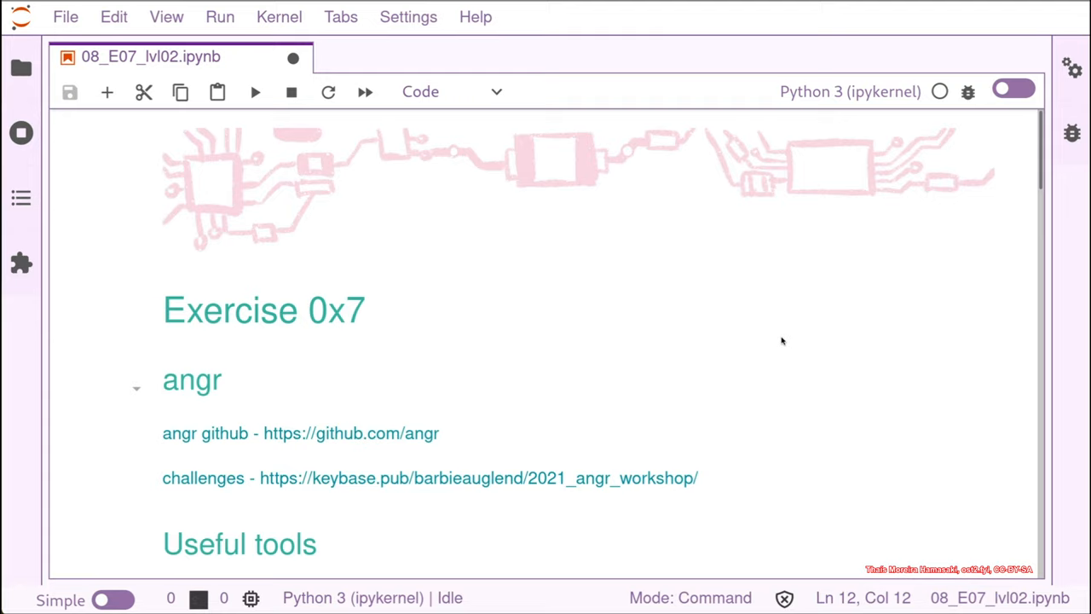
pyautogui.moveTo(777, 341)
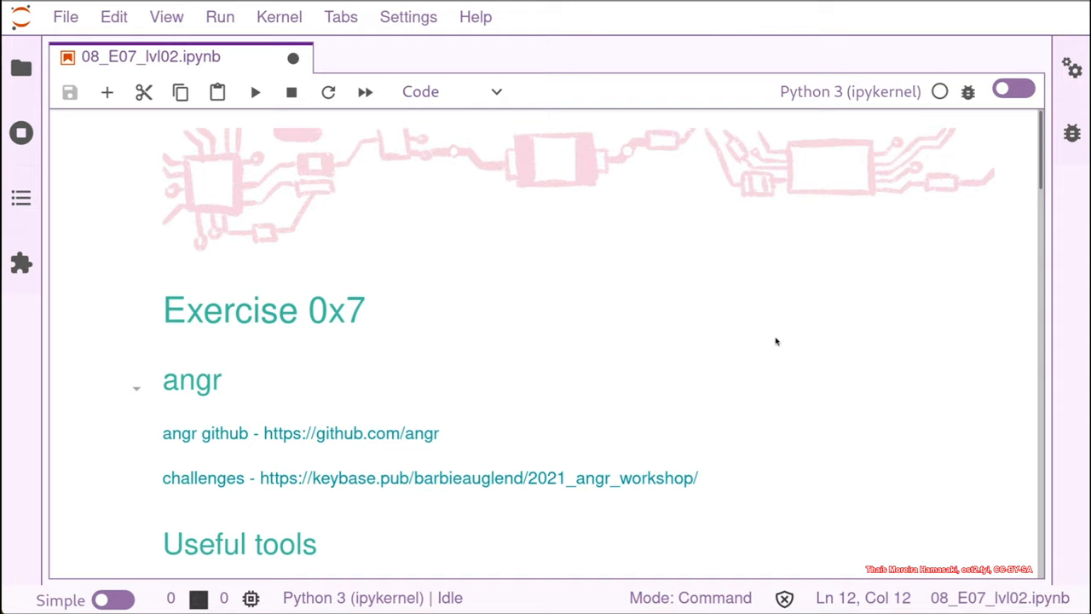
pyautogui.moveTo(974, 213)
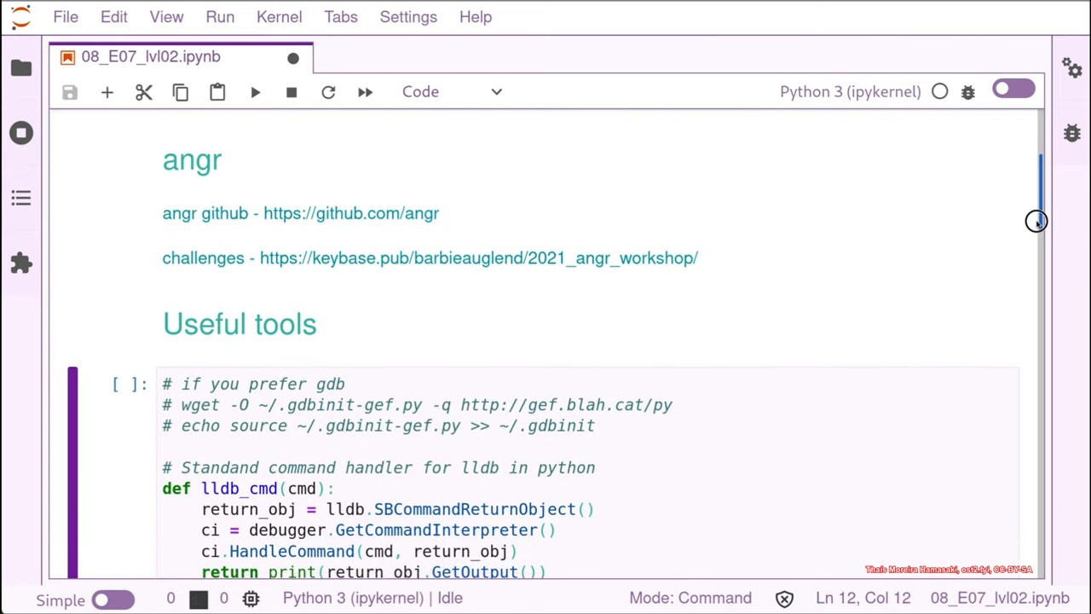
pyautogui.scroll(-3)
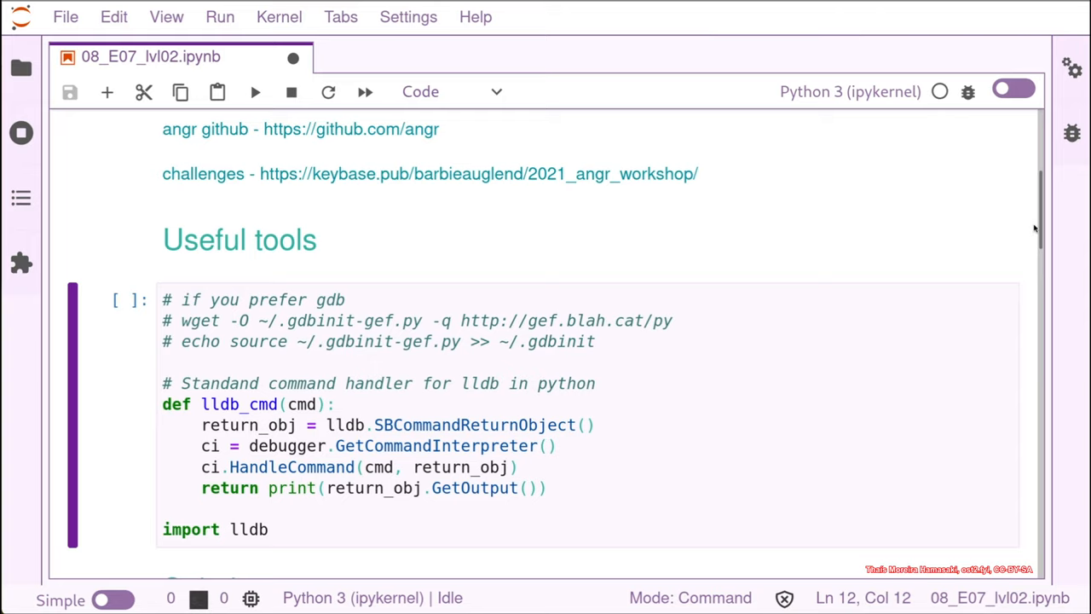
pyautogui.moveTo(600, 373)
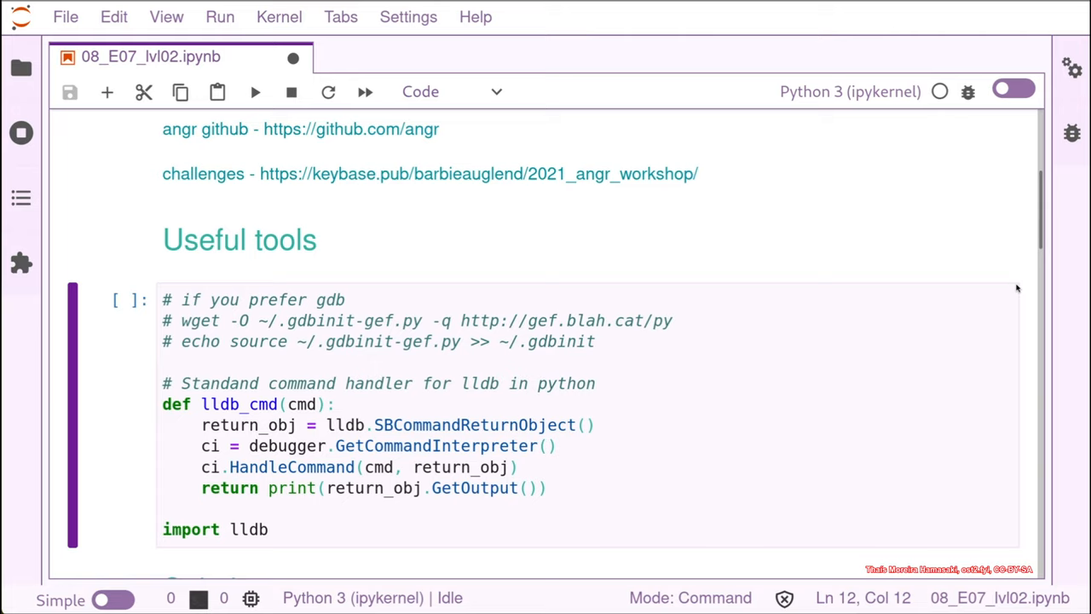
pyautogui.moveTo(527, 370)
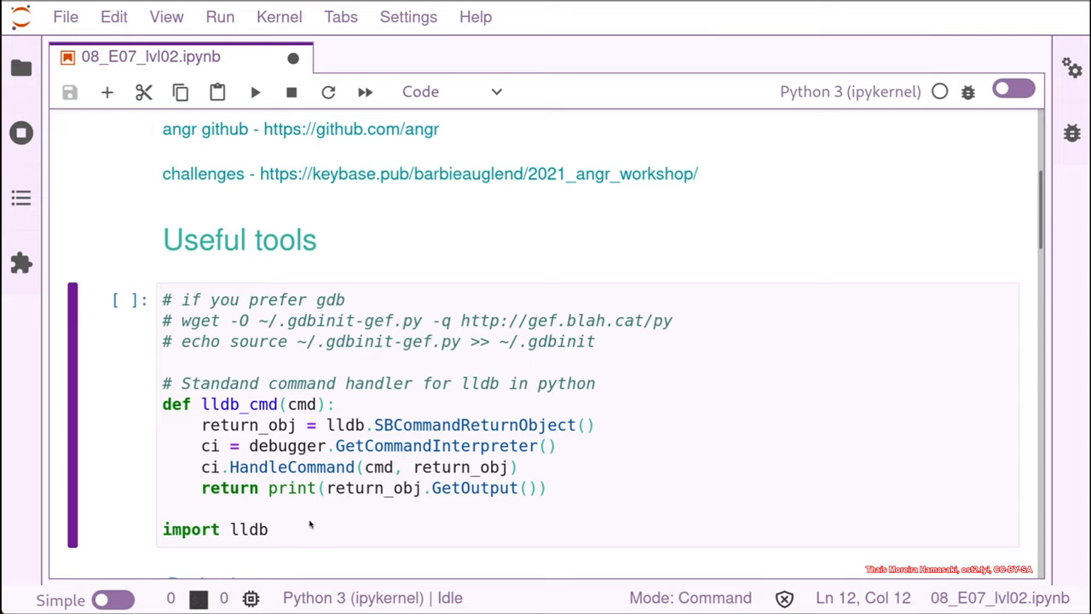
pyautogui.moveTo(298, 529)
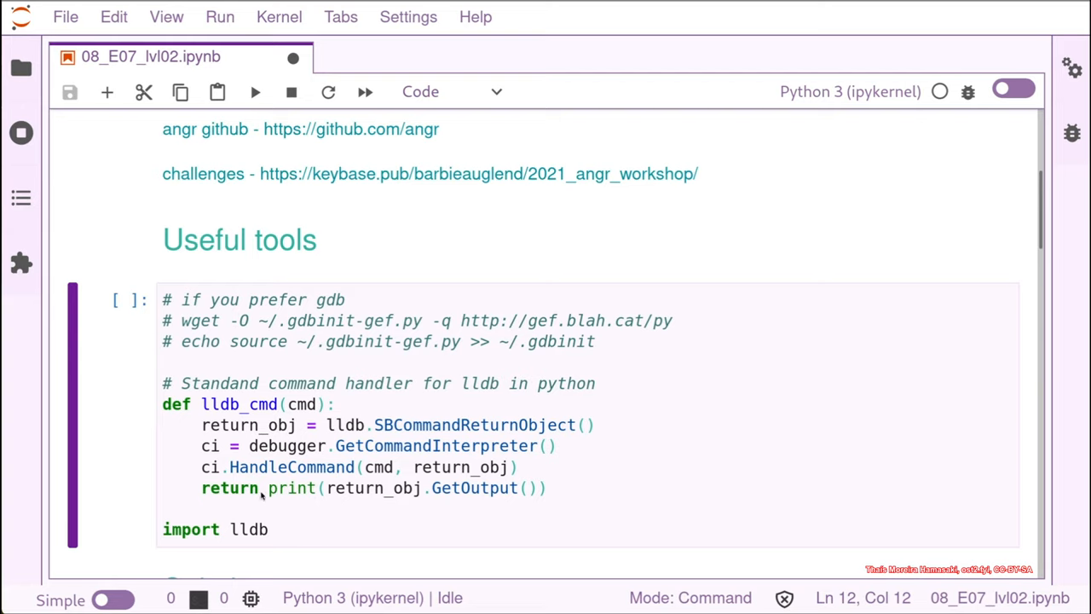
pyautogui.moveTo(600, 444)
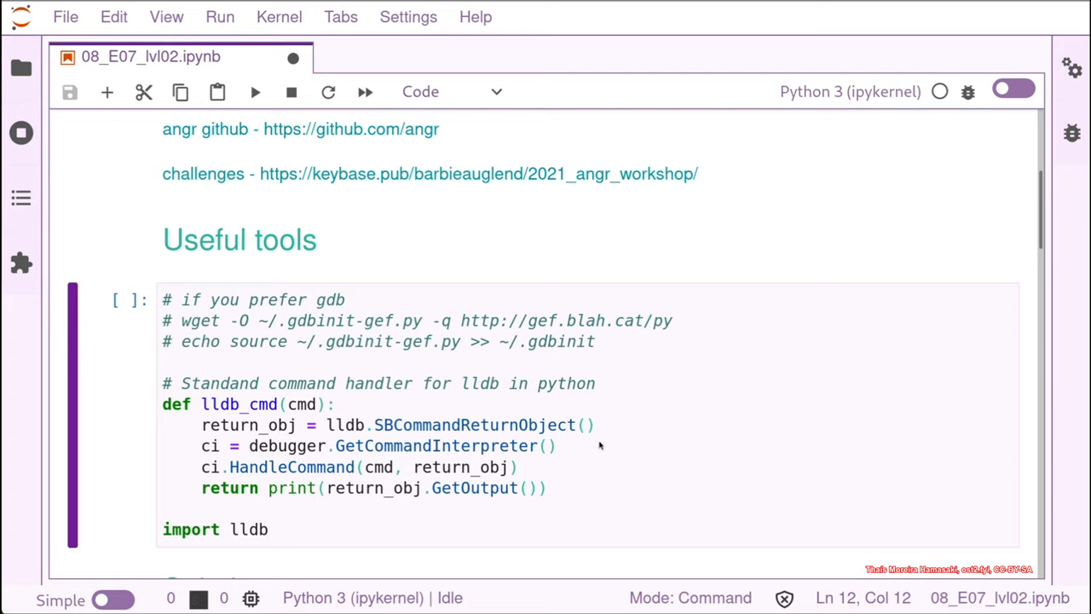
pyautogui.click(281, 529)
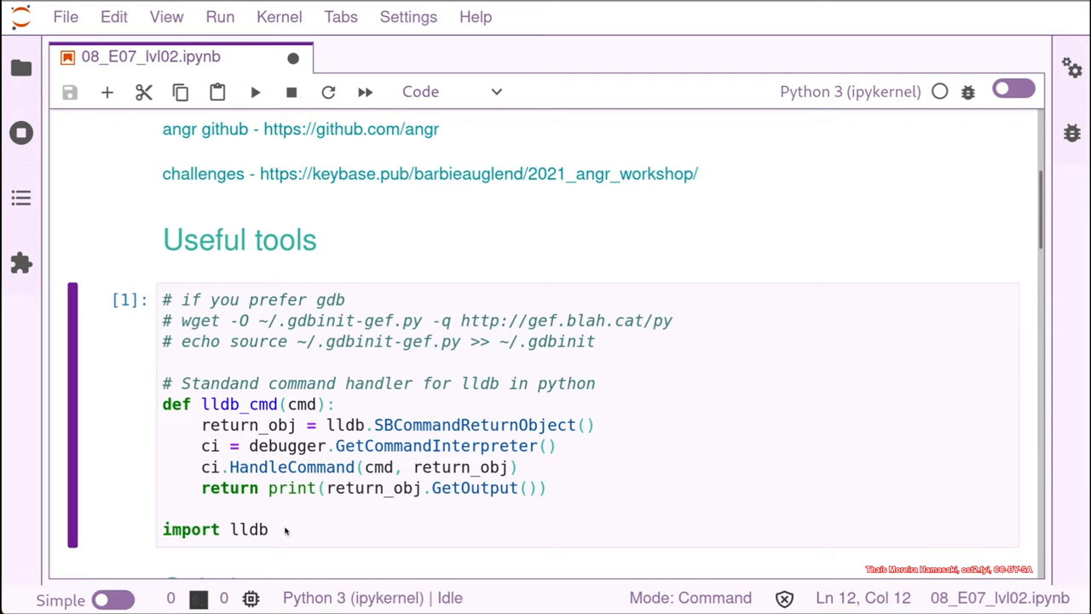
pyautogui.moveTo(634, 437)
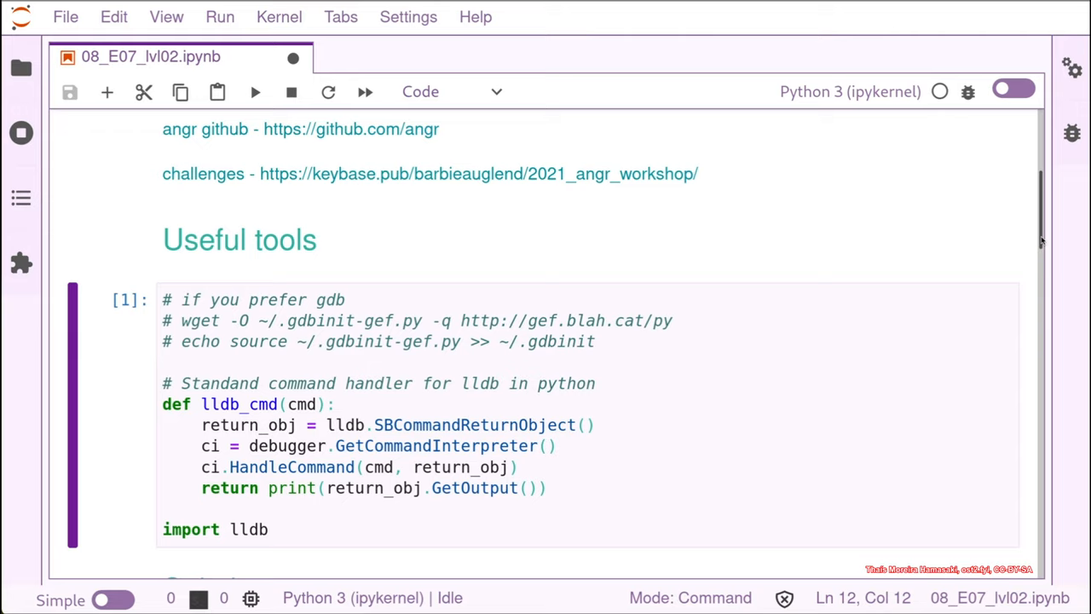
pyautogui.scroll(-3)
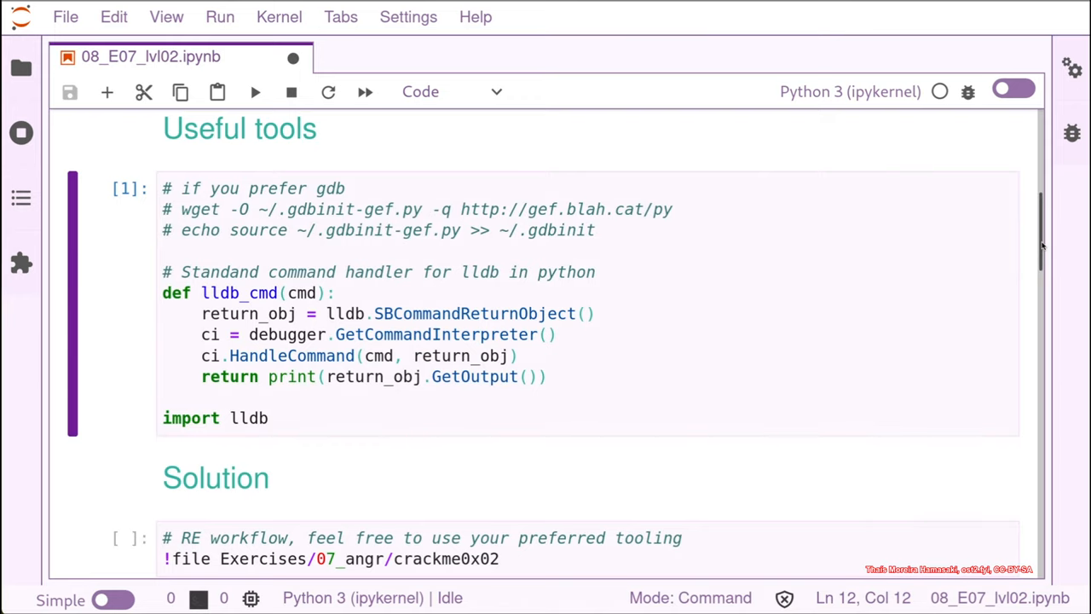
pyautogui.scroll(-3)
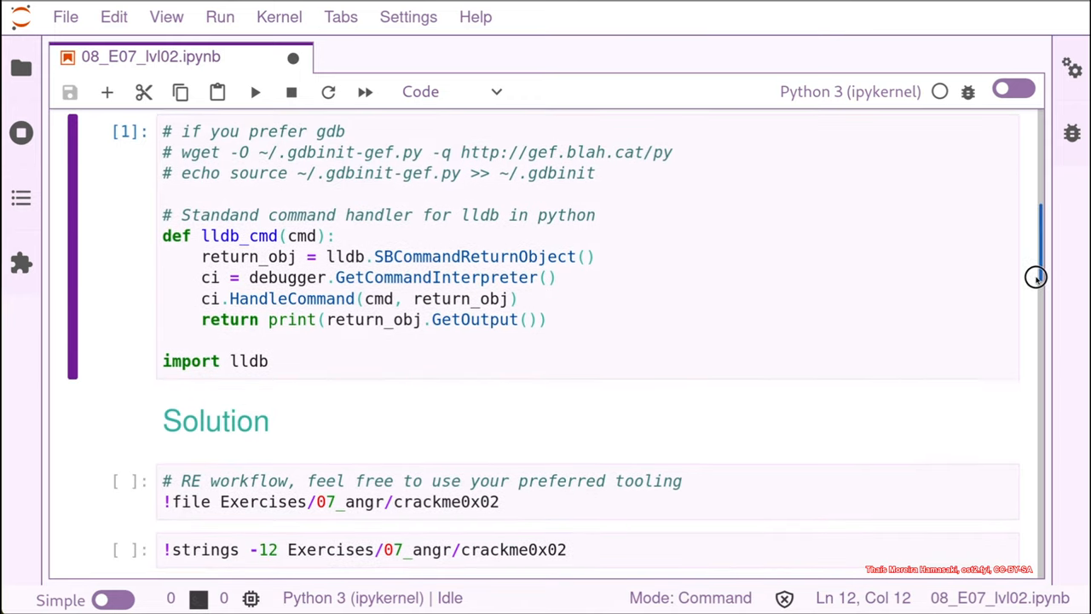
pyautogui.scroll(-3)
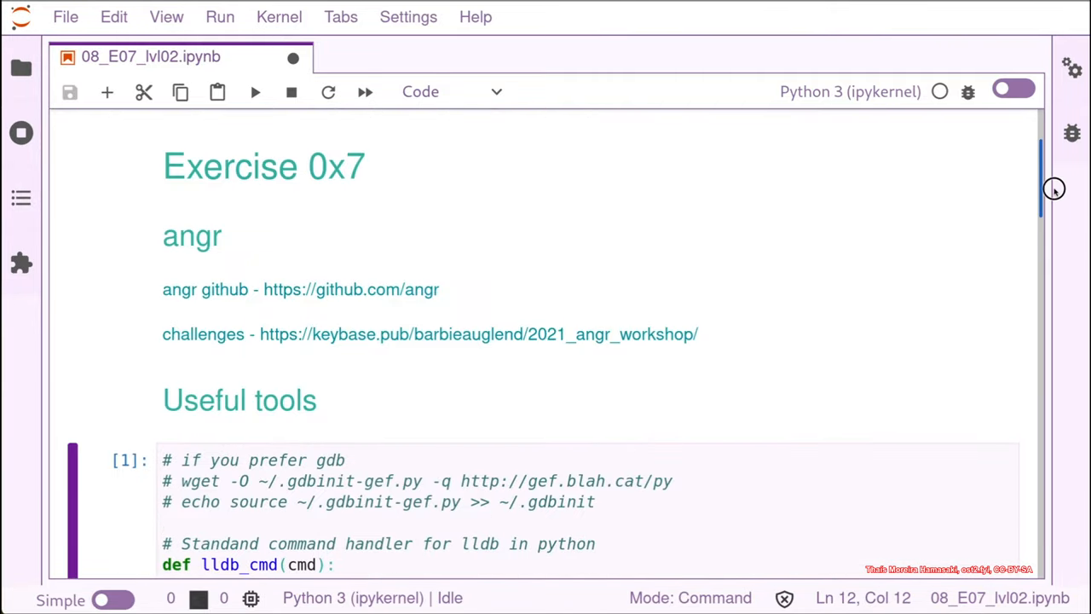
pyautogui.scroll(-3)
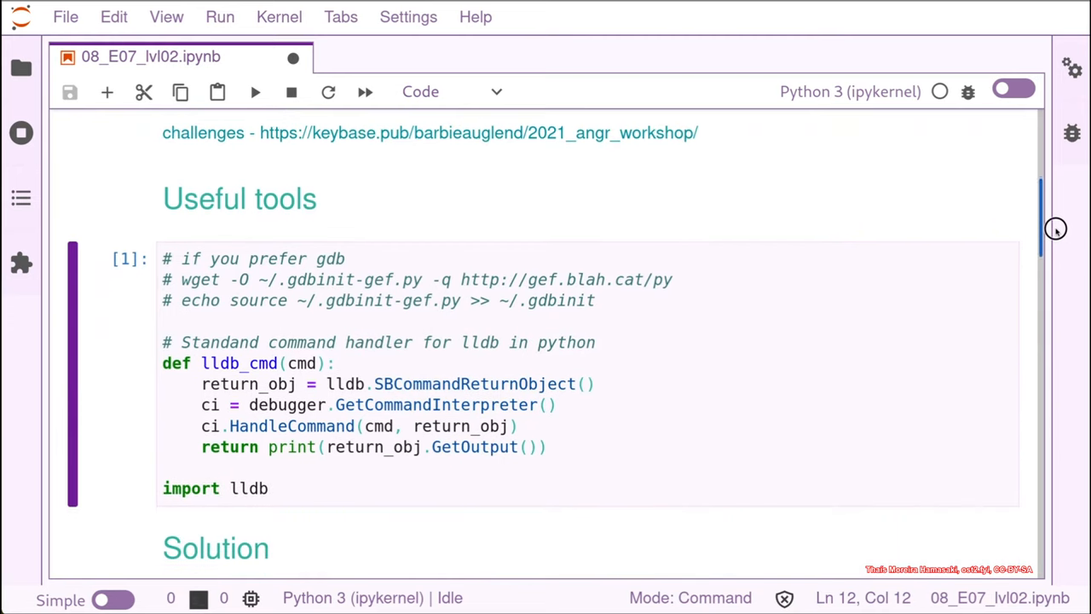
pyautogui.scroll(-3)
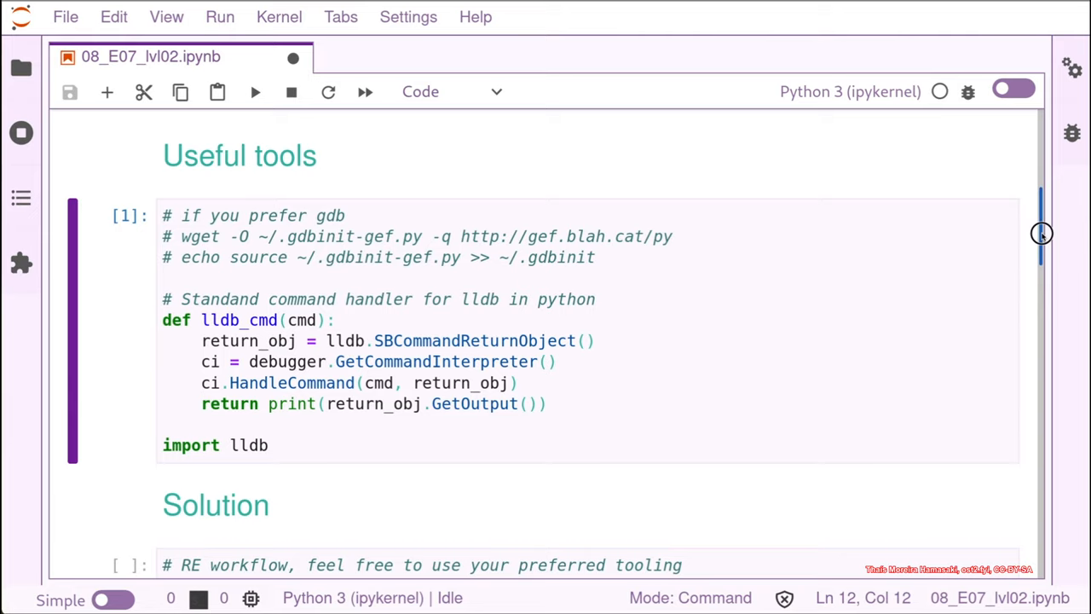
pyautogui.scroll(-3)
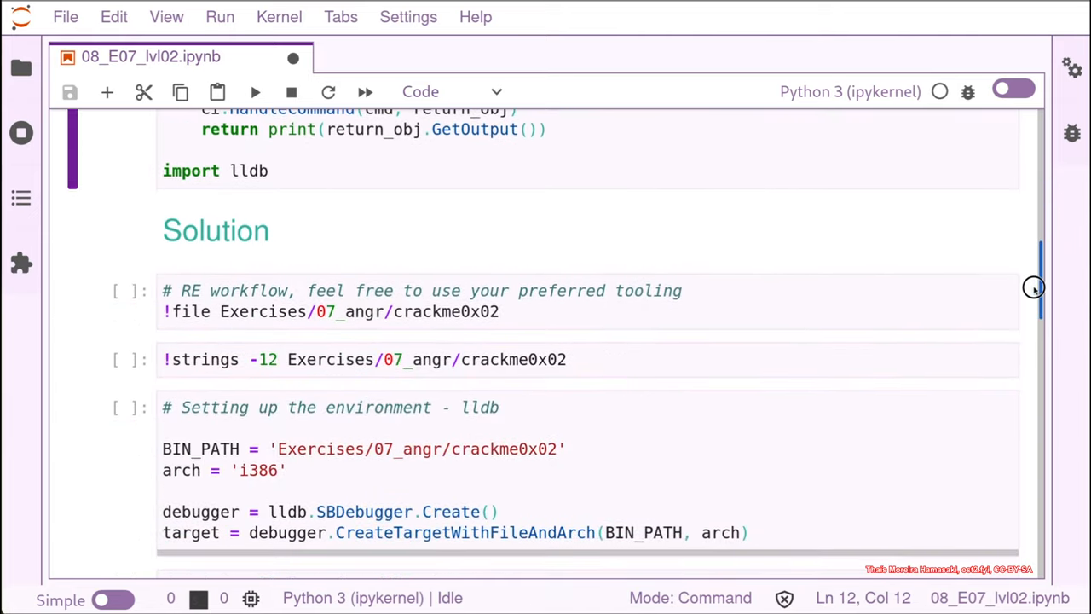
pyautogui.scroll(-3)
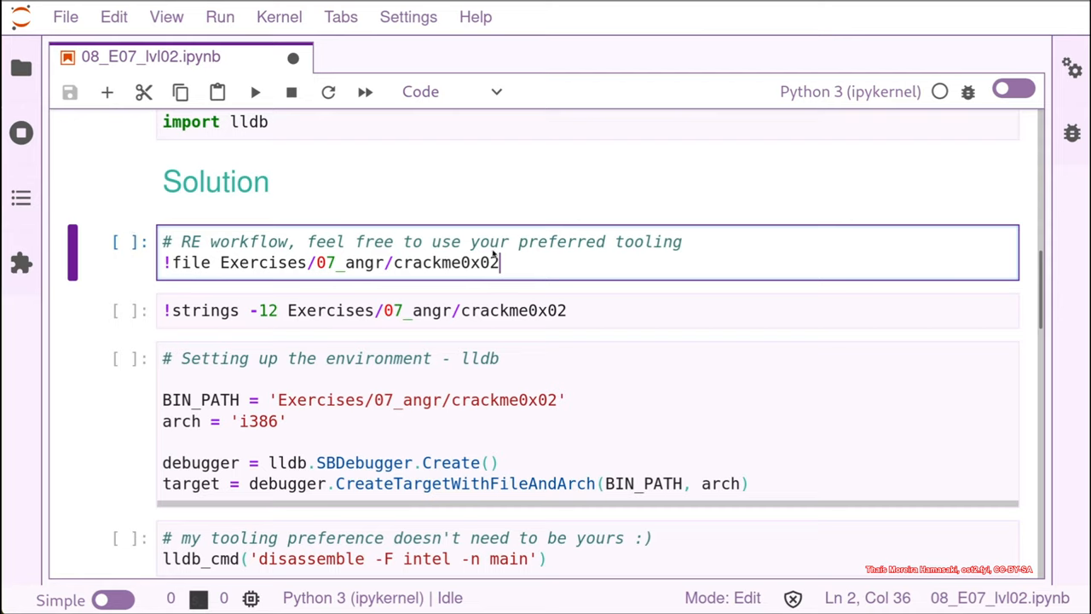
pyautogui.moveTo(507, 265)
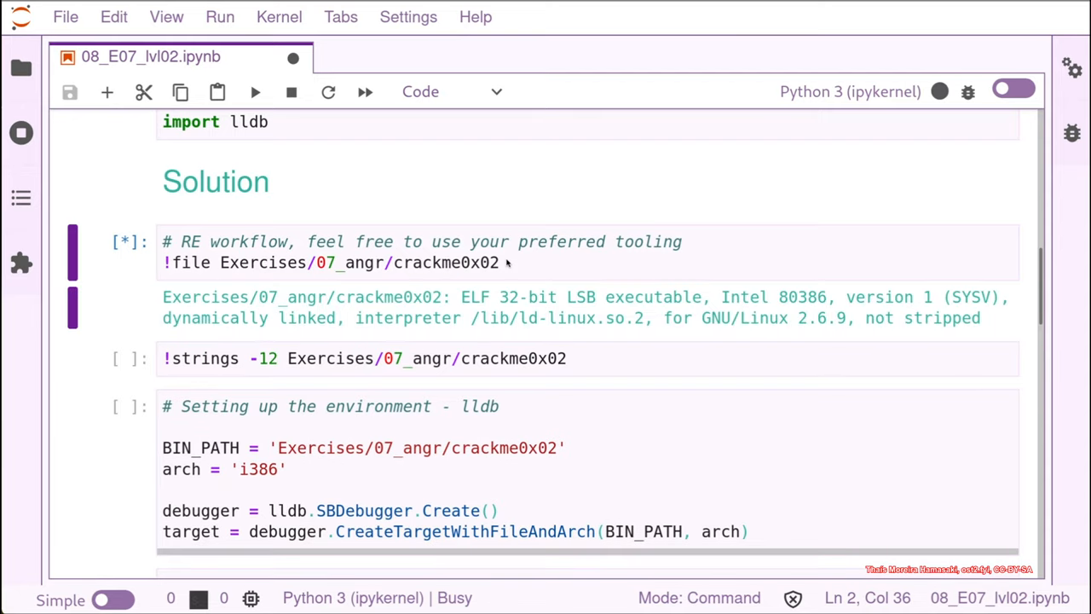
pyautogui.moveTo(465, 312)
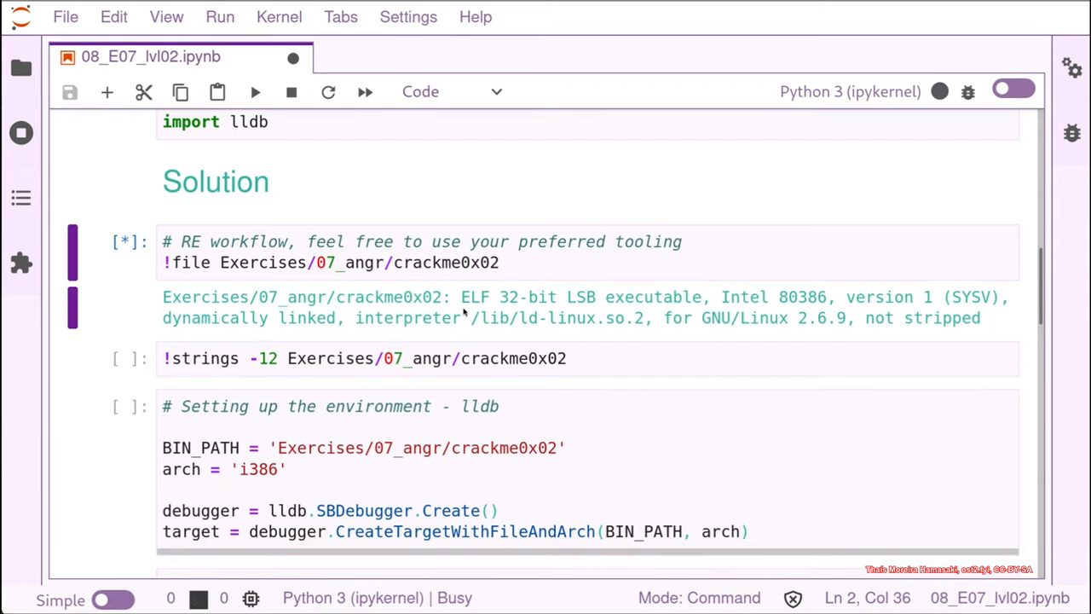
pyautogui.moveTo(460, 317)
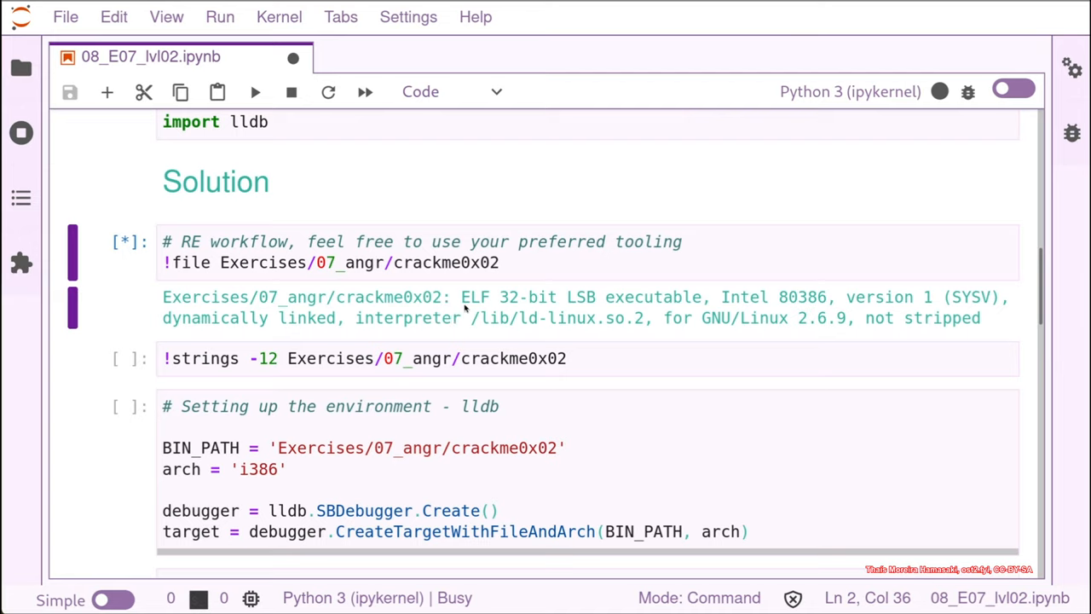
pyautogui.moveTo(503, 283)
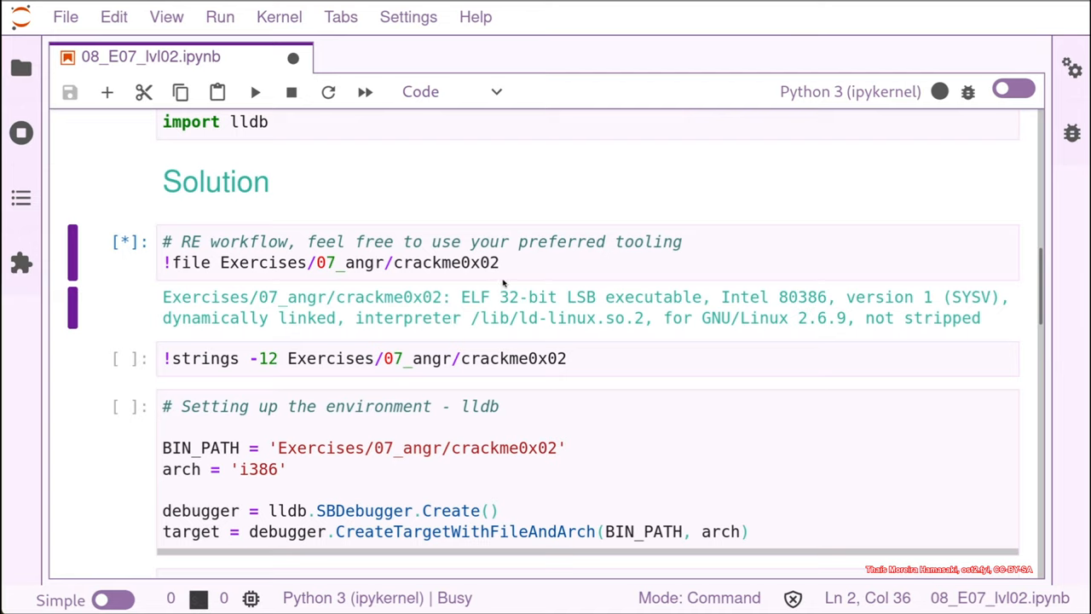
pyautogui.moveTo(518, 292)
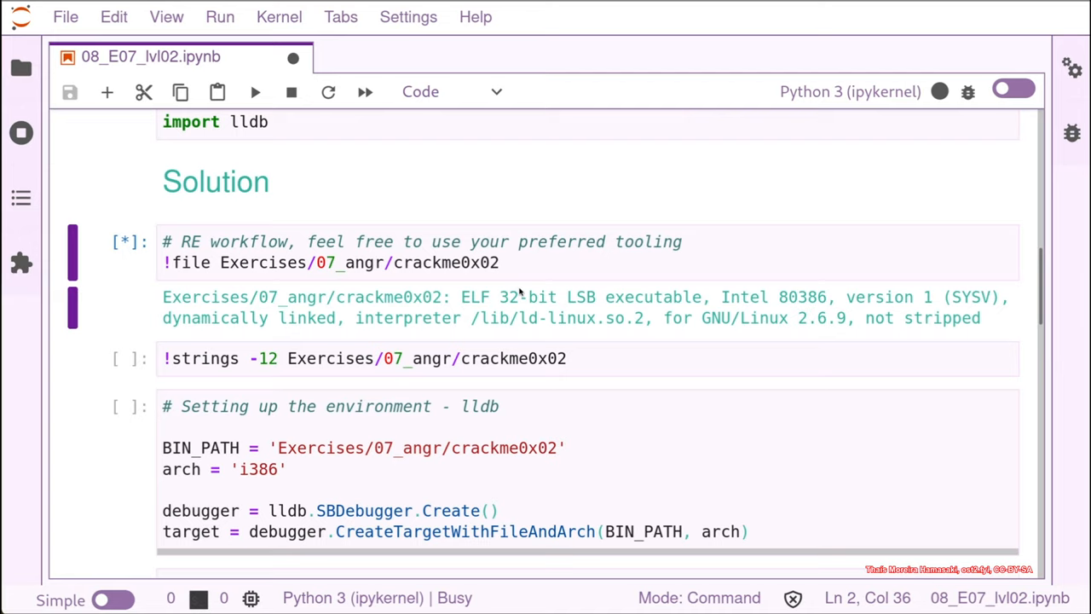
pyautogui.moveTo(933, 348)
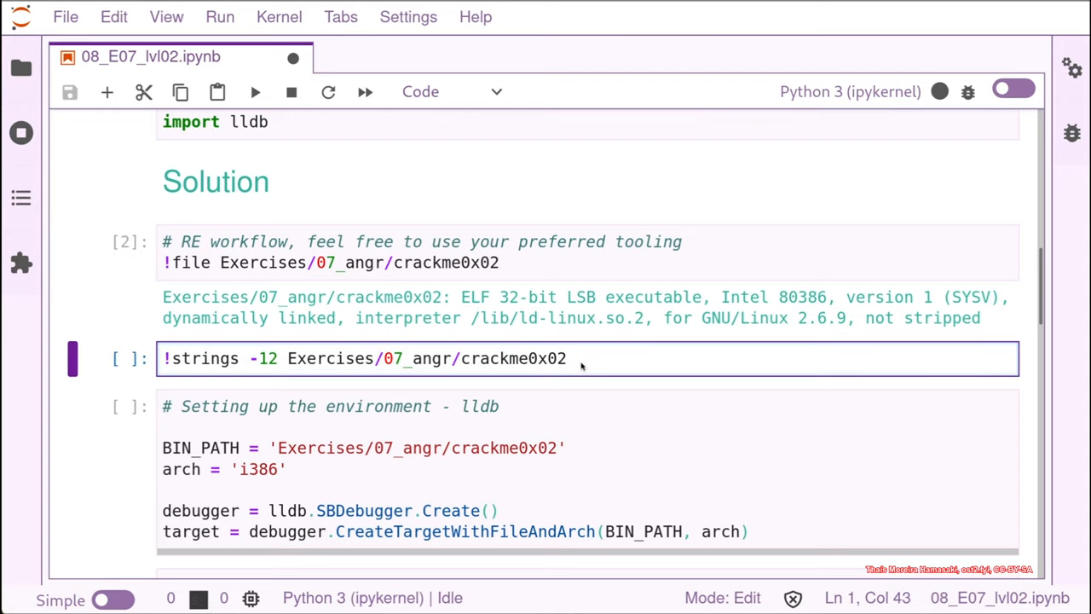
# Run the crackme0x02 strings listing and scroll through it to the lldb setup cell
pyautogui.press('shift+Enter')
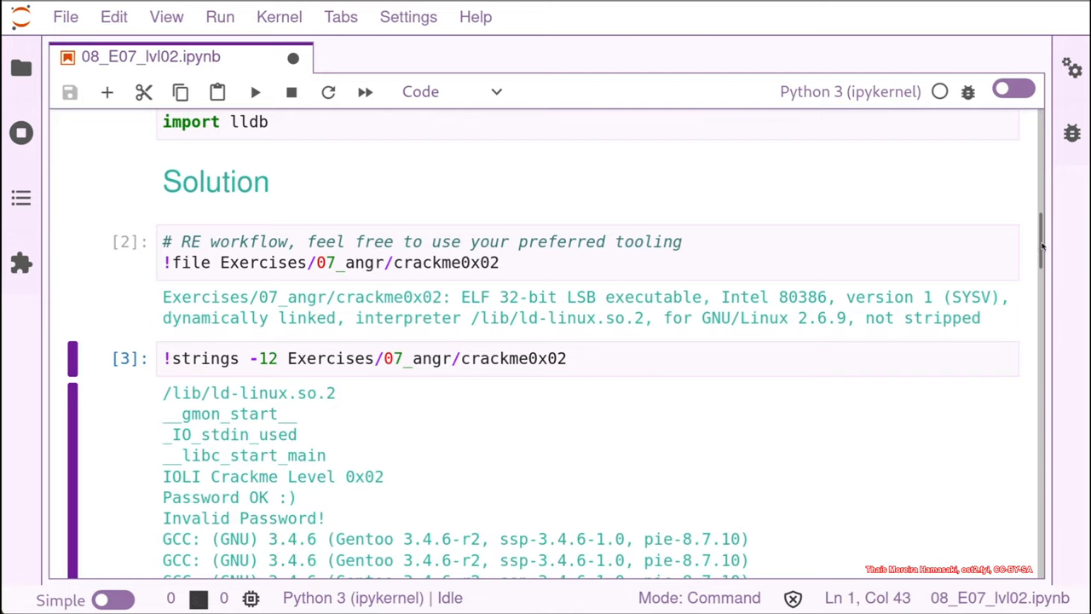
pyautogui.moveTo(1040, 241)
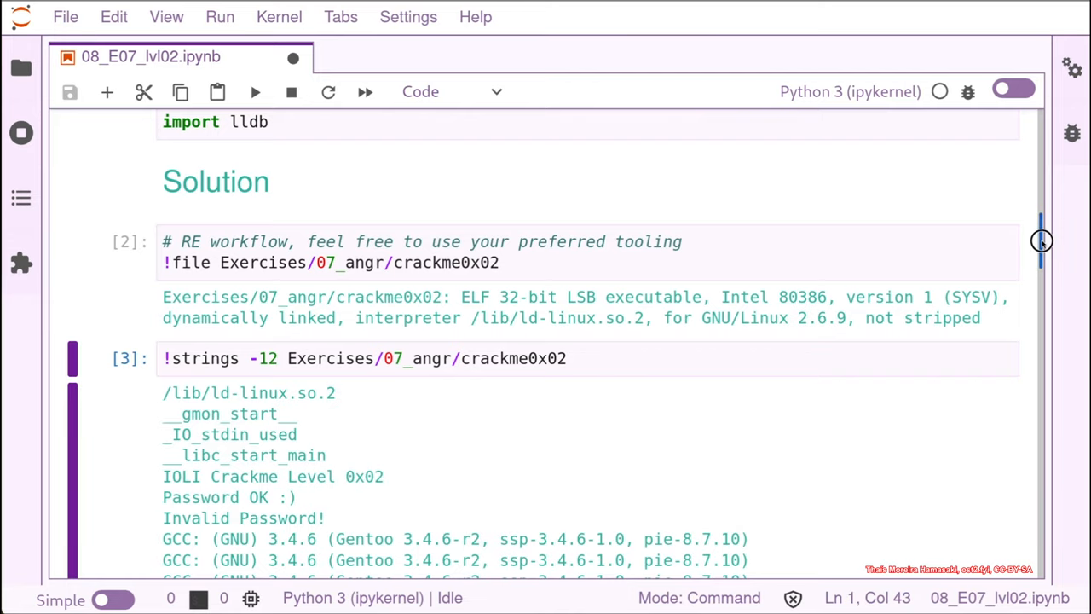
pyautogui.scroll(-3)
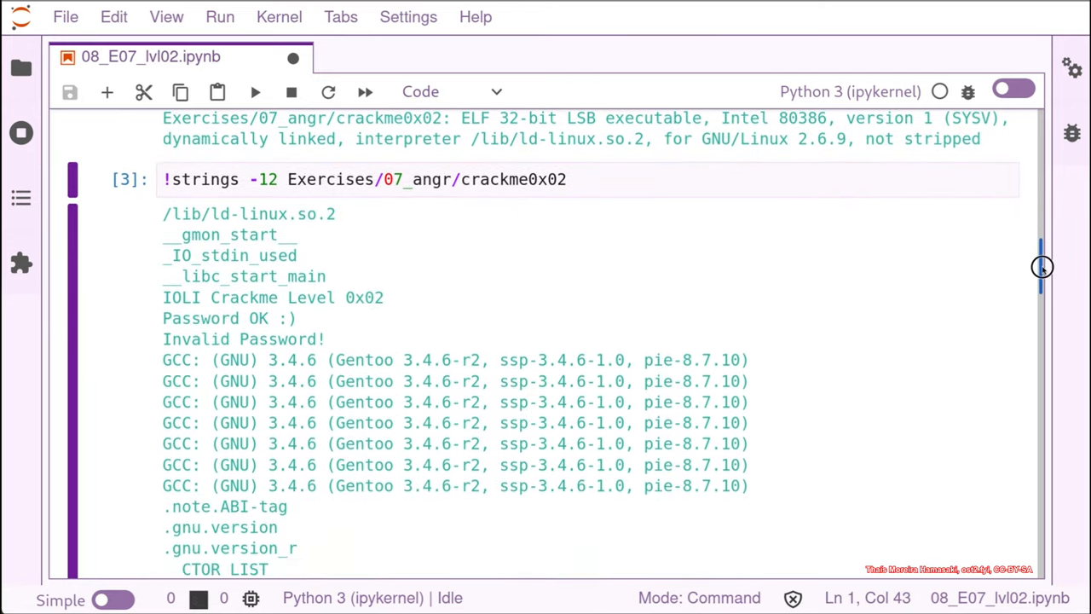
pyautogui.scroll(-3)
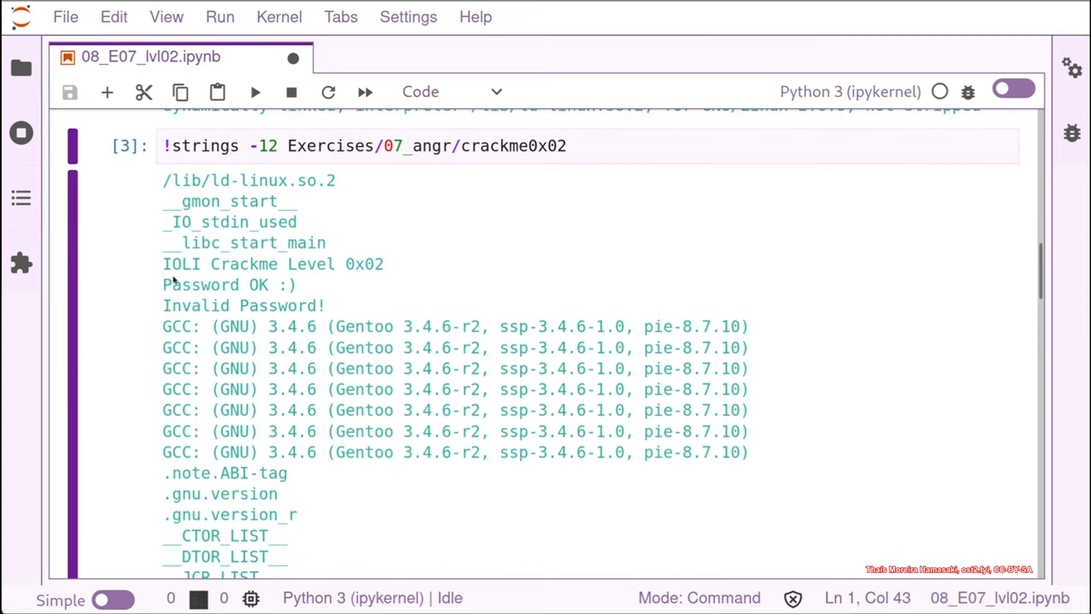
pyautogui.moveTo(170, 276)
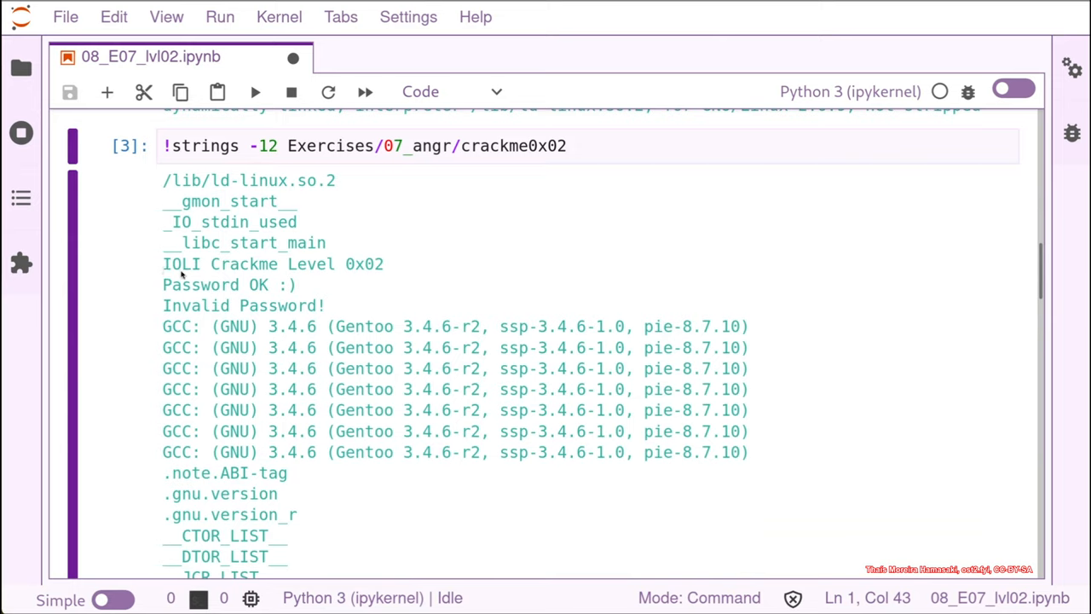
pyautogui.moveTo(328, 274)
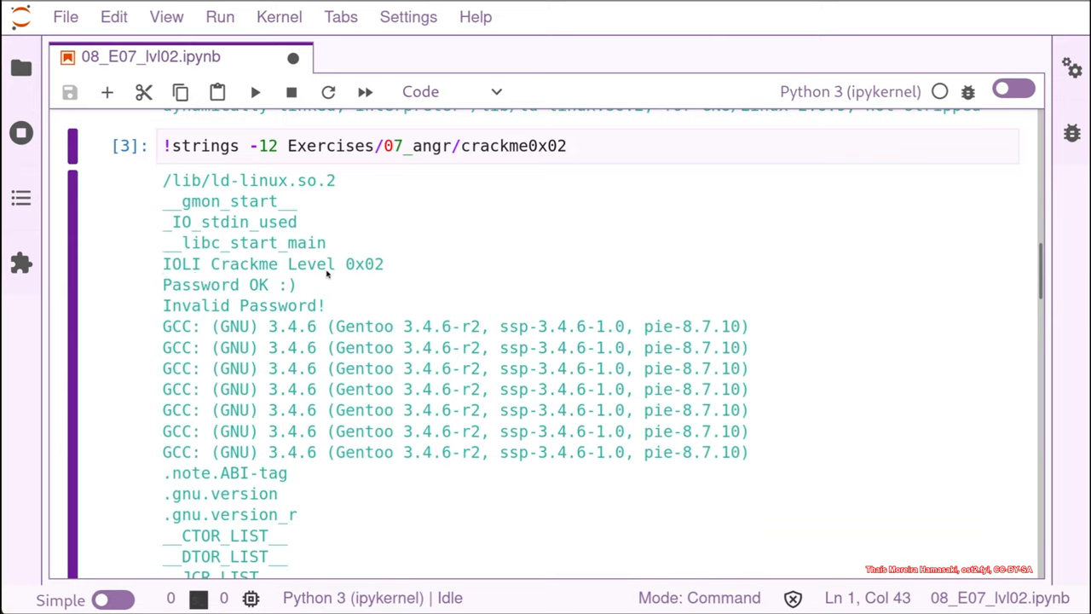
pyautogui.moveTo(171, 300)
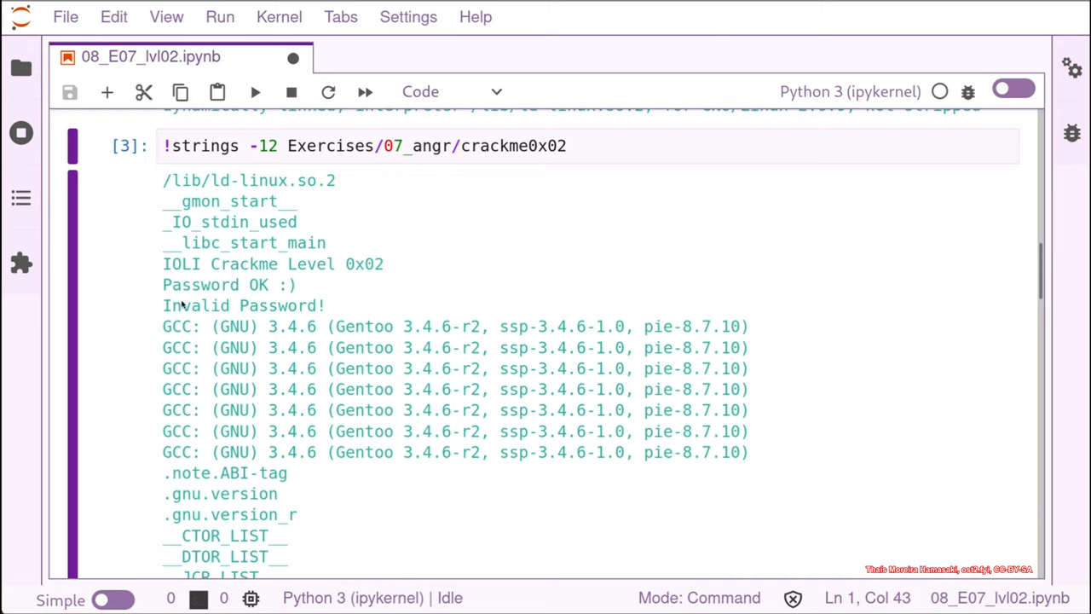
pyautogui.moveTo(182, 311)
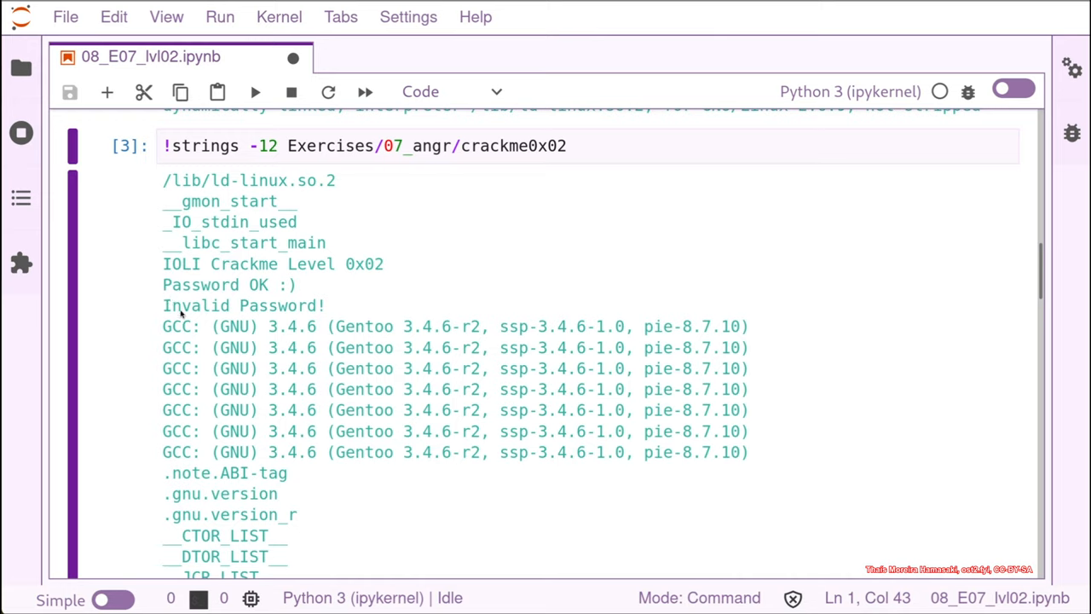
pyautogui.moveTo(189, 326)
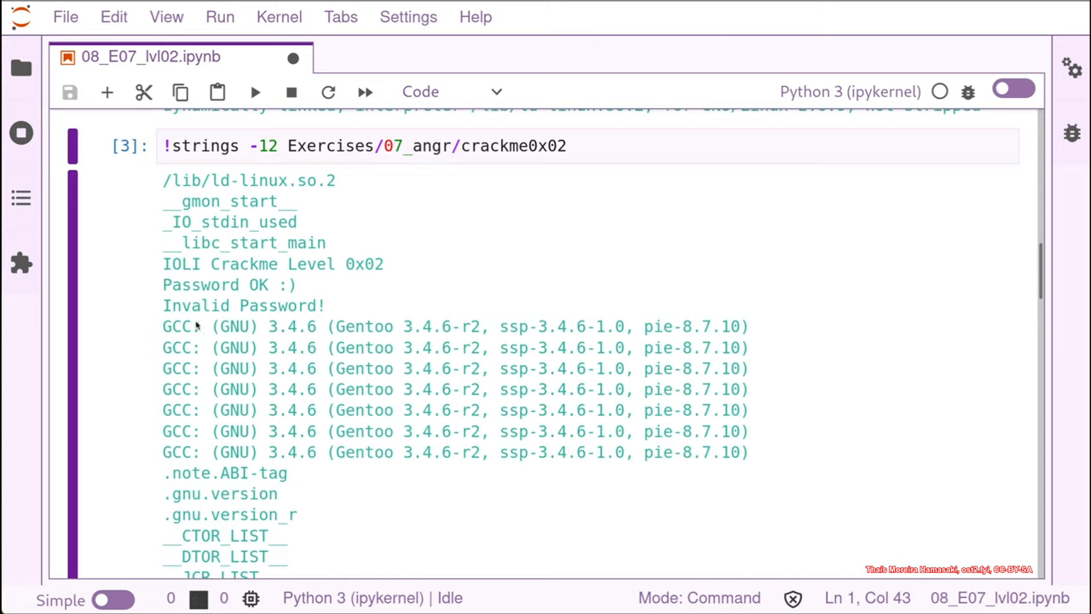
pyautogui.moveTo(926, 260)
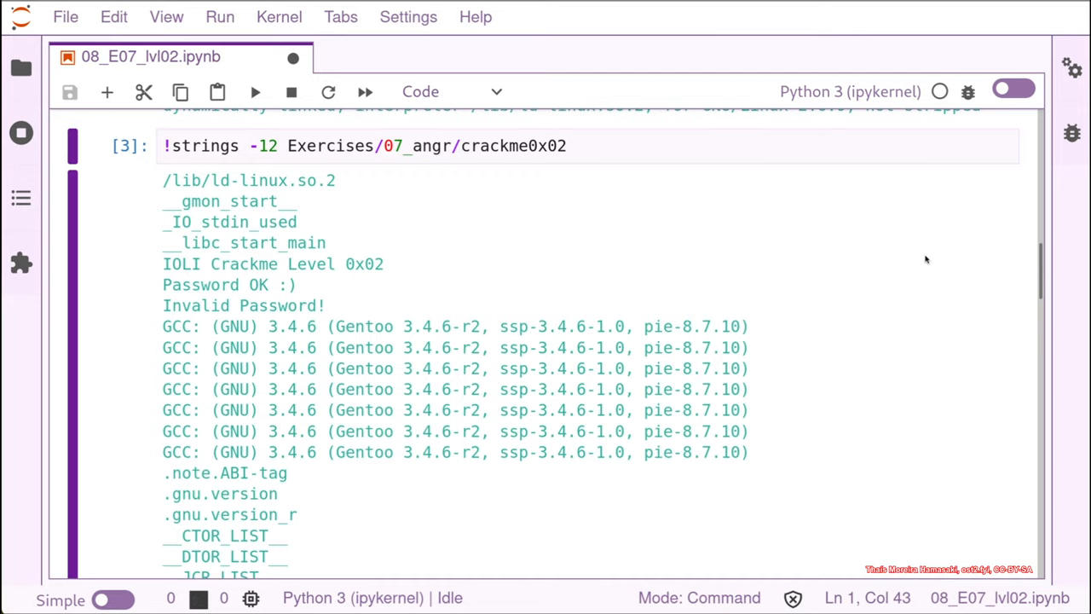
pyautogui.moveTo(1039, 283)
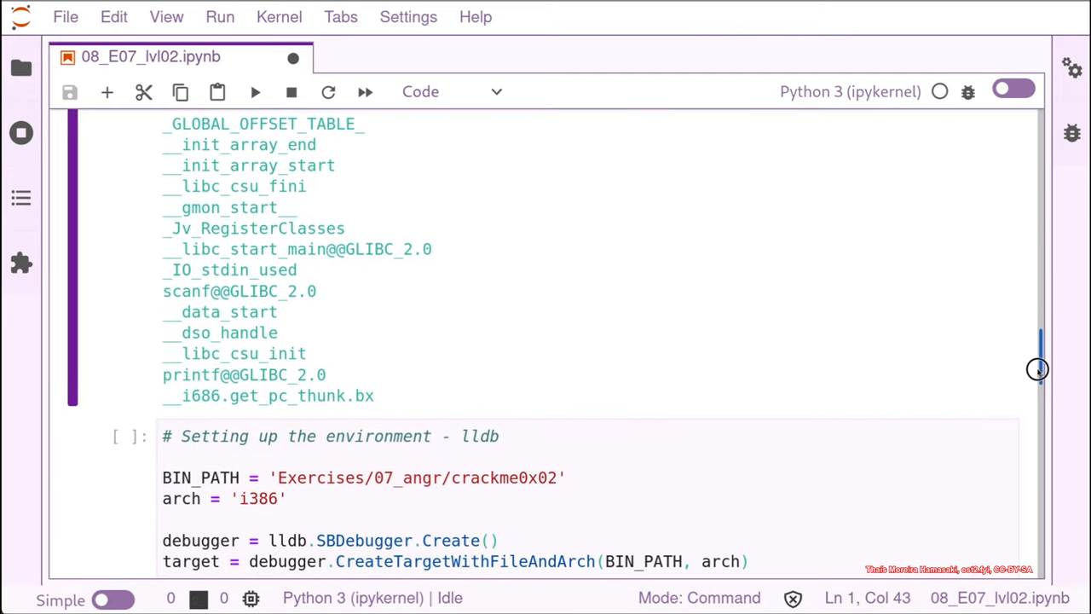
pyautogui.scroll(-3)
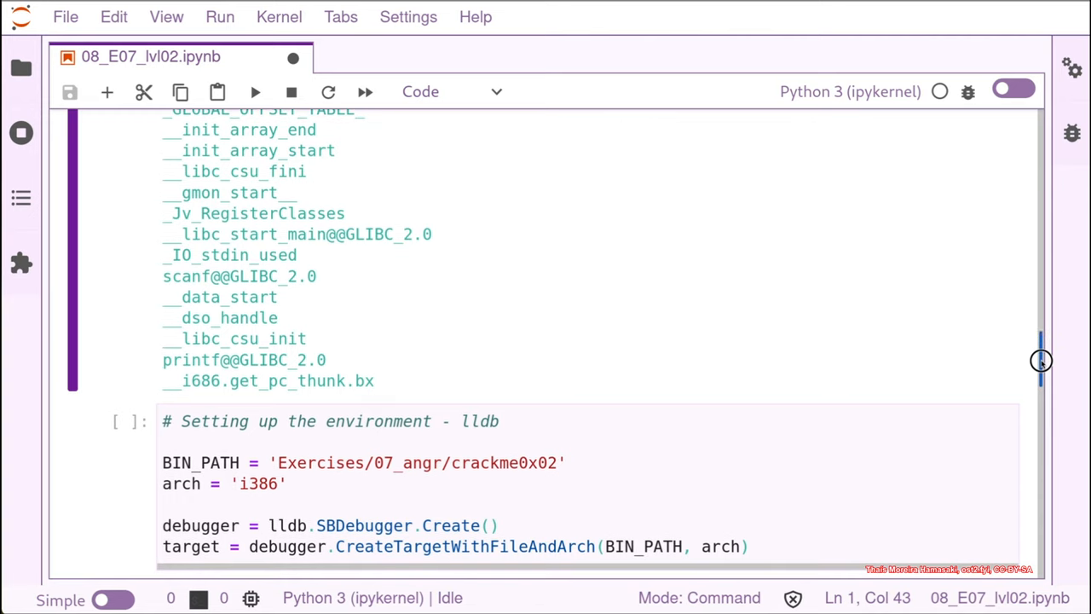
pyautogui.scroll(-3)
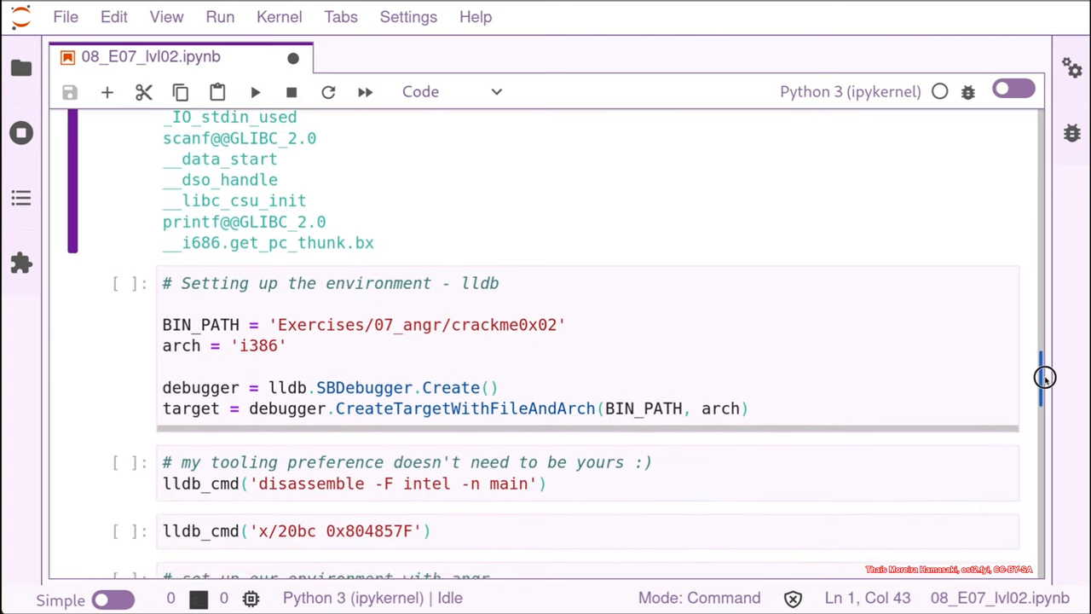
# Select the lldb setup cell that targets crackme0x02 as i386
pyautogui.click(307, 331)
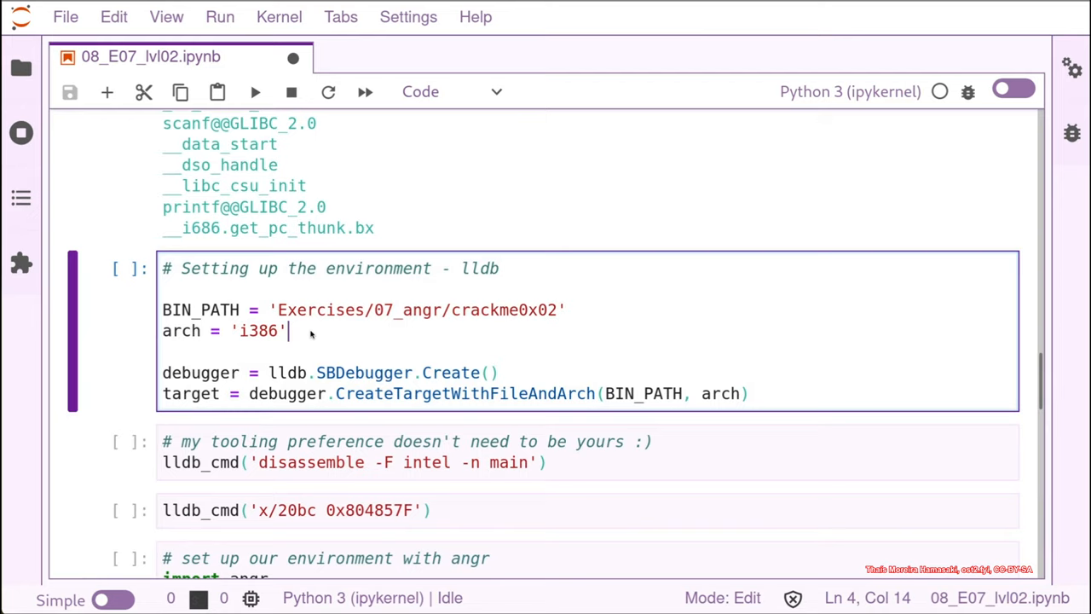
pyautogui.moveTo(467, 283)
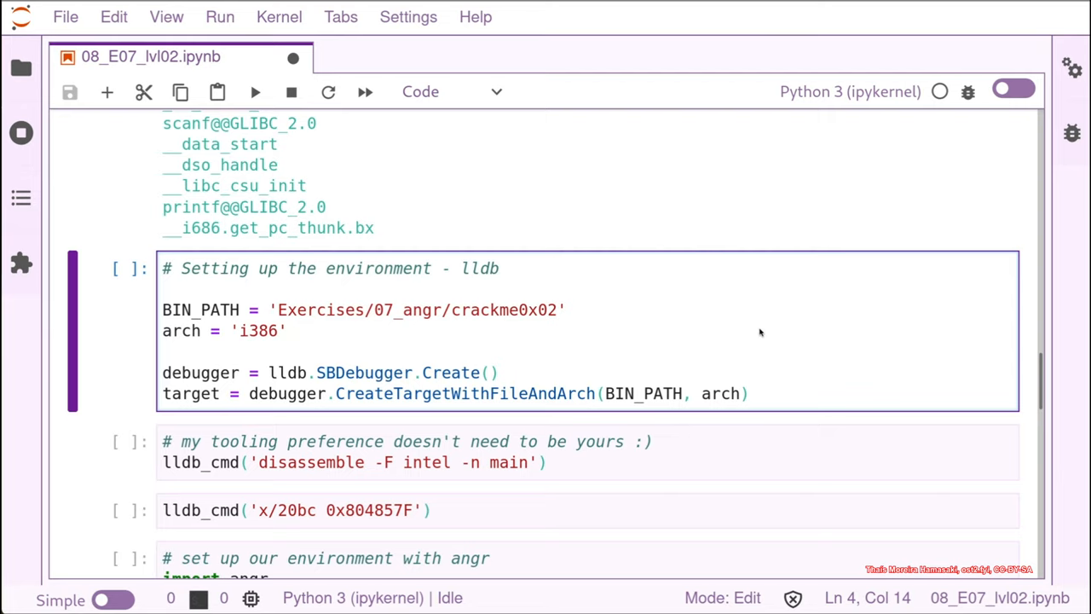
pyautogui.moveTo(937, 312)
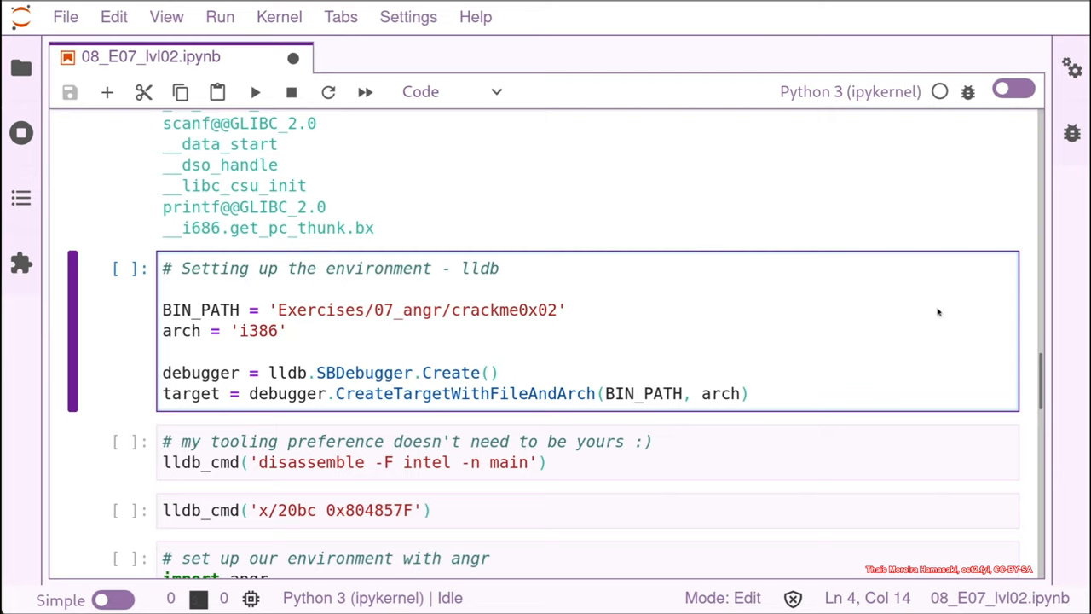
pyautogui.moveTo(264, 313)
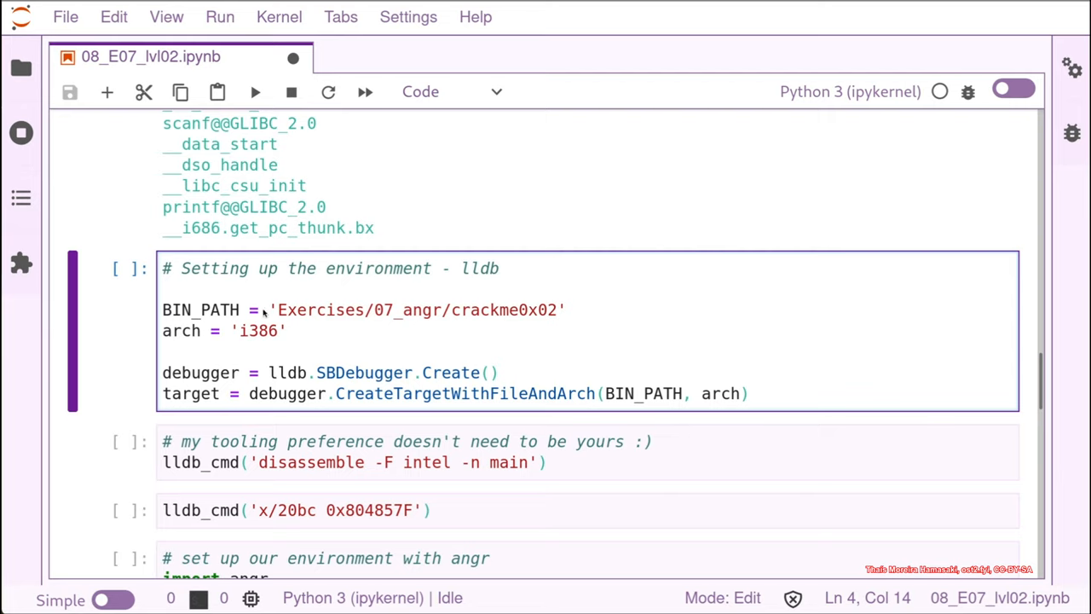
pyautogui.moveTo(21, 68)
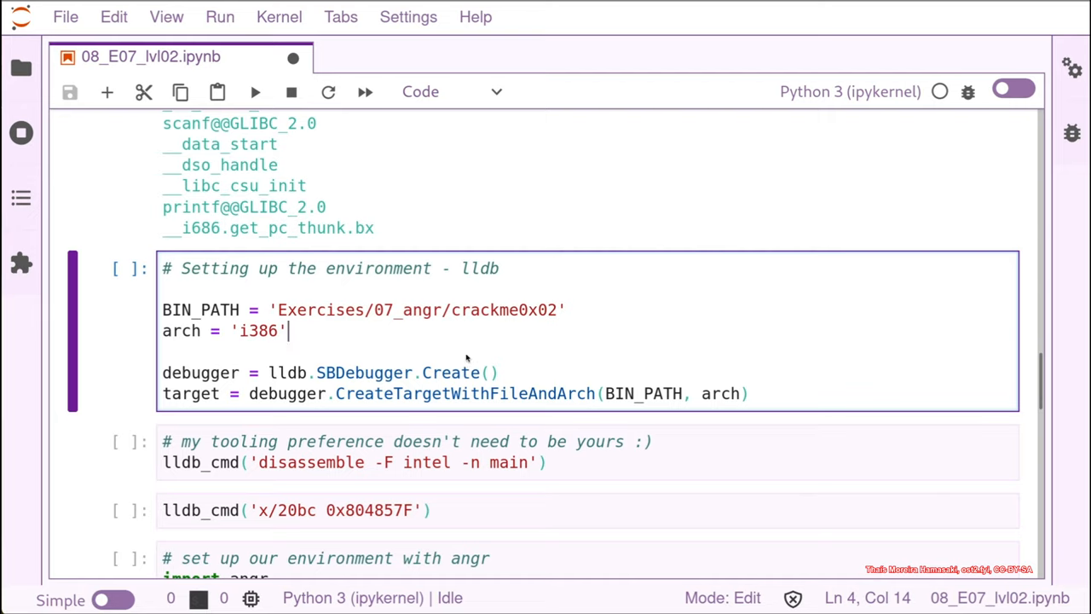
pyautogui.moveTo(251, 338)
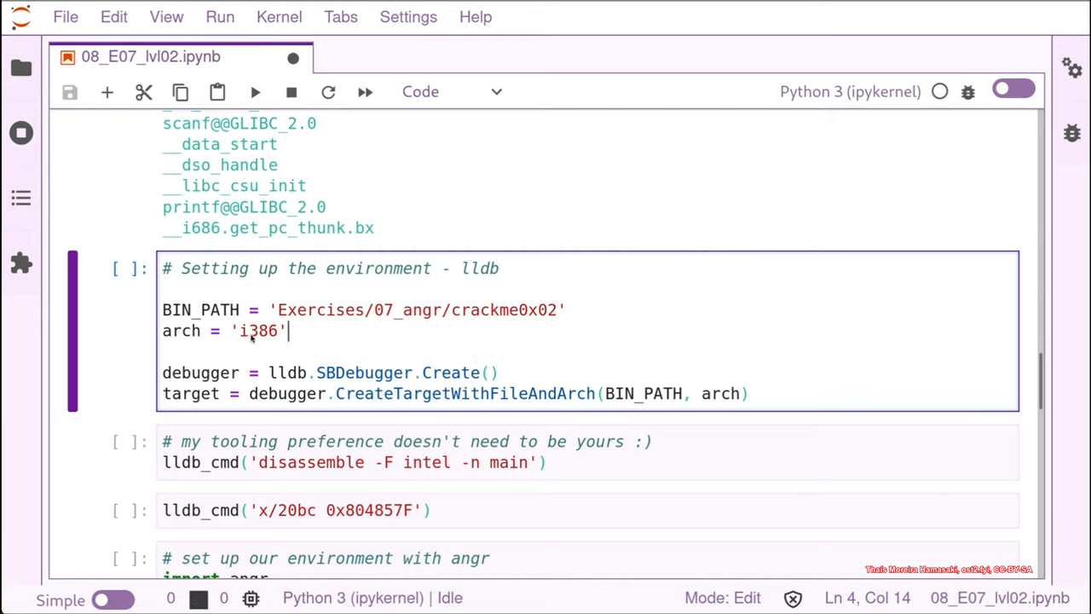
pyautogui.moveTo(270, 339)
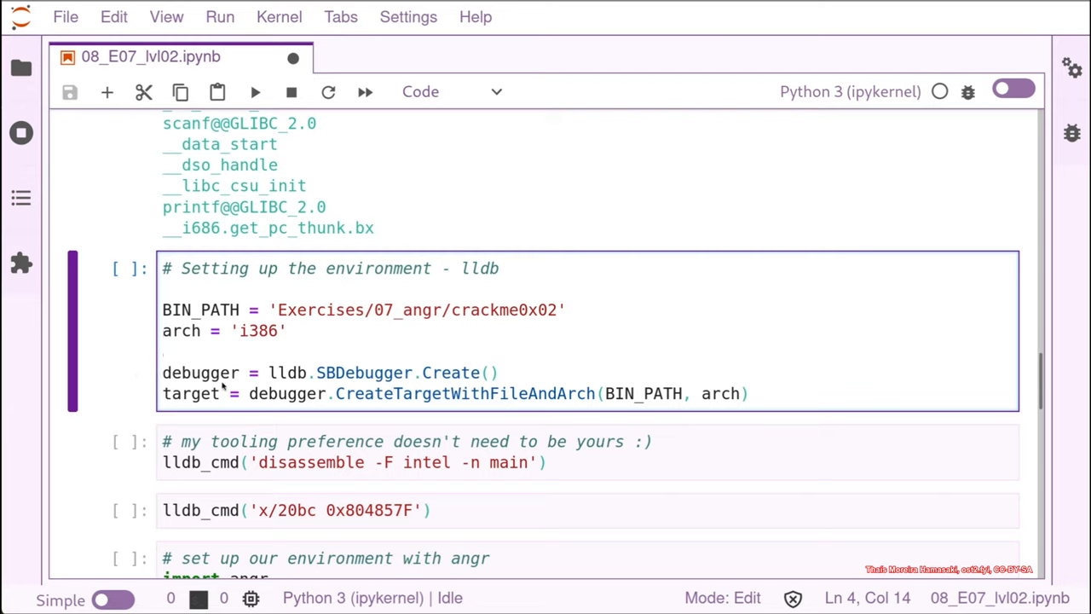
pyautogui.moveTo(330, 401)
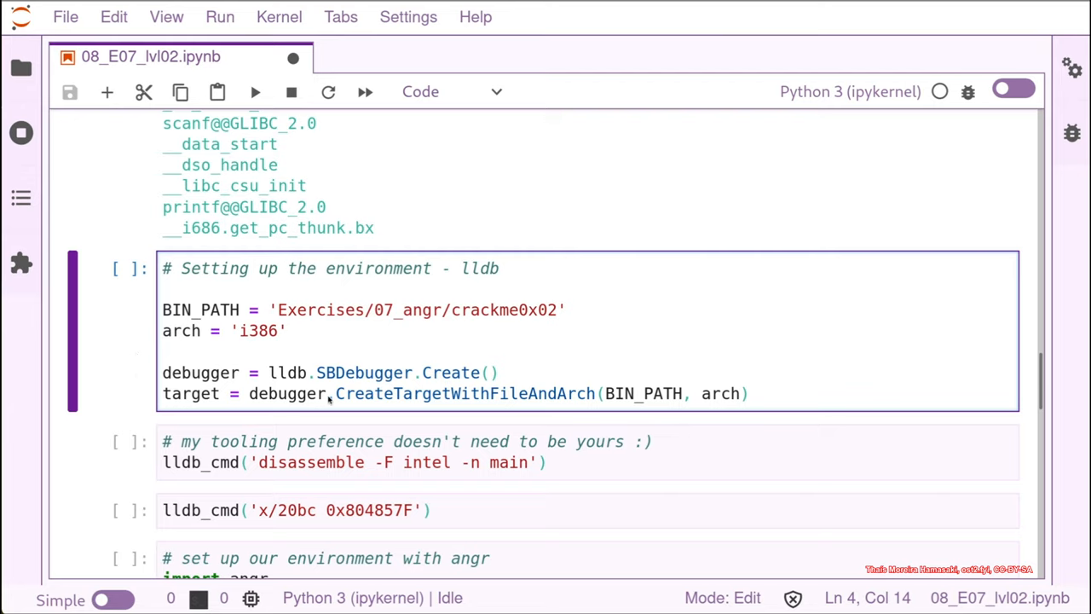
pyautogui.moveTo(466, 318)
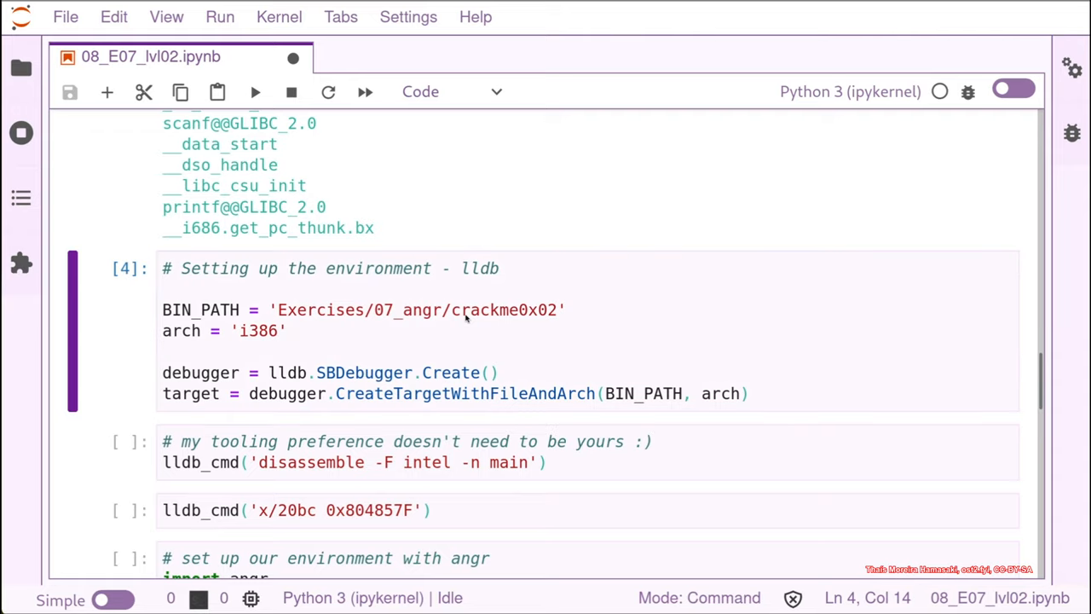
# Disassemble main in Intel syntax with lldb_cmd('disassemble -F intel -n main')
pyautogui.scroll(-3)
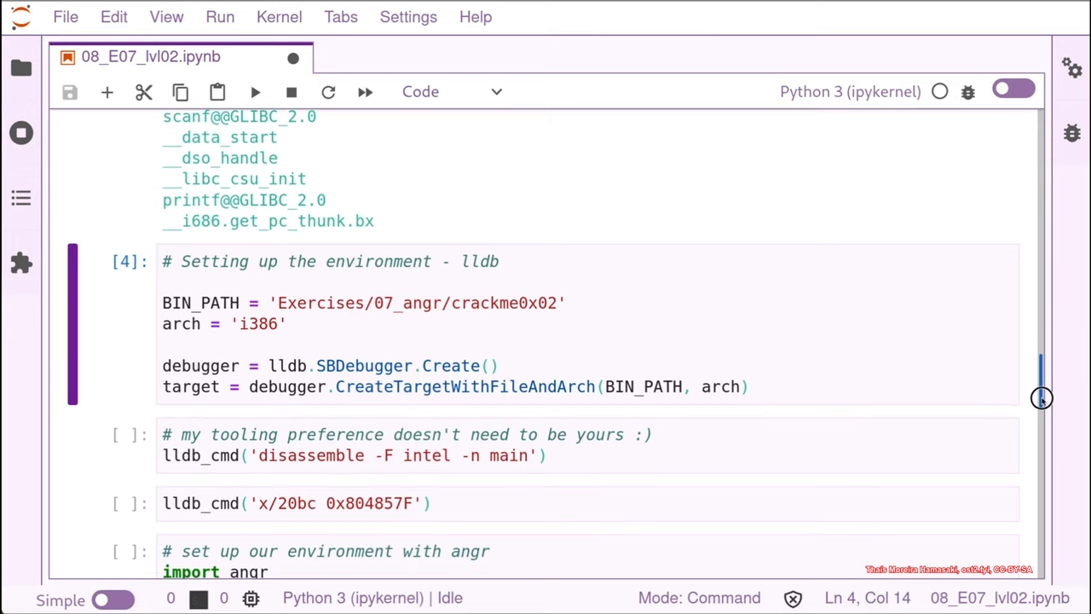
pyautogui.scroll(-3)
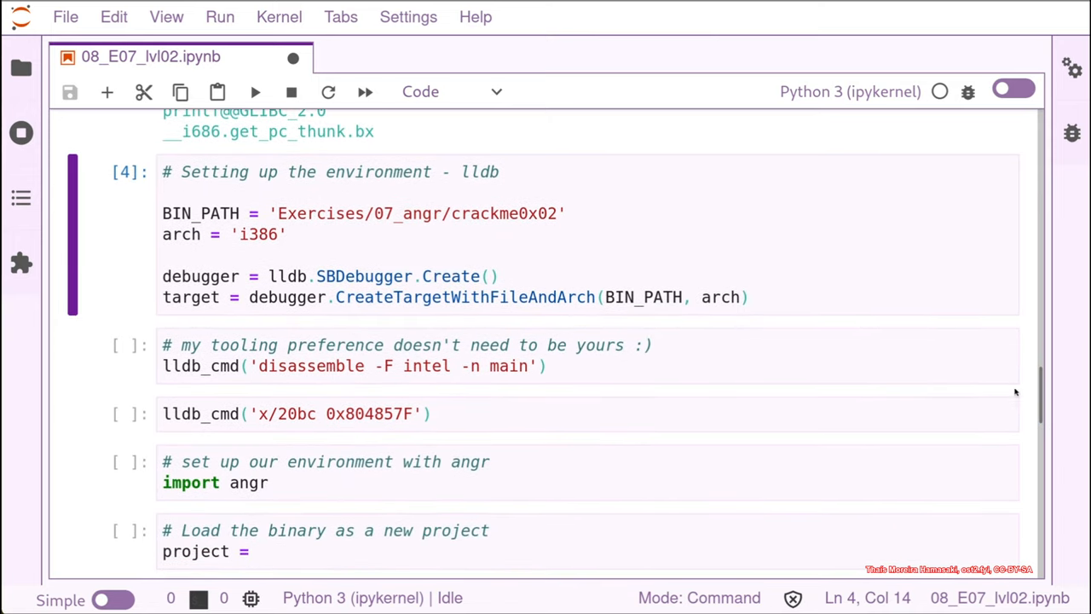
pyautogui.moveTo(285, 332)
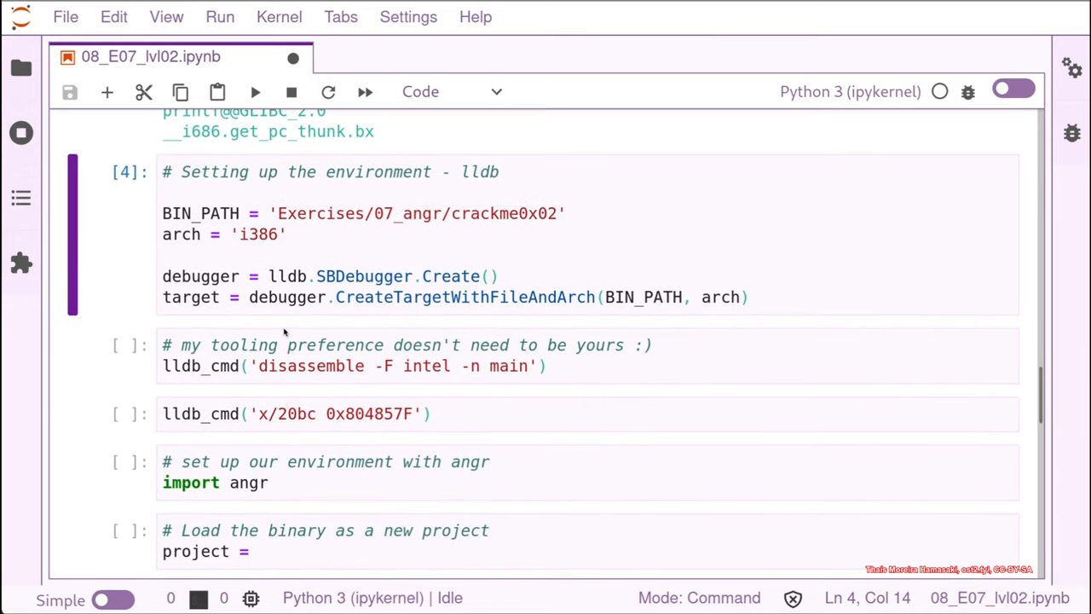
pyautogui.moveTo(571, 370)
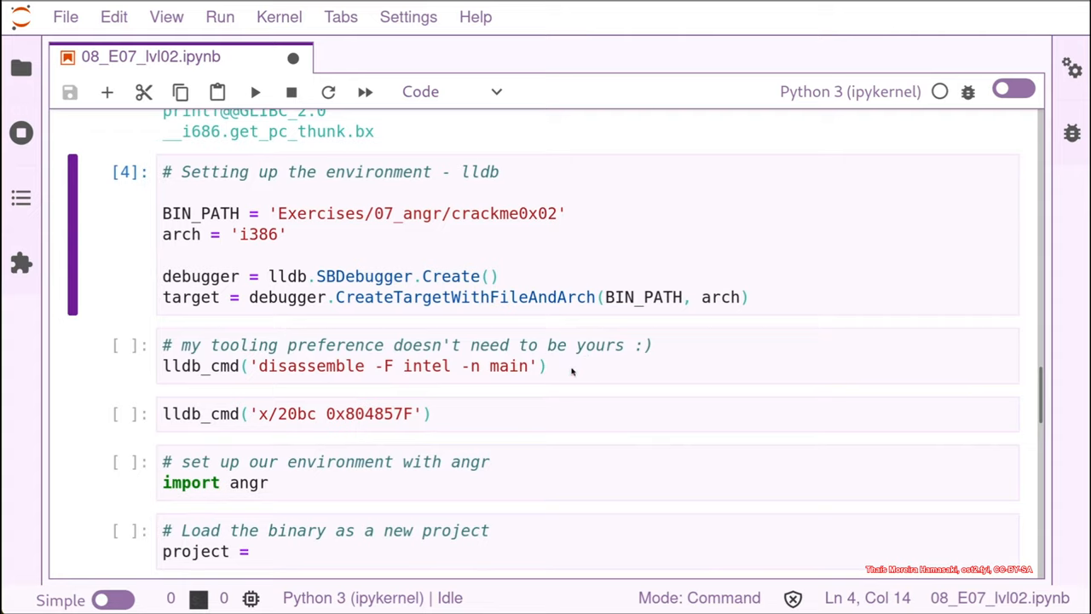
pyautogui.click(566, 365)
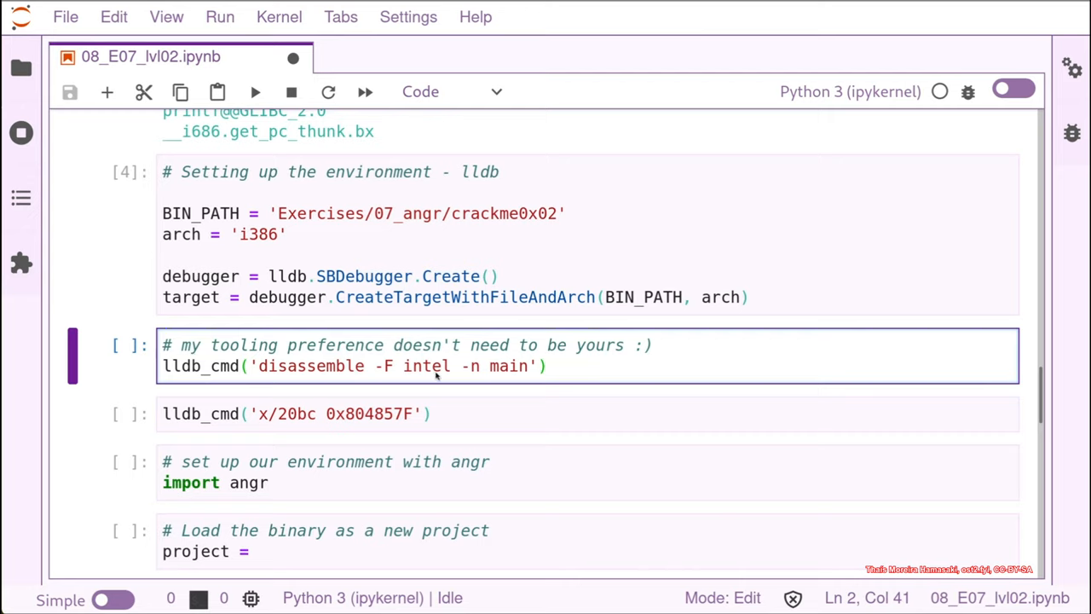
pyautogui.moveTo(571, 374)
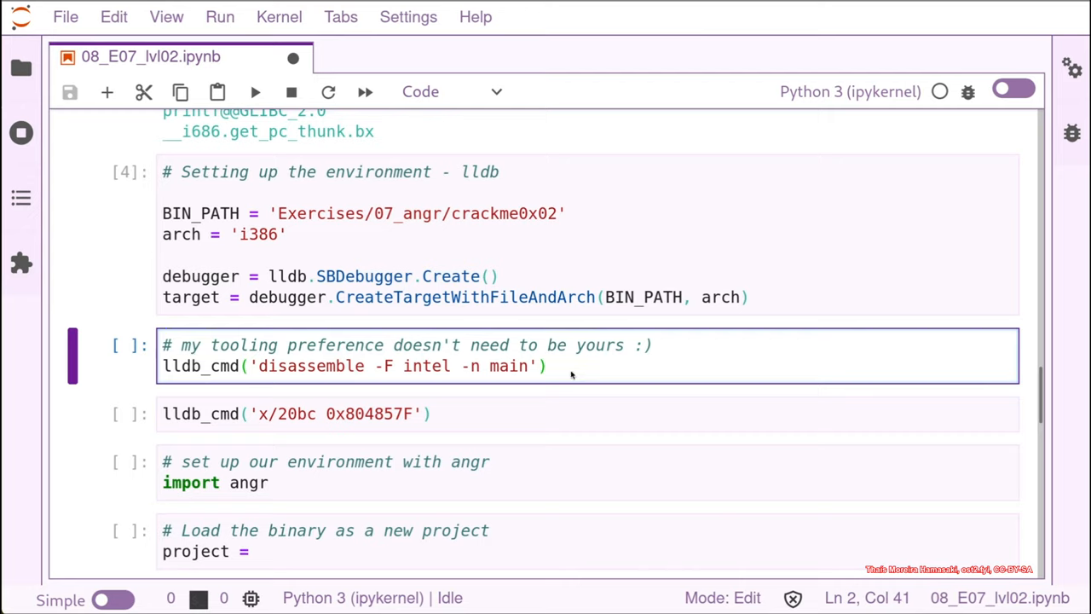
pyautogui.press('shift+enter')
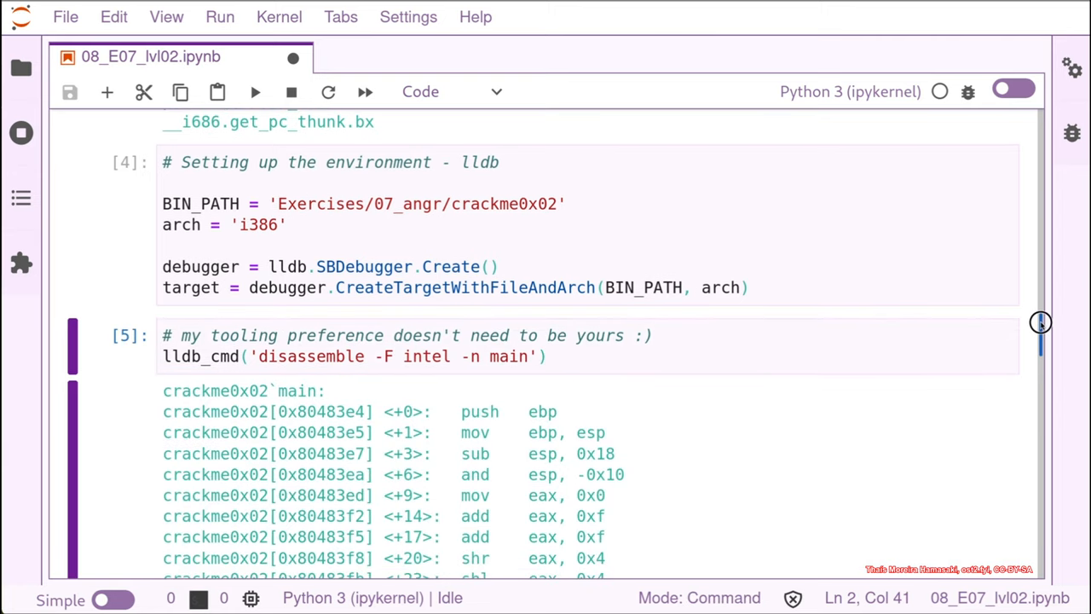
pyautogui.scroll(-3)
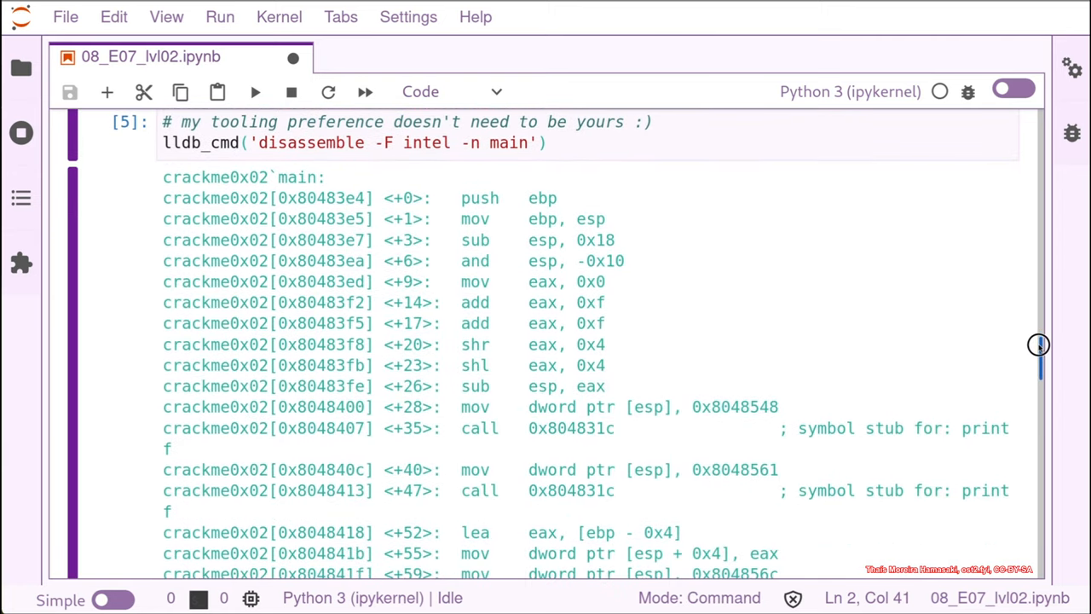
pyautogui.scroll(-3)
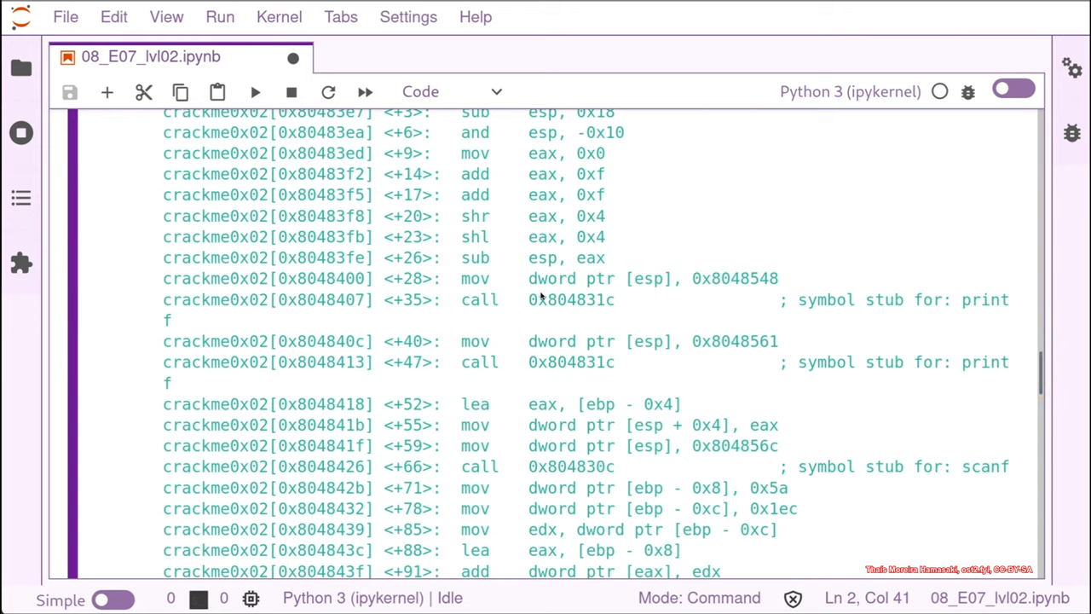
pyautogui.moveTo(549, 306)
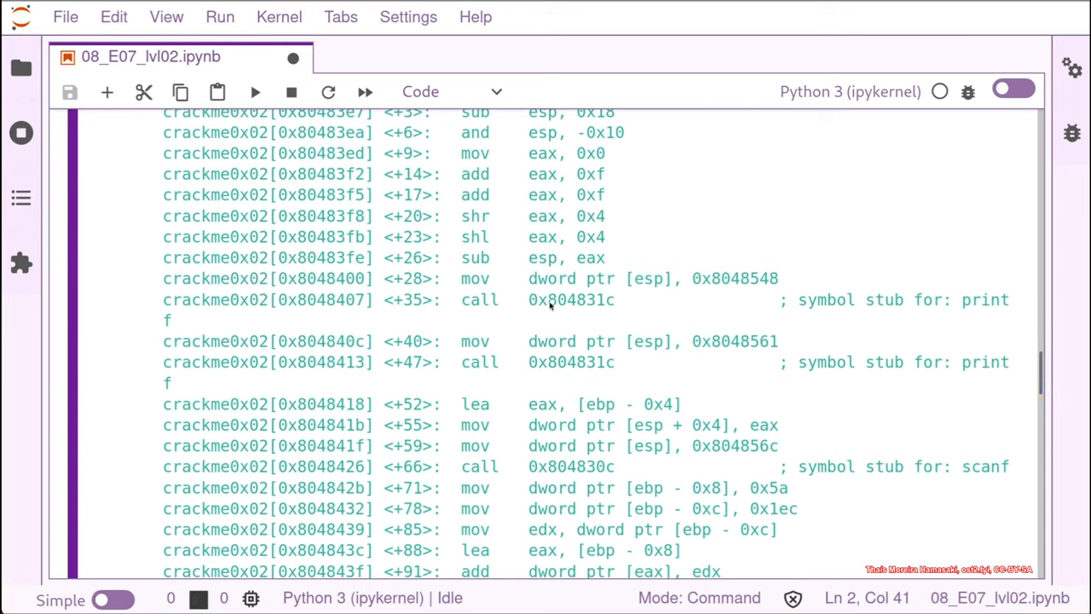
pyautogui.moveTo(618, 375)
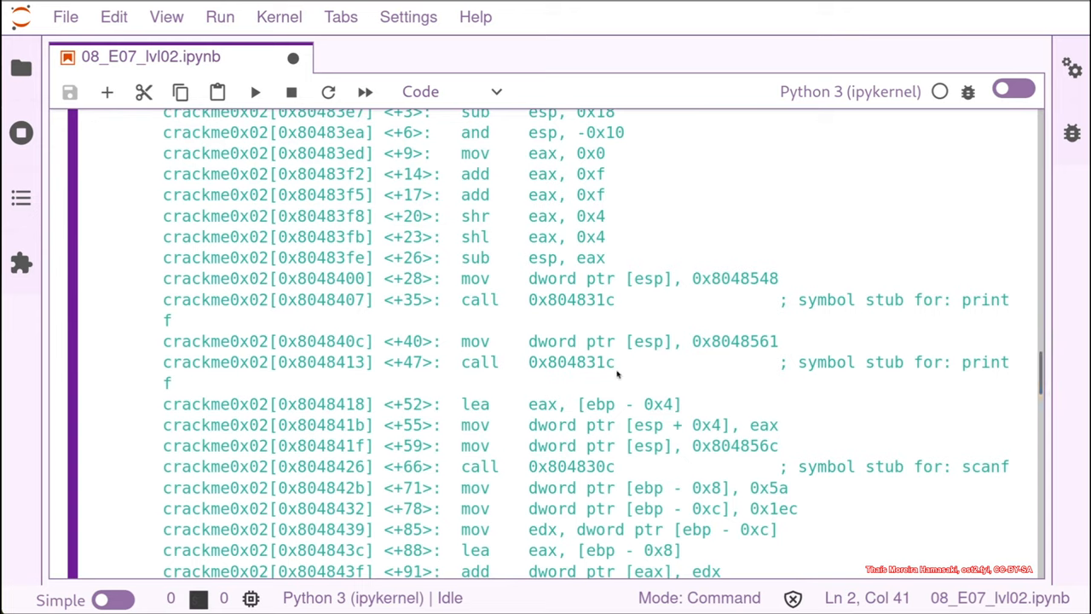
pyautogui.moveTo(999, 372)
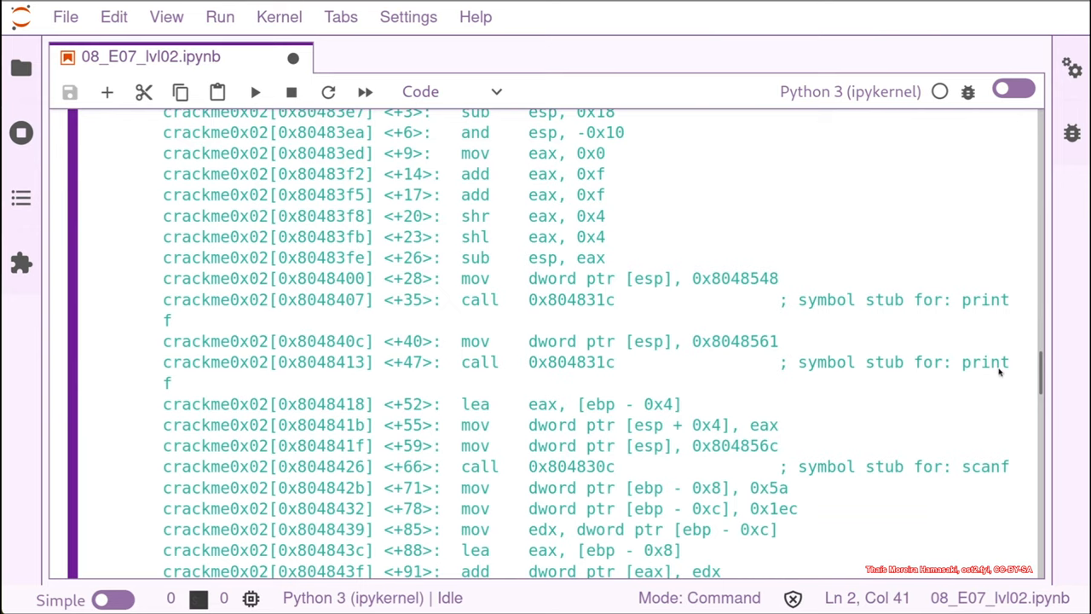
pyautogui.moveTo(575, 480)
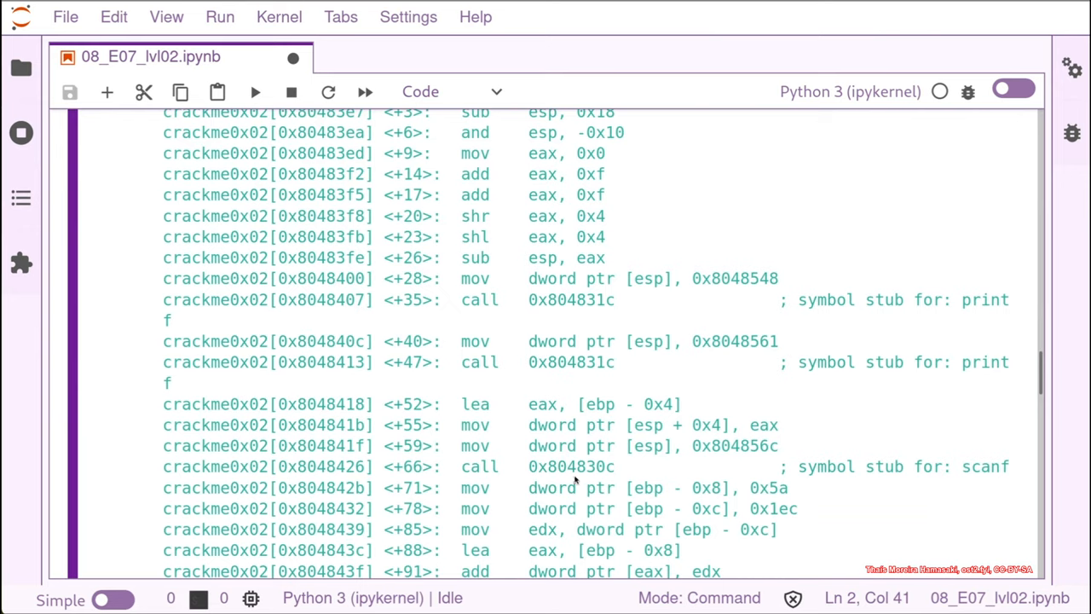
pyautogui.moveTo(1025, 432)
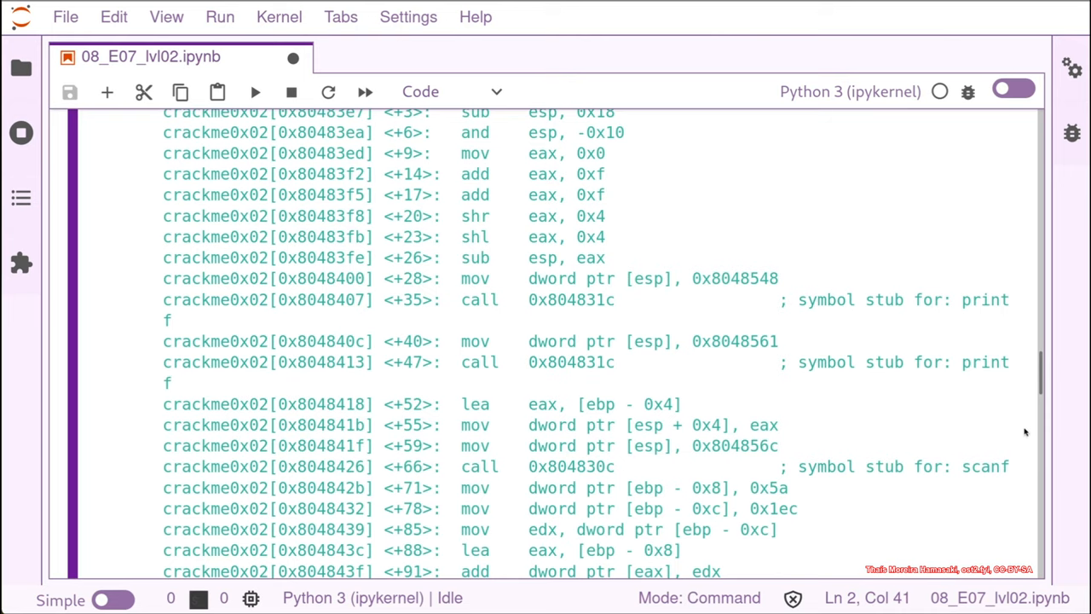
pyautogui.scroll(-3)
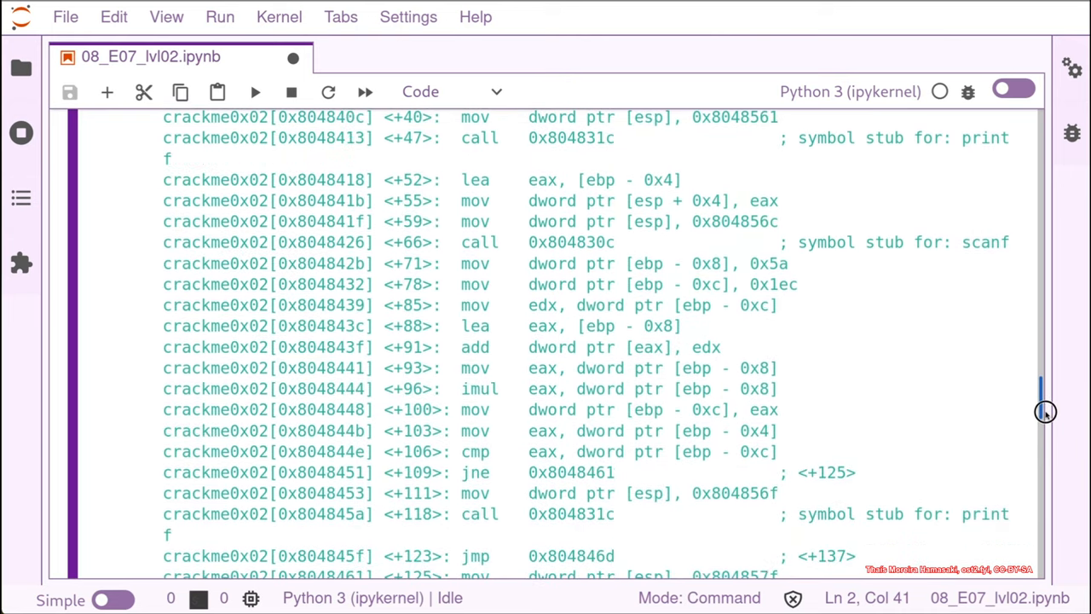
pyautogui.scroll(-3)
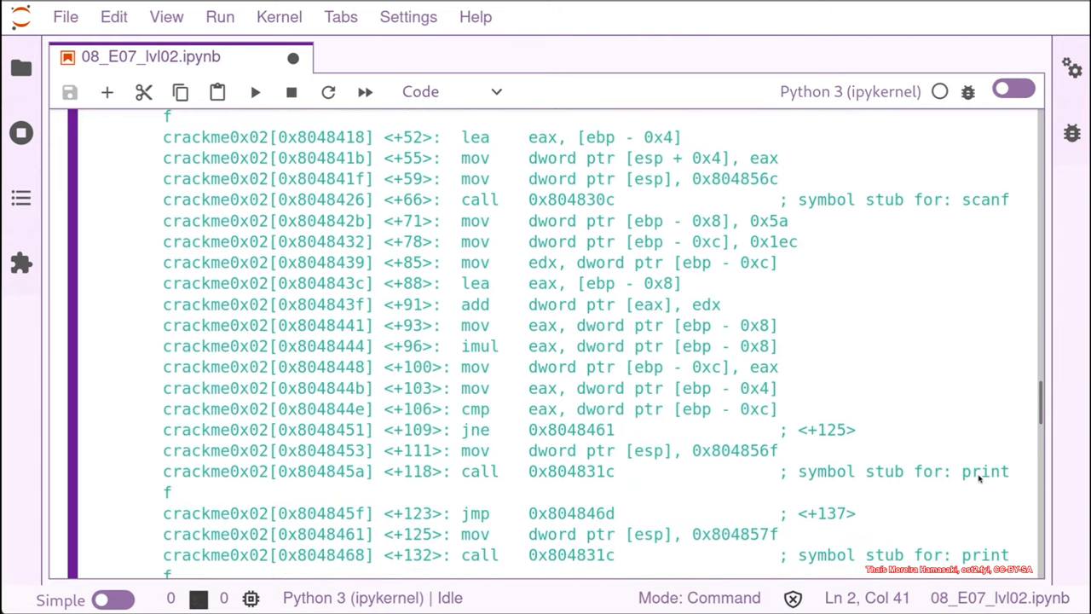
pyautogui.moveTo(1038, 438)
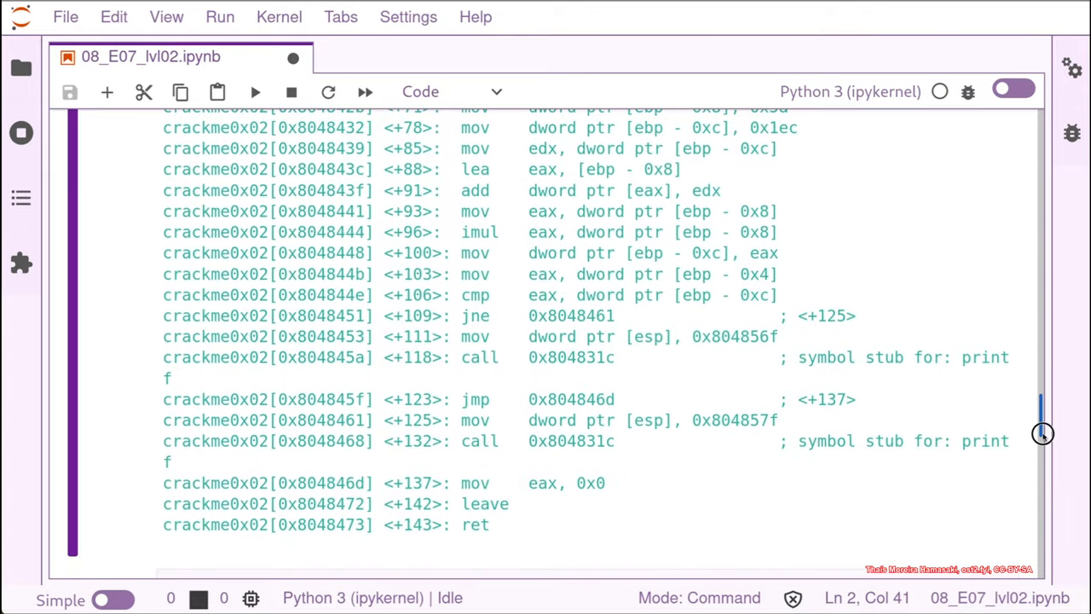
pyautogui.scroll(-3)
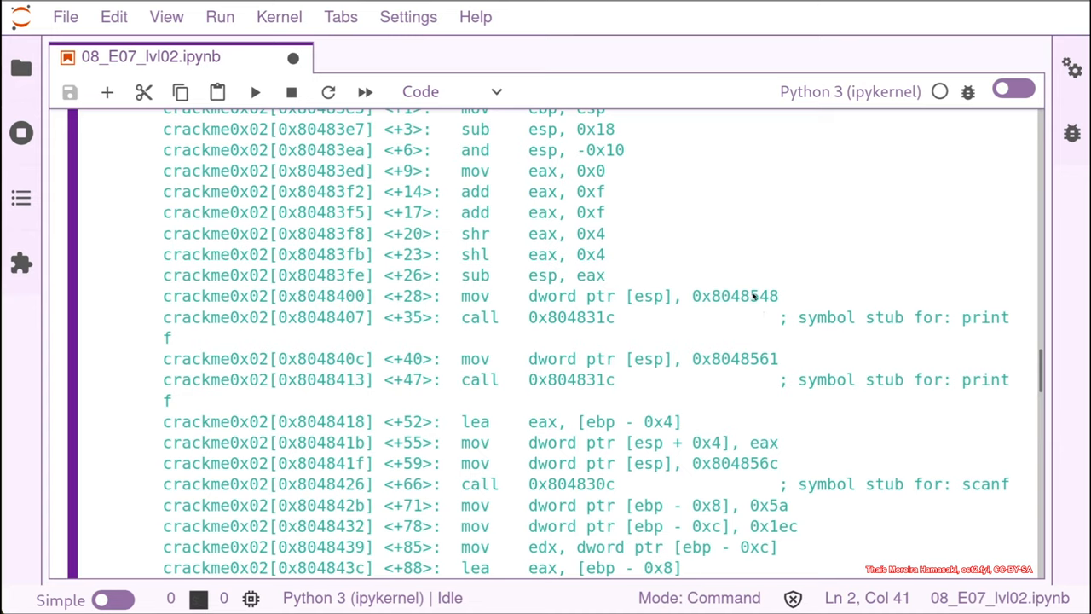
pyautogui.moveTo(607, 371)
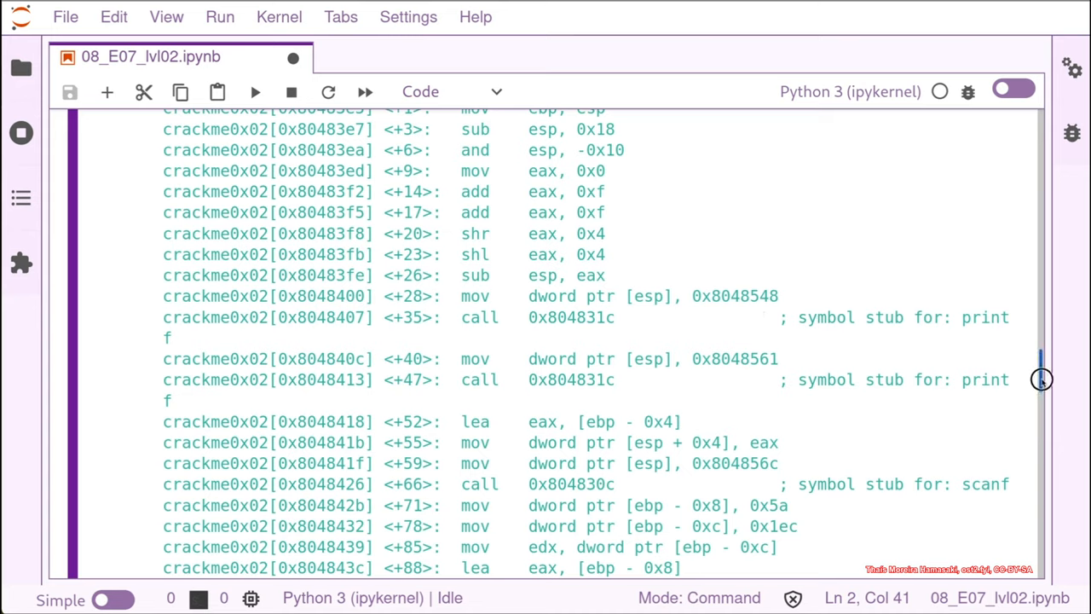
pyautogui.scroll(-3)
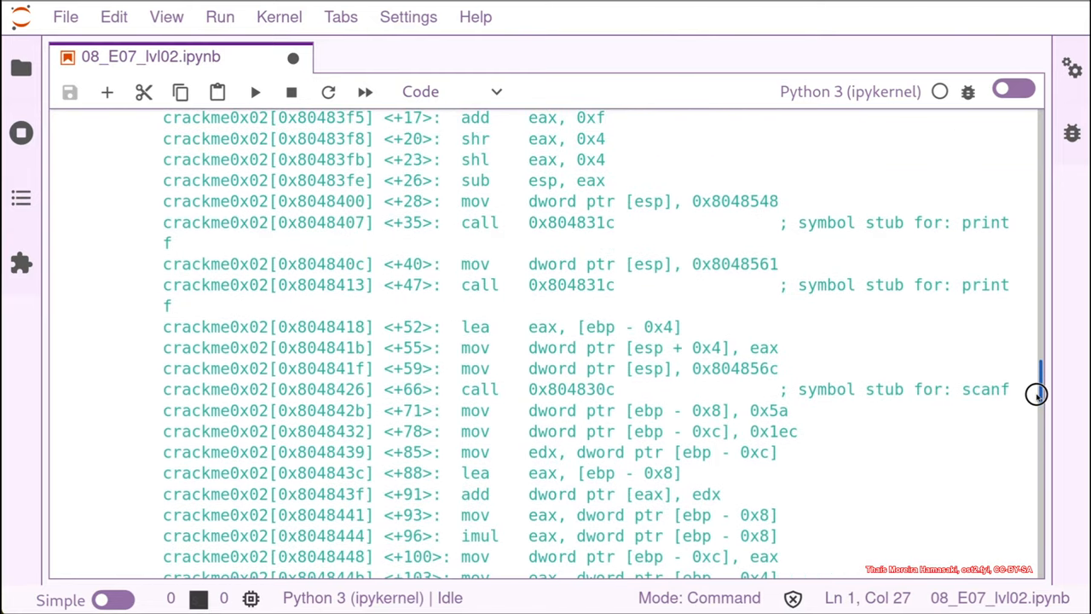
pyautogui.moveTo(754, 211)
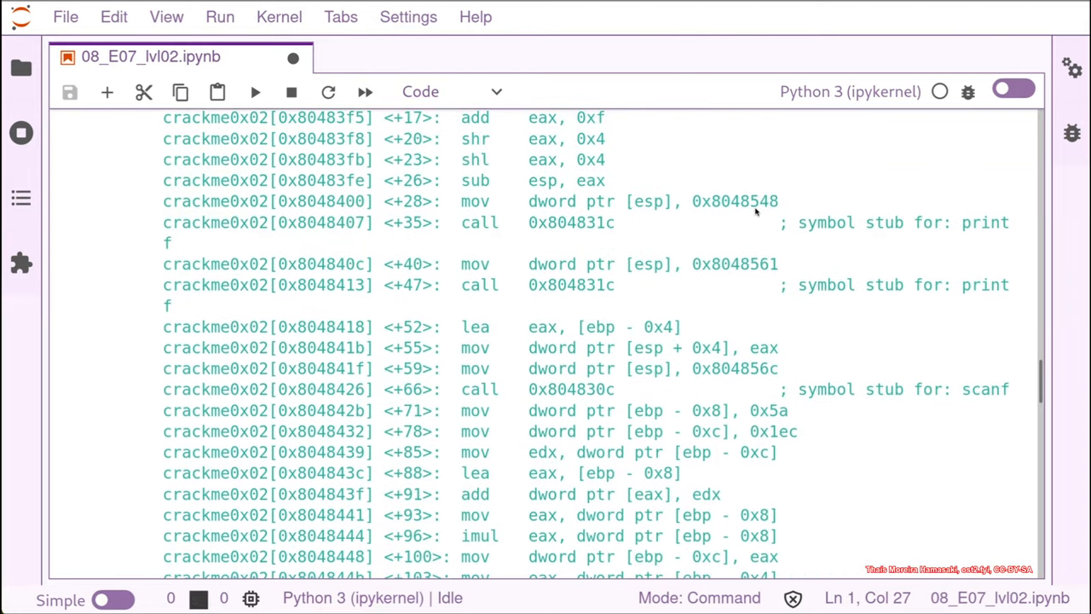
# Copy address 8048548 and set the memory dump command to x/20bc 0x8048548
pyautogui.doubleClick(734, 200)
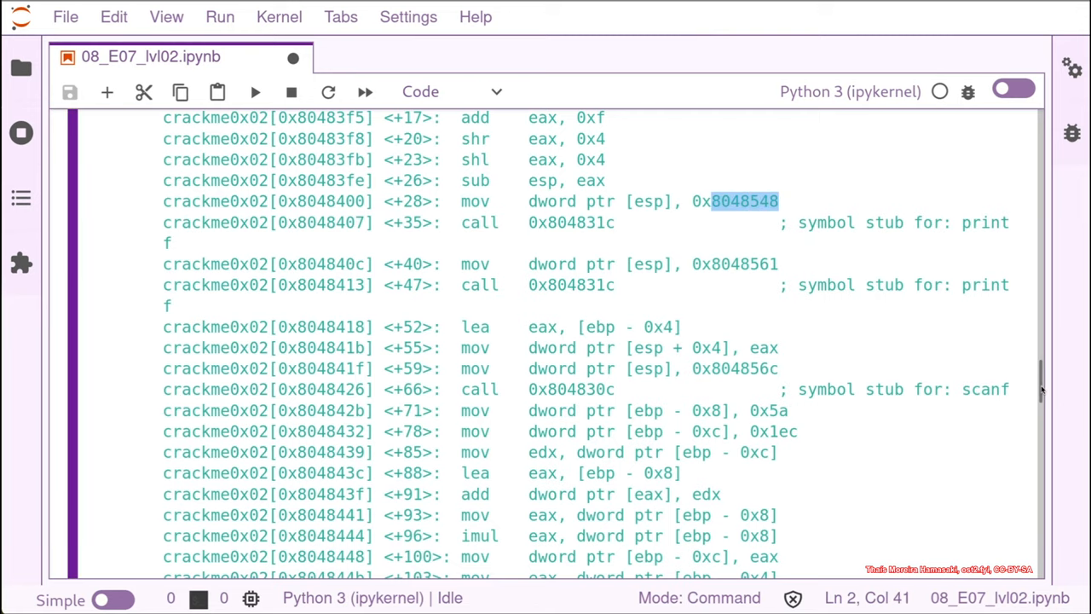
pyautogui.scroll(-3)
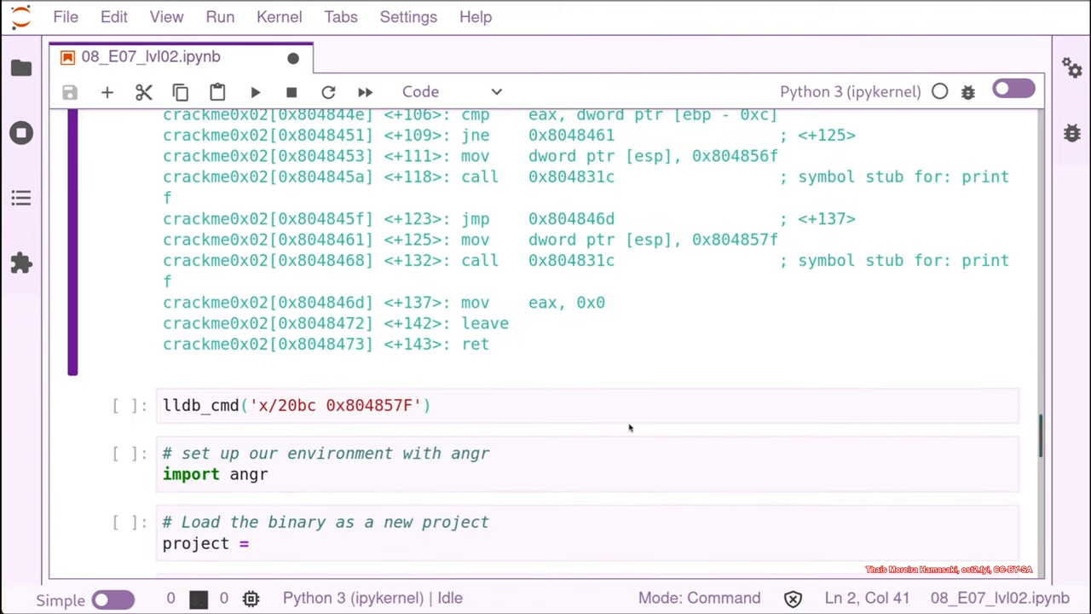
pyautogui.click(409, 404)
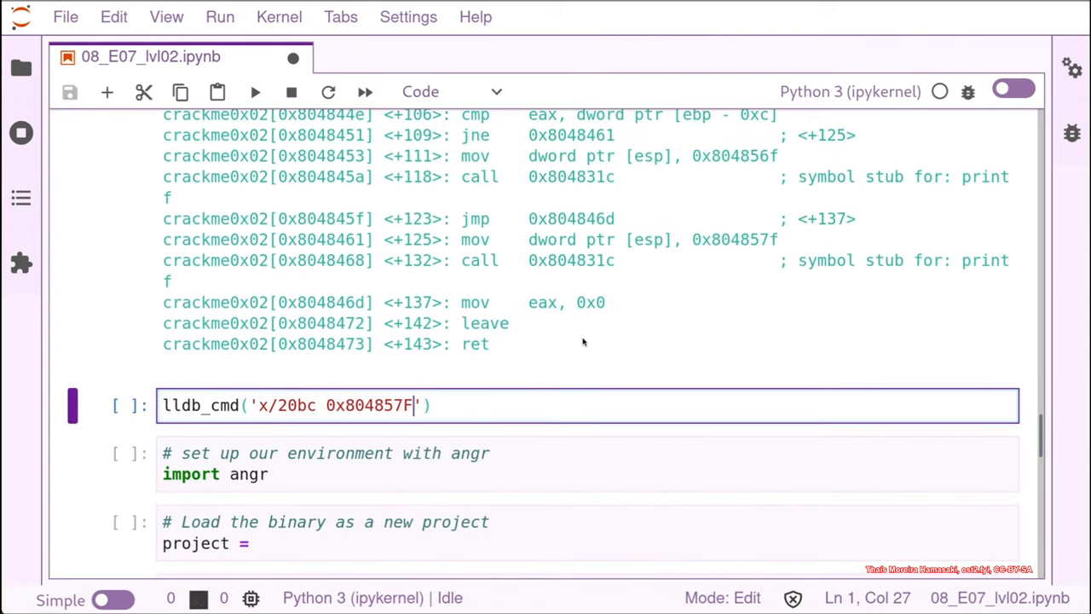
pyautogui.press('BackSpace')
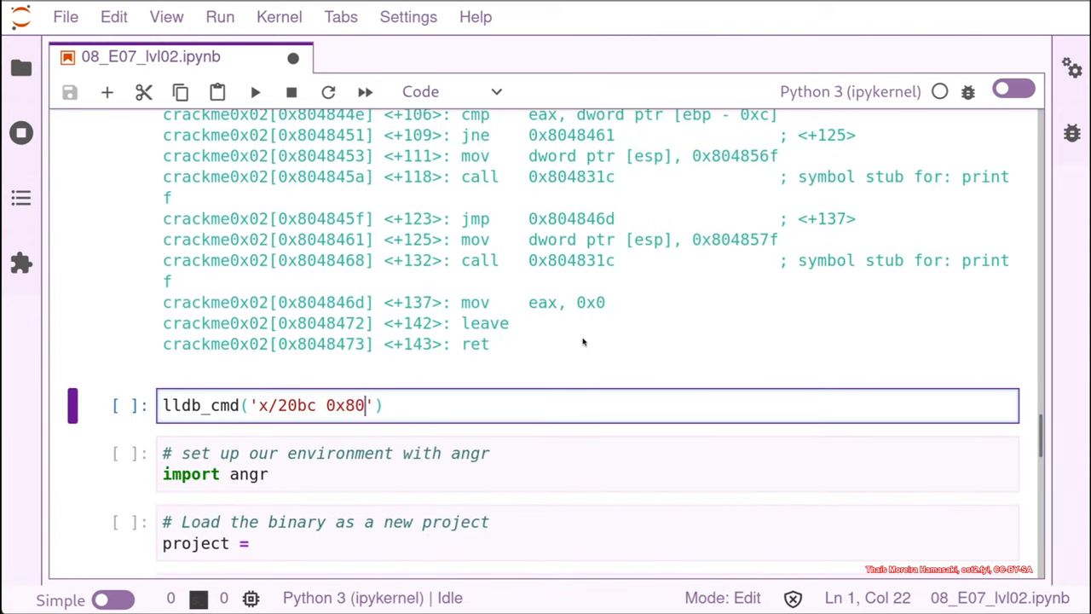
pyautogui.write('48')
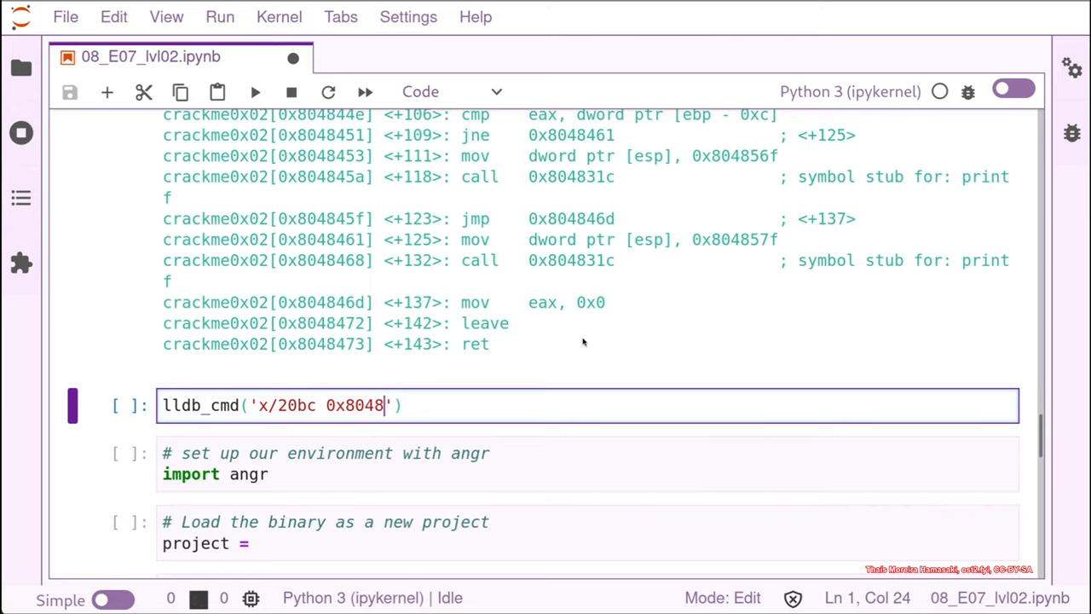
pyautogui.write('548')
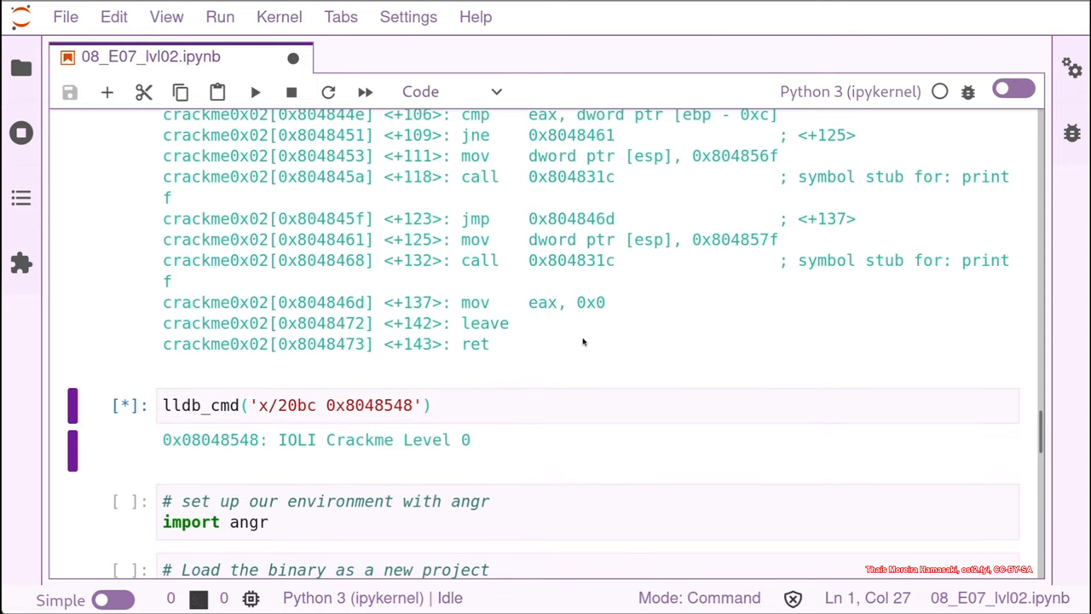
pyautogui.moveTo(287, 447)
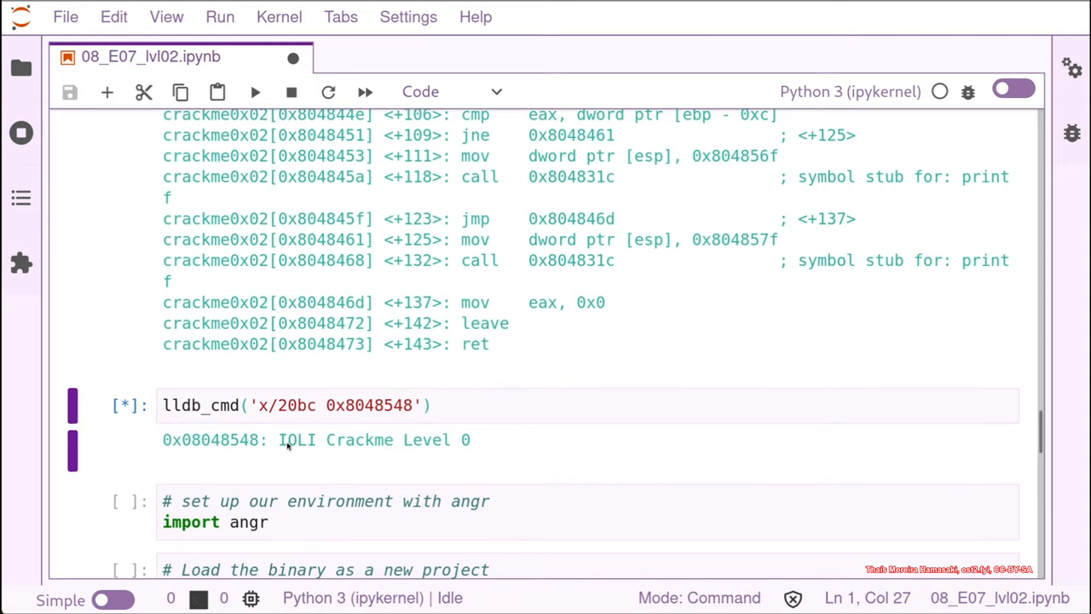
pyautogui.moveTo(465, 453)
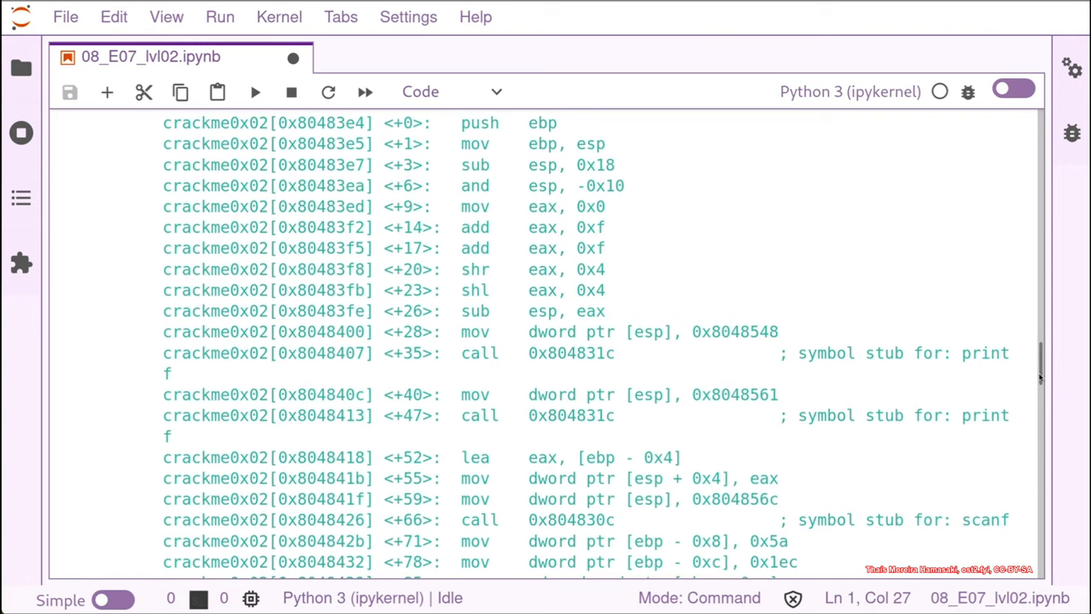
# Scroll to the 0x8048561 memory dump showing the 'Password: ' string
pyautogui.scroll(-3)
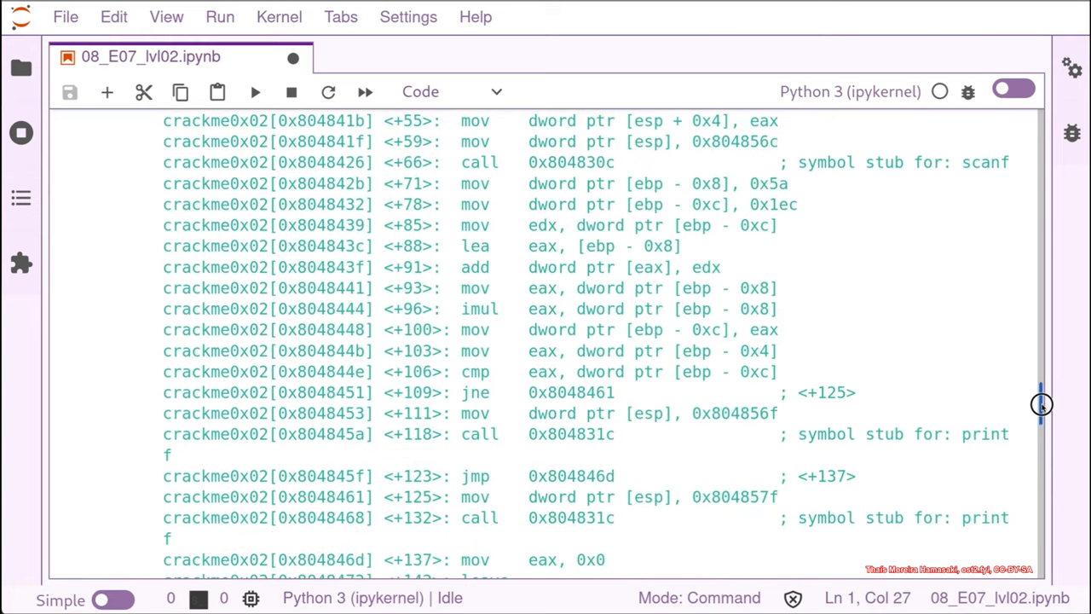
pyautogui.scroll(-3)
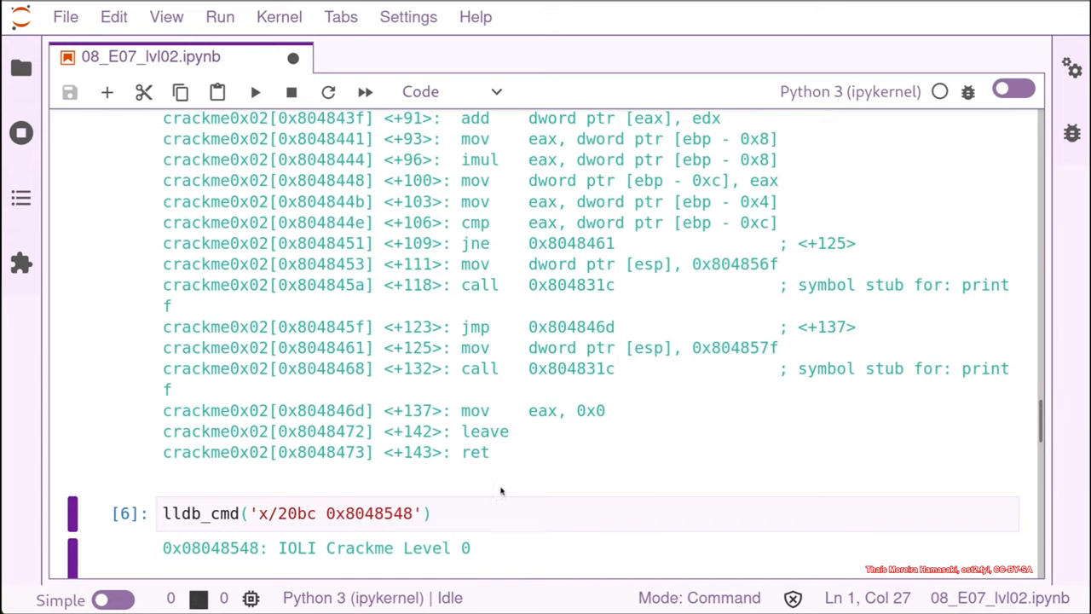
pyautogui.scroll(-3)
pyautogui.write('61')
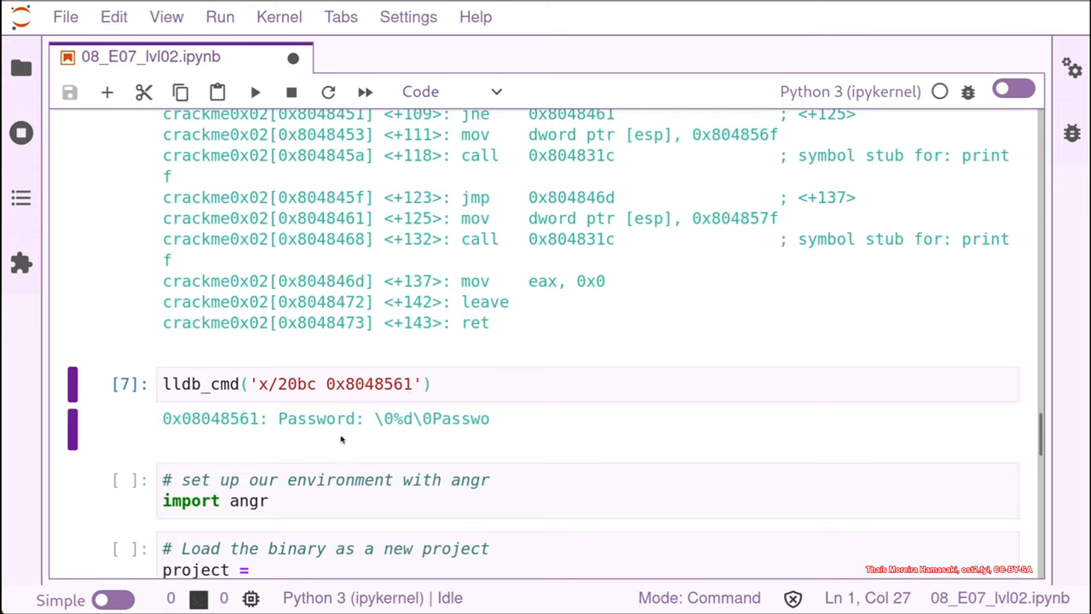
pyautogui.moveTo(394, 422)
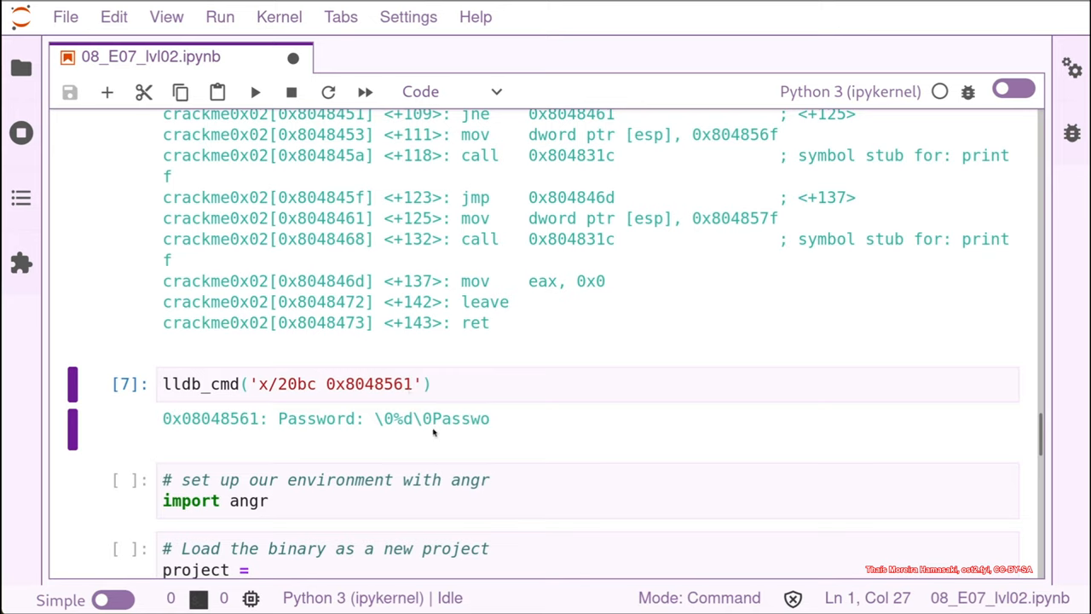
pyautogui.moveTo(409, 431)
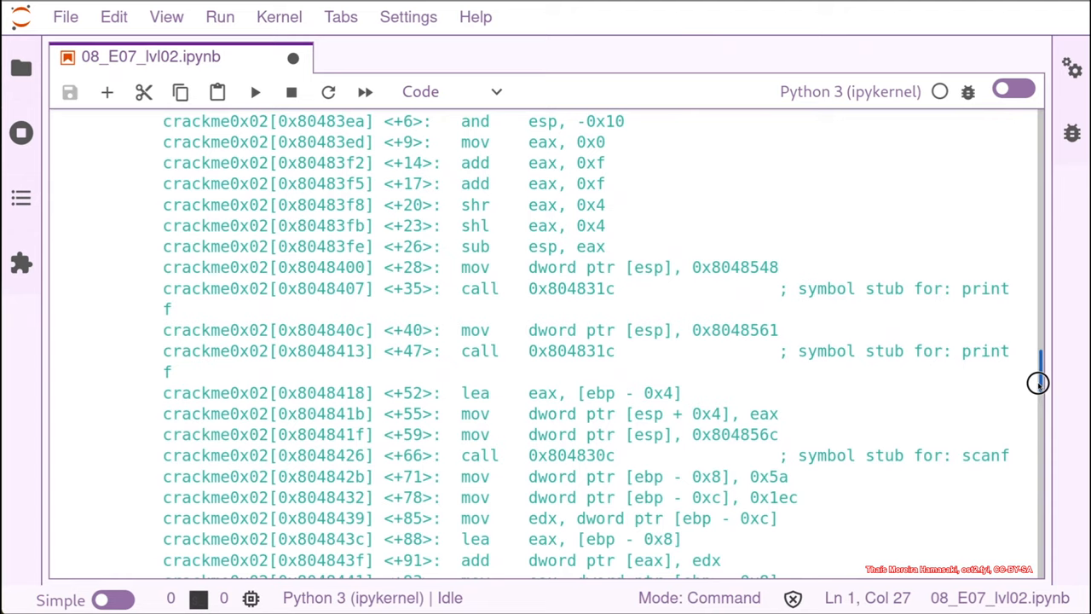
pyautogui.moveTo(997, 471)
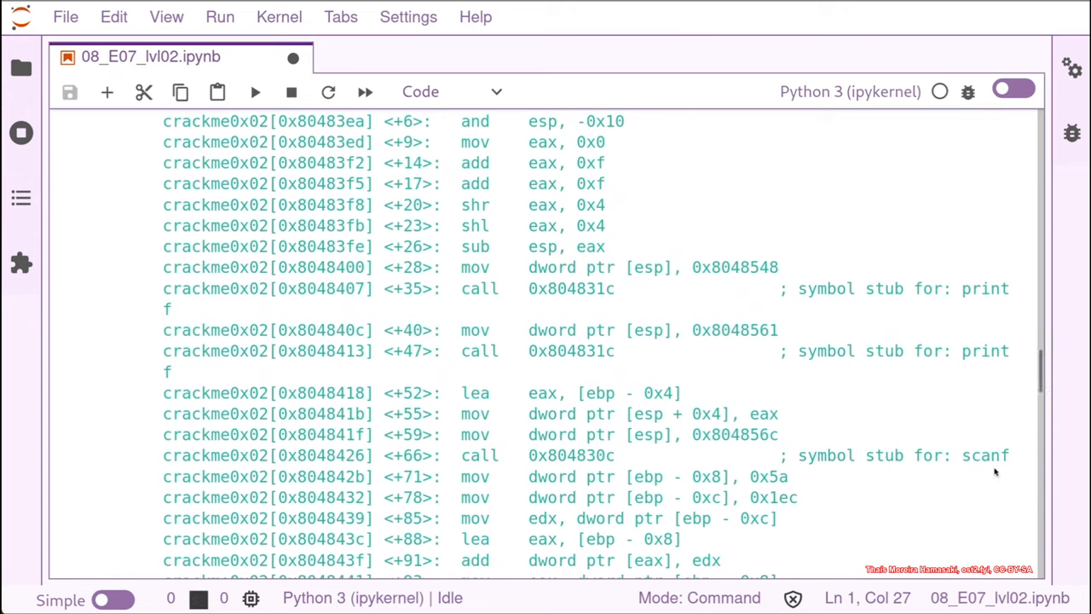
pyautogui.moveTo(968, 460)
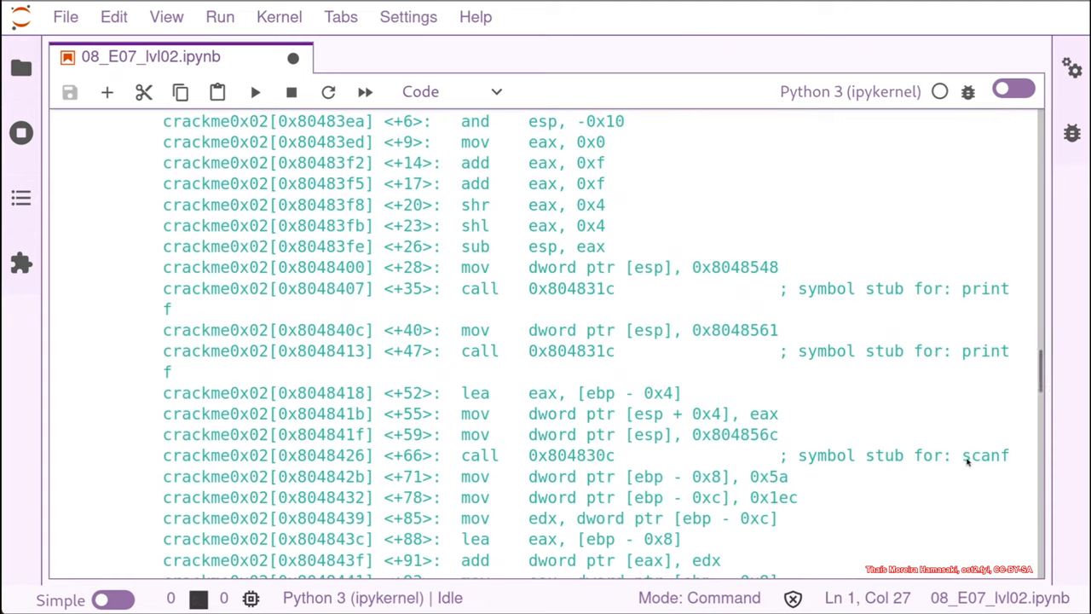
pyautogui.moveTo(775, 428)
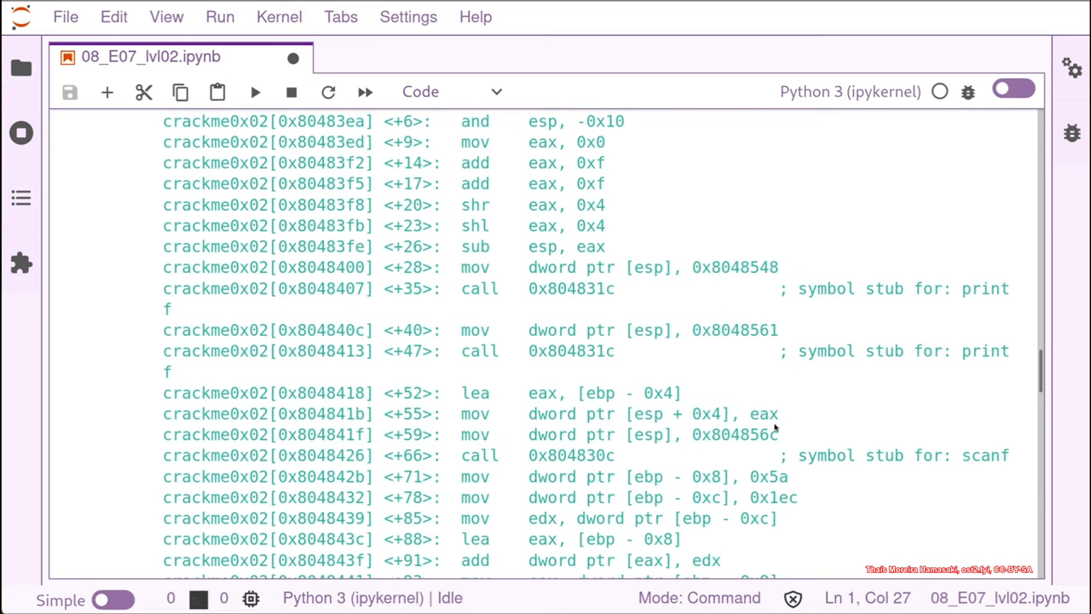
pyautogui.moveTo(774, 432)
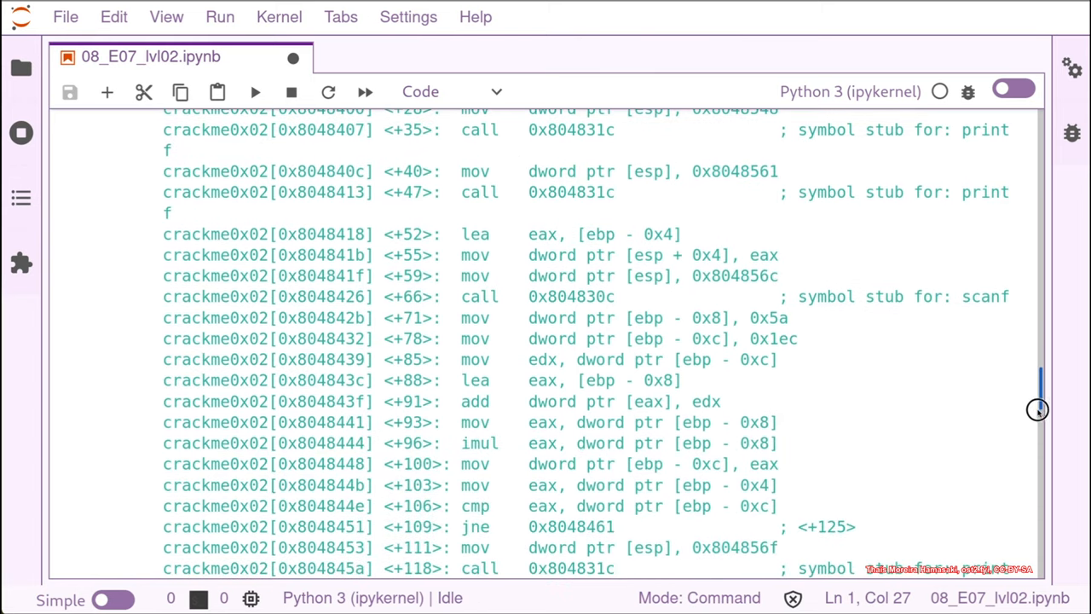
# Change the dump address to 0x804856c, revealing '%d' and 'Password OK :)'
pyautogui.scroll(-3)
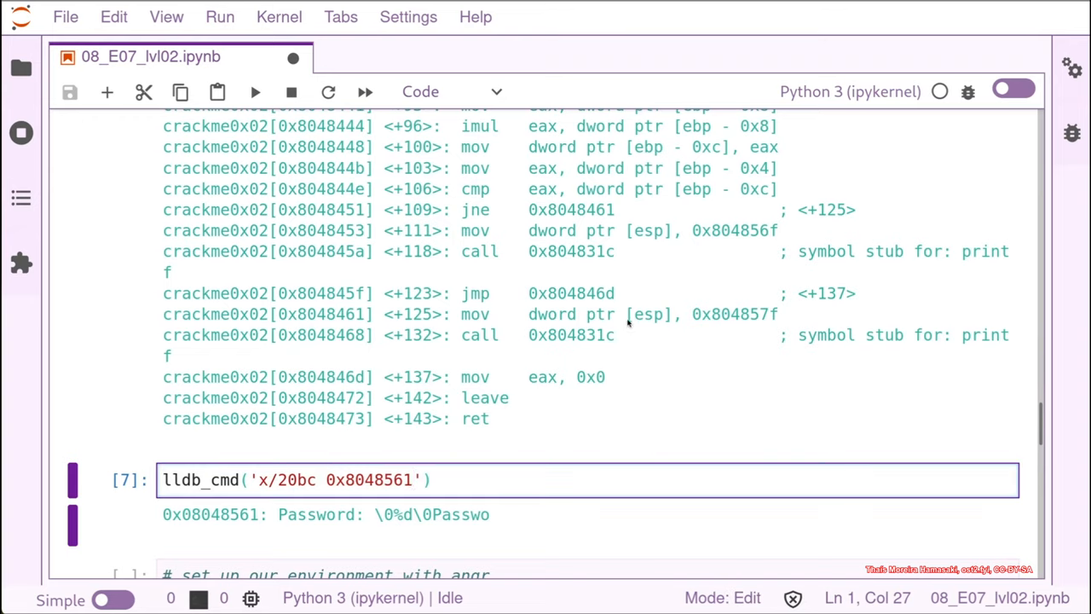
pyautogui.press('Backspace')
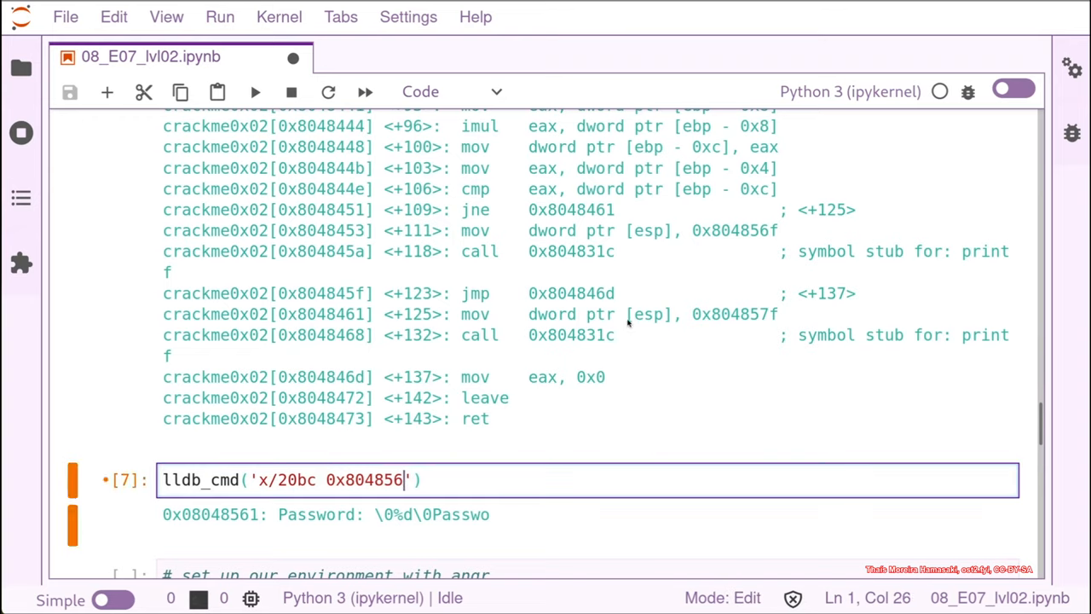
pyautogui.write('c')
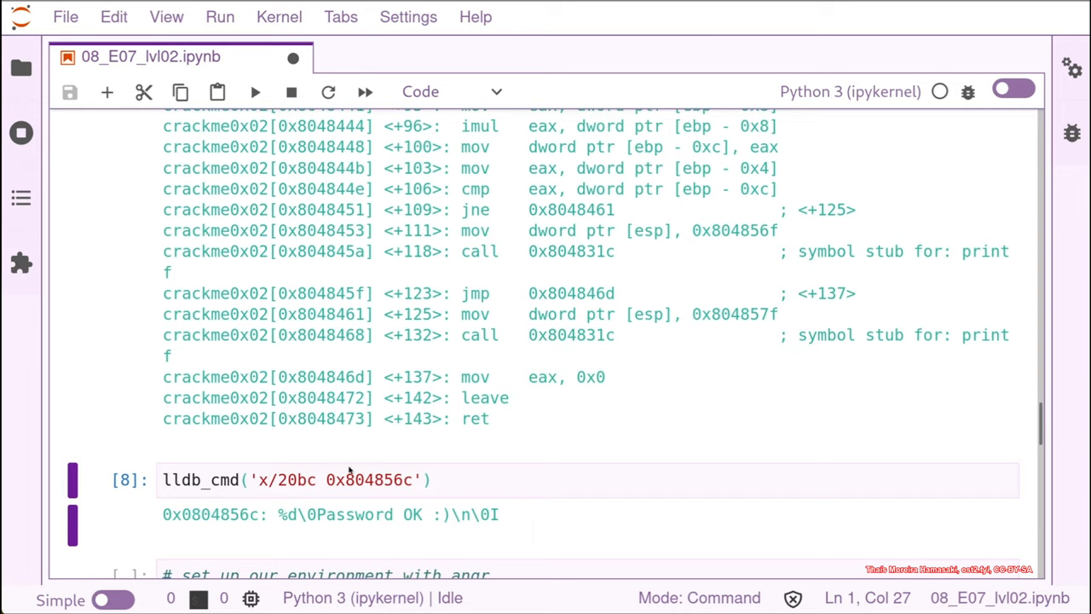
pyautogui.moveTo(299, 513)
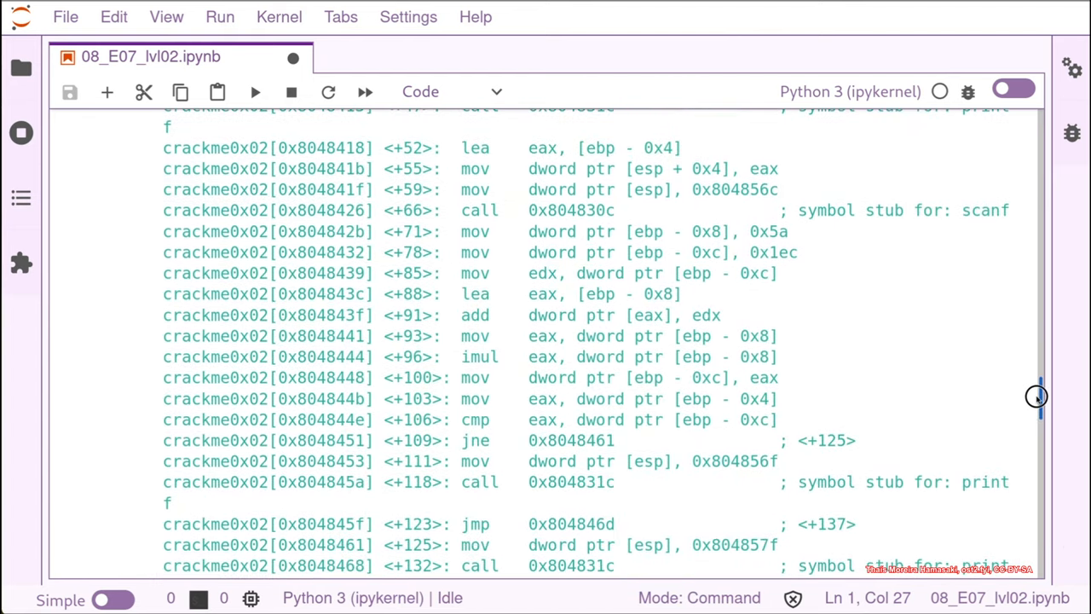
# Scroll back to the main disassembly showing scanf, 0x5a, 0x1ec and the cmp/jne branch
pyautogui.scroll(-3)
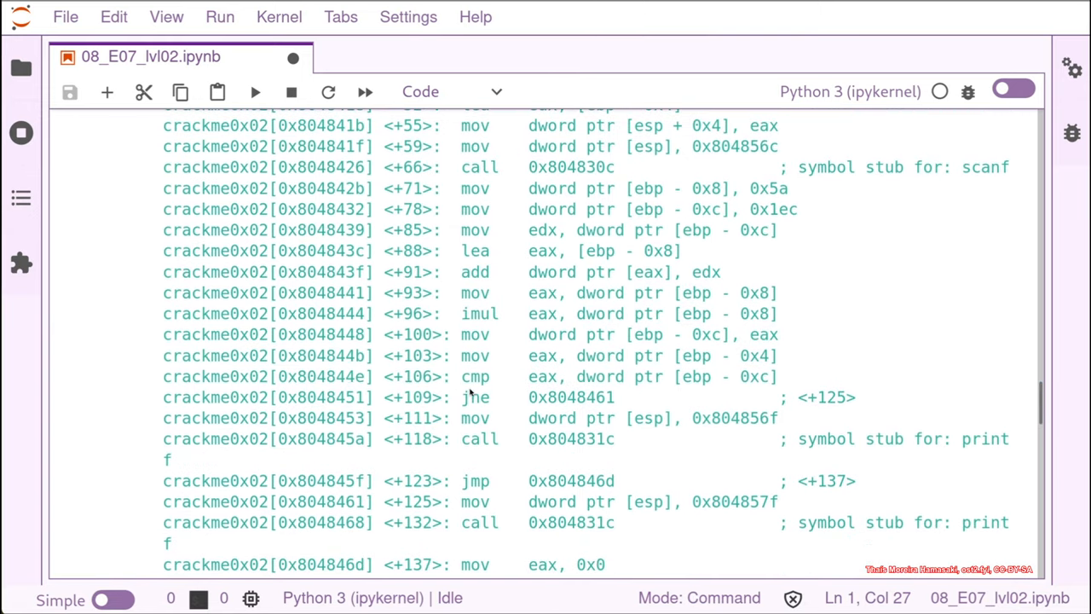
pyautogui.moveTo(961, 447)
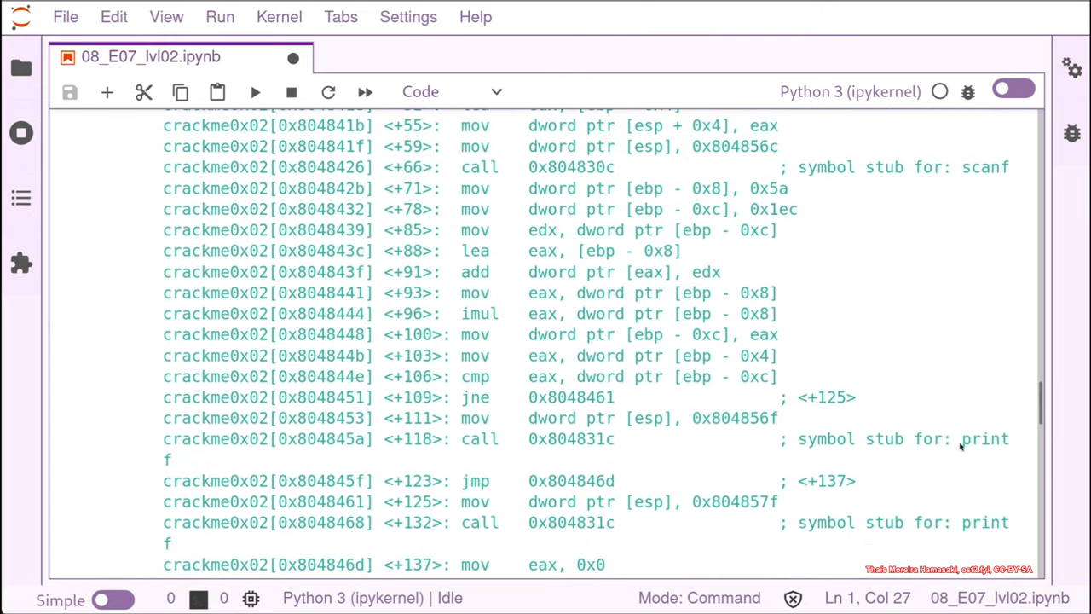
pyautogui.moveTo(465, 540)
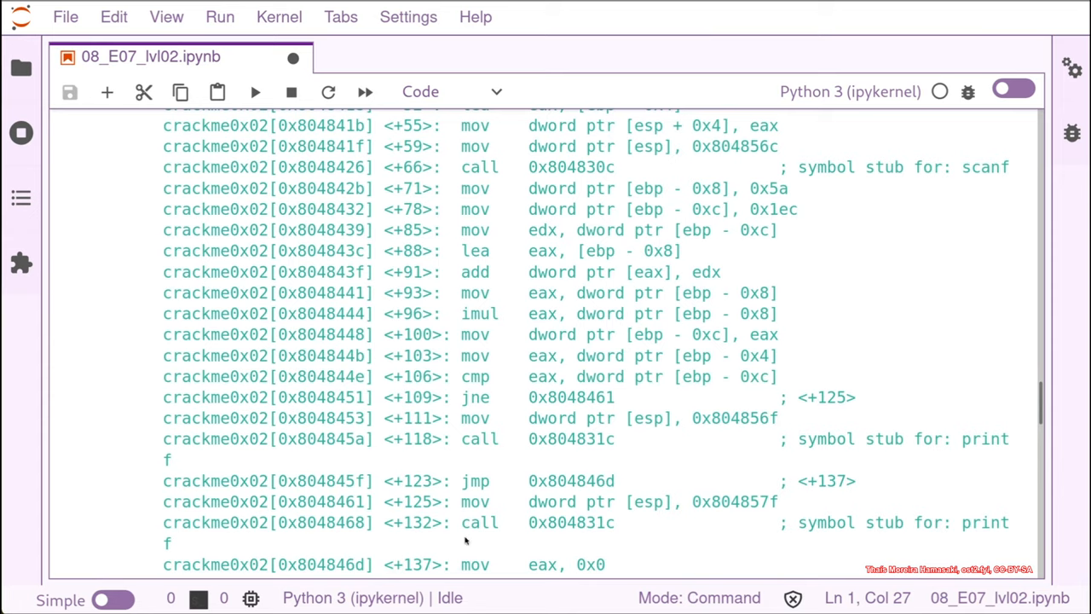
pyautogui.moveTo(1081, 523)
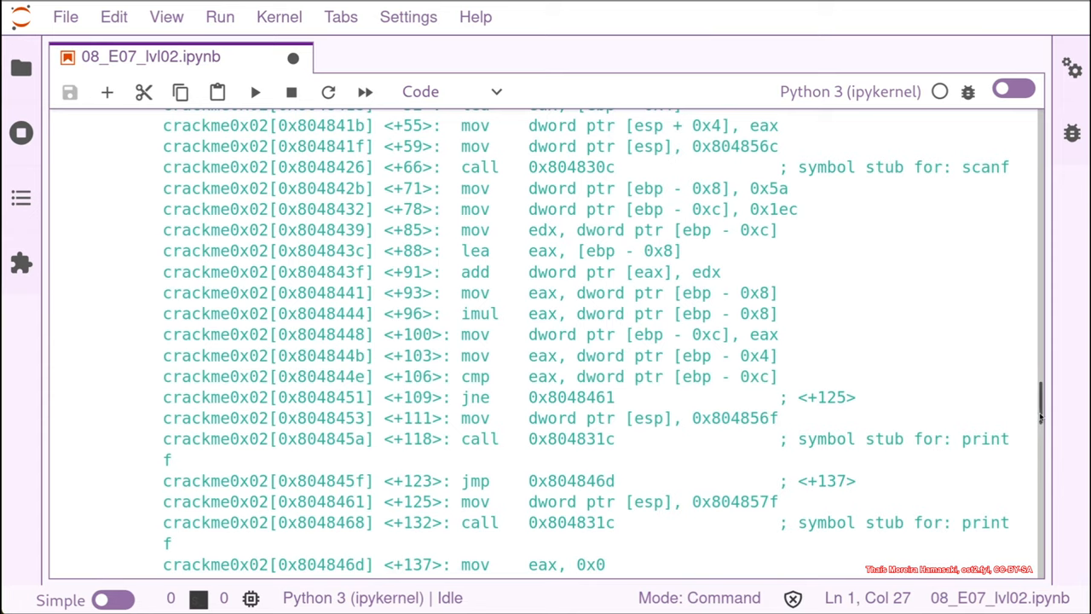
pyautogui.moveTo(1040, 407)
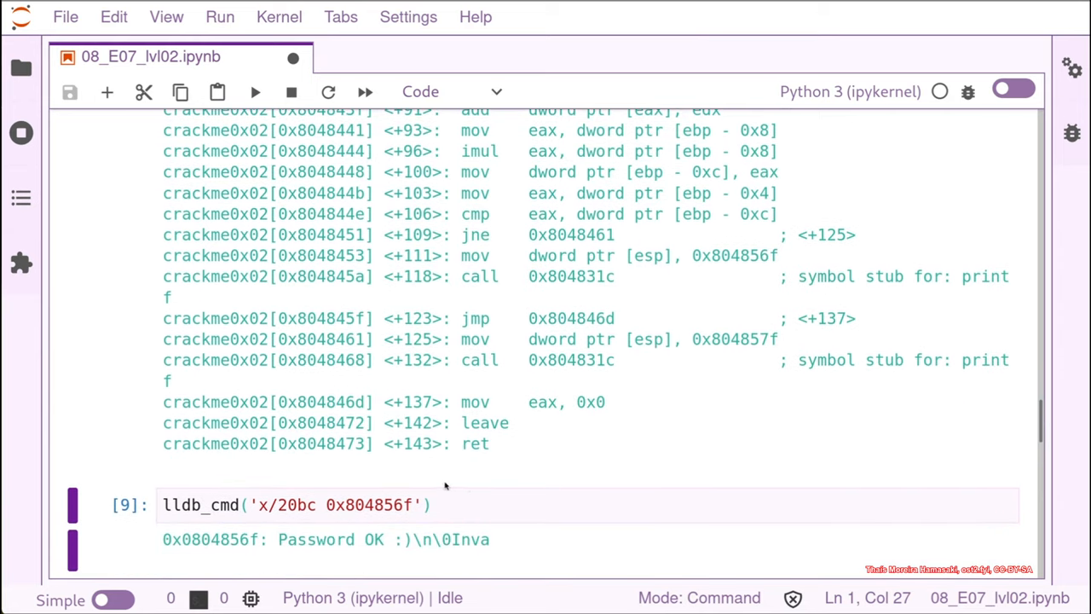
pyautogui.moveTo(475, 229)
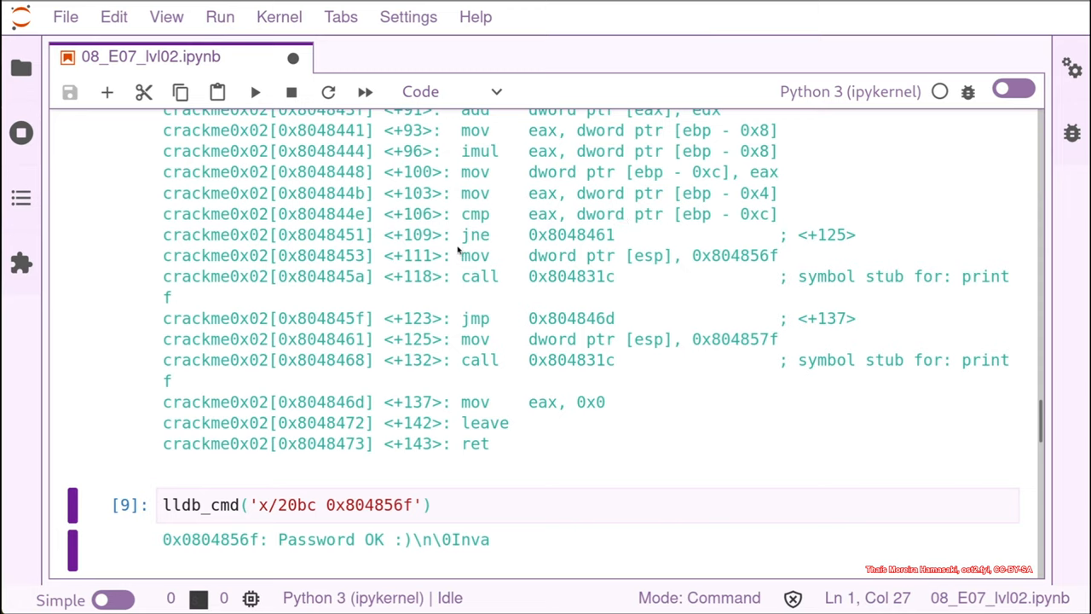
pyautogui.moveTo(610, 245)
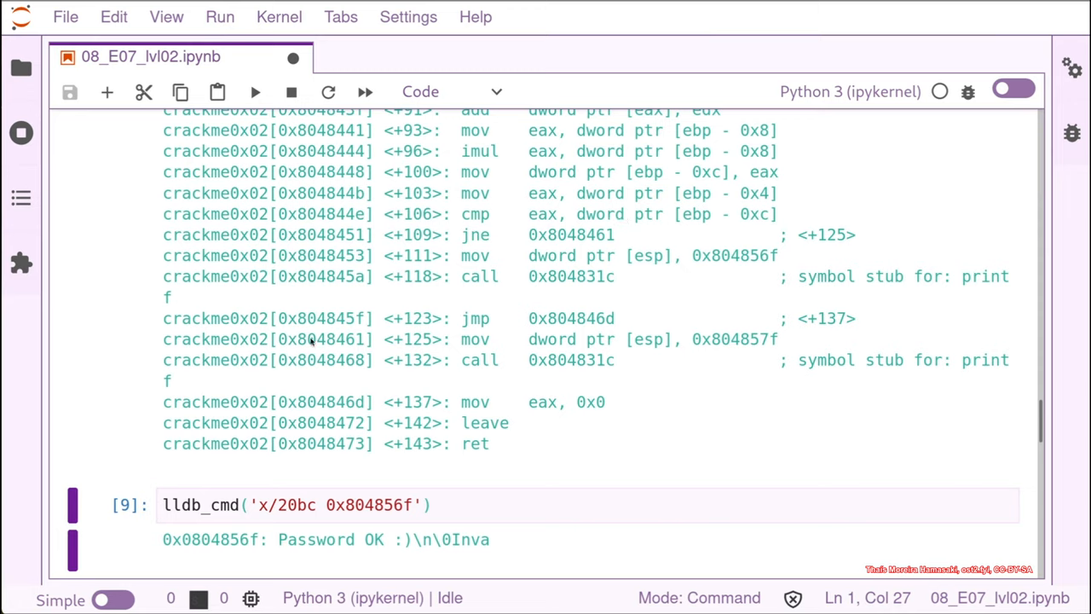
pyautogui.moveTo(804, 269)
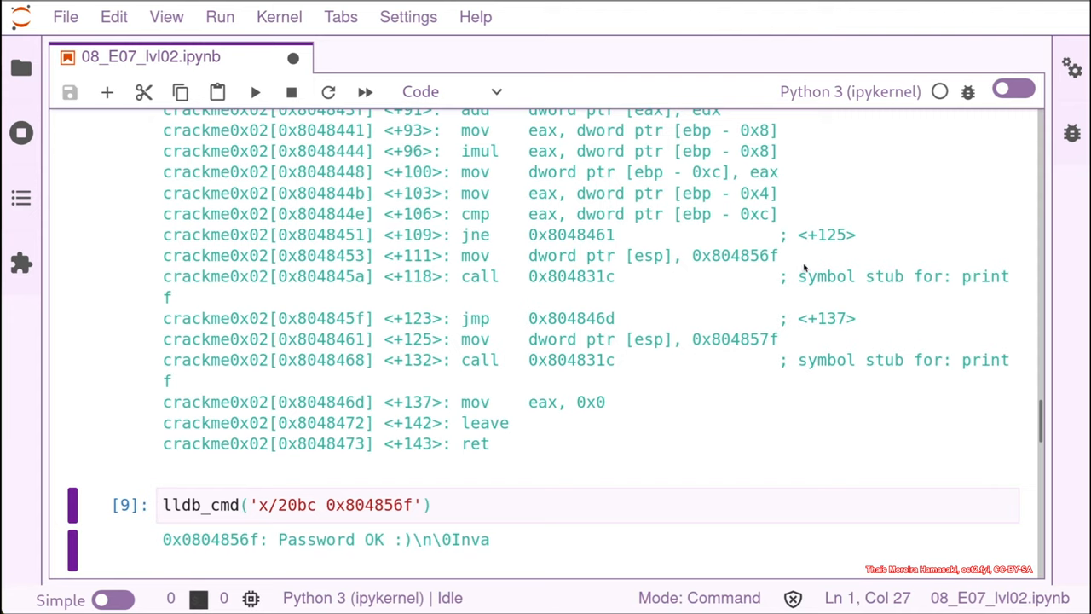
pyautogui.moveTo(988, 460)
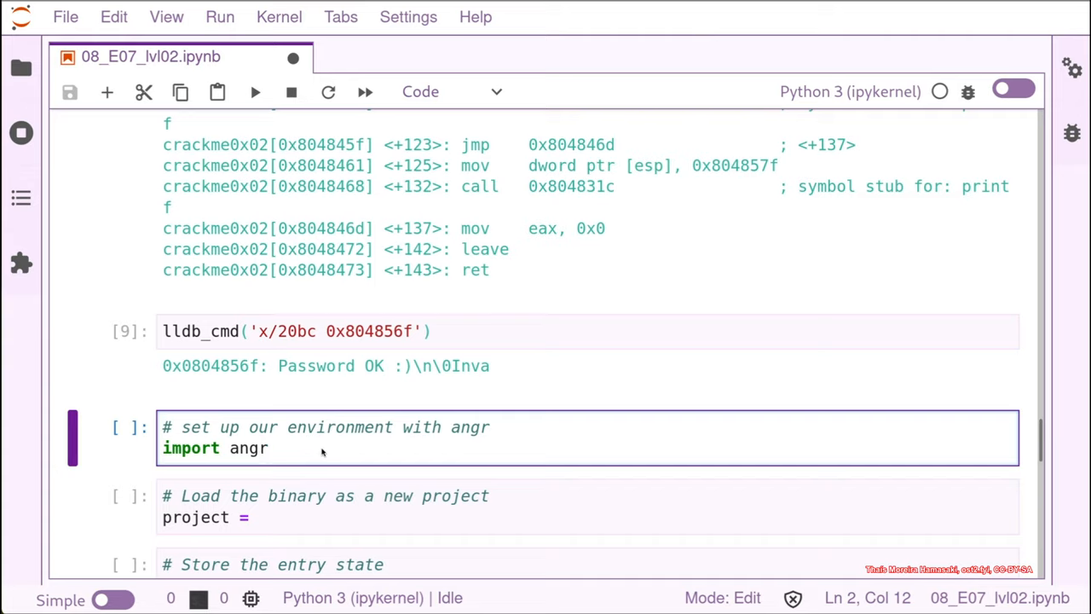
# Run the import angr cell and move to the Load the binary cell
pyautogui.press('shift+enter')
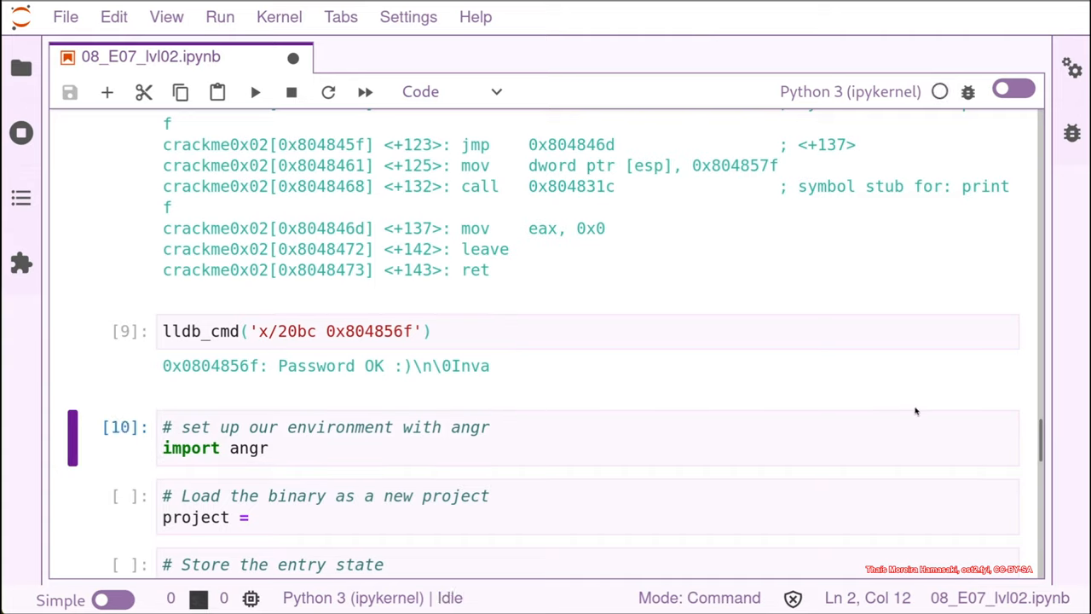
pyautogui.scroll(-3)
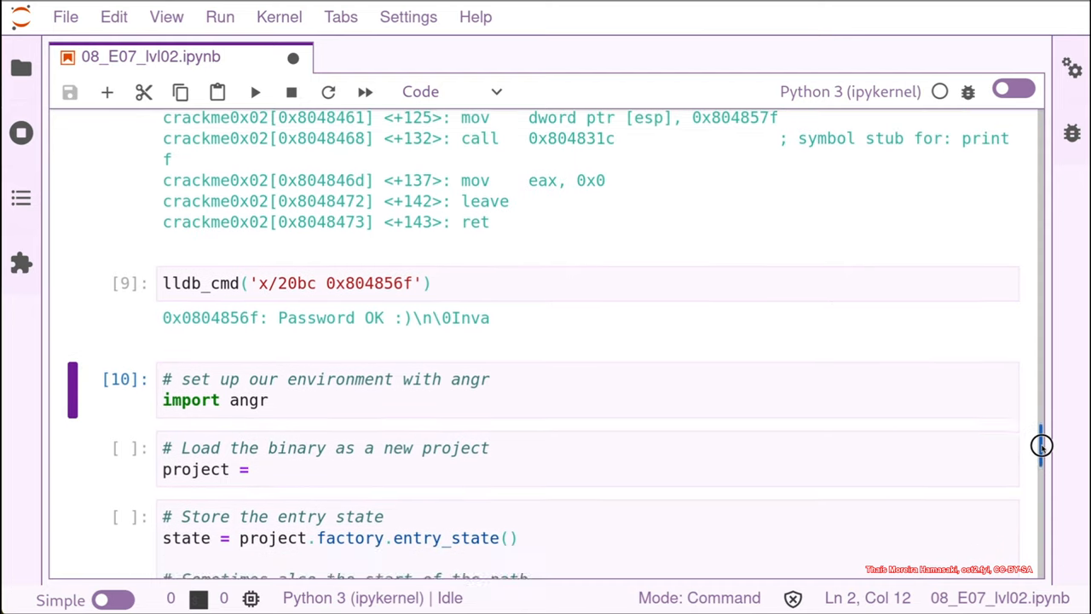
pyautogui.click(272, 459)
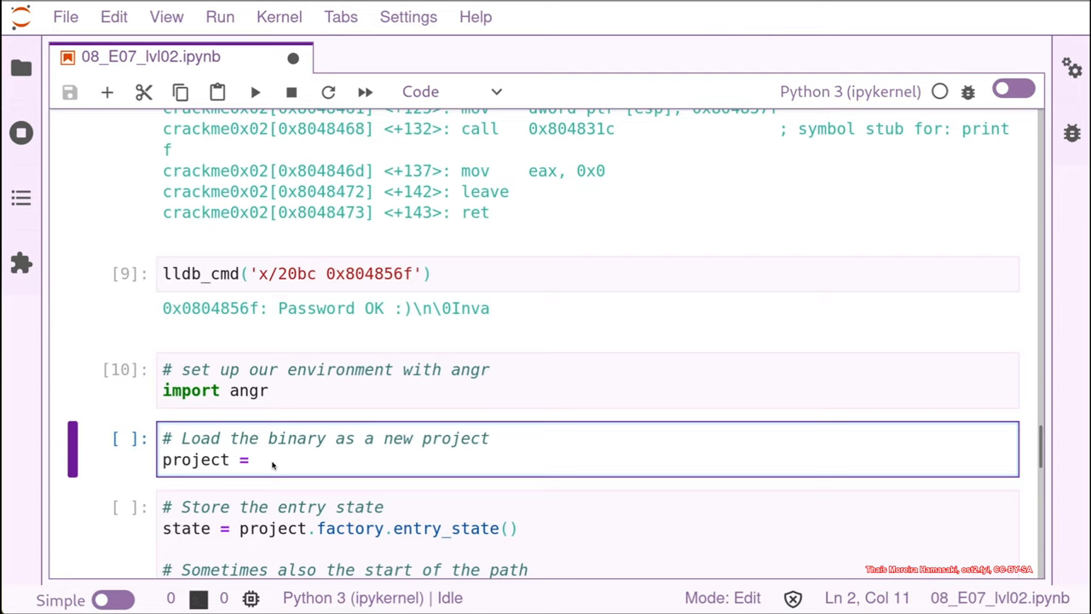
# Load crackme0x02 with angr.Project('Exercises/07_angr/crackme0x02') using path completion
pyautogui.write('an')
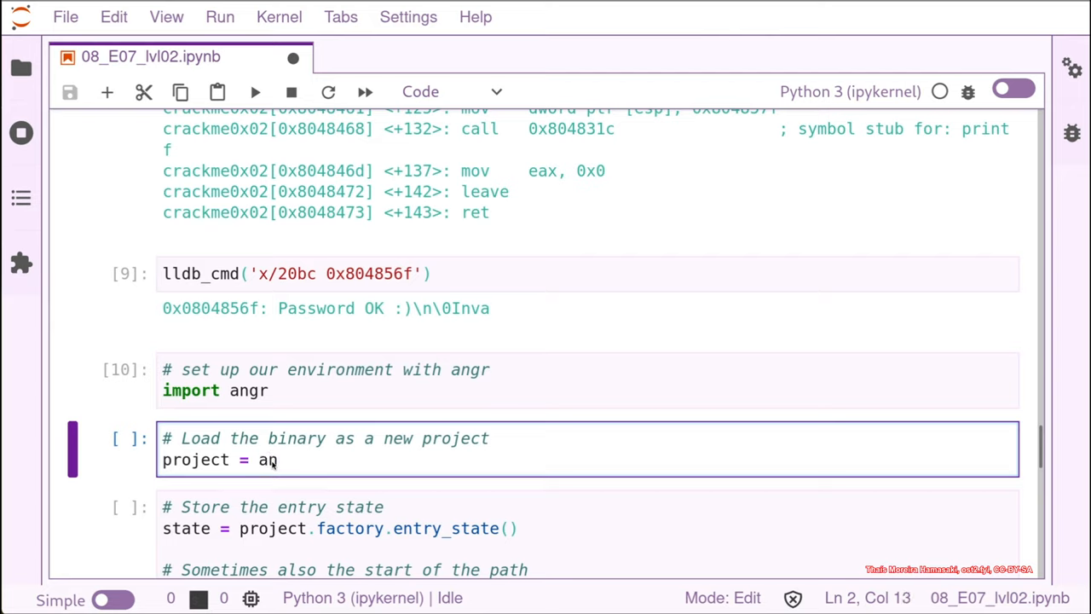
pyautogui.write('gr')
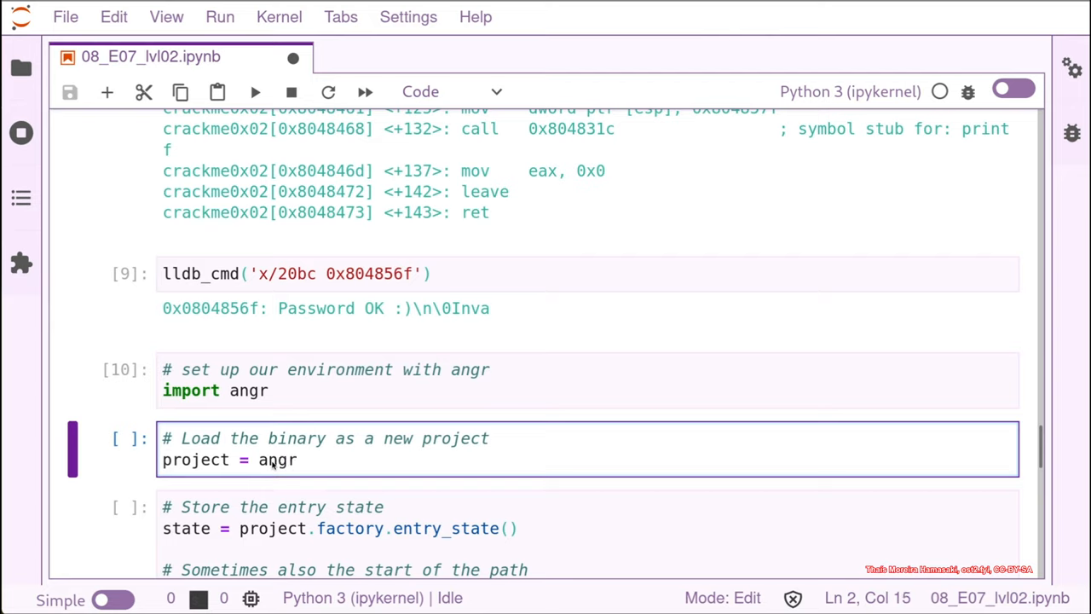
pyautogui.write('.Project')
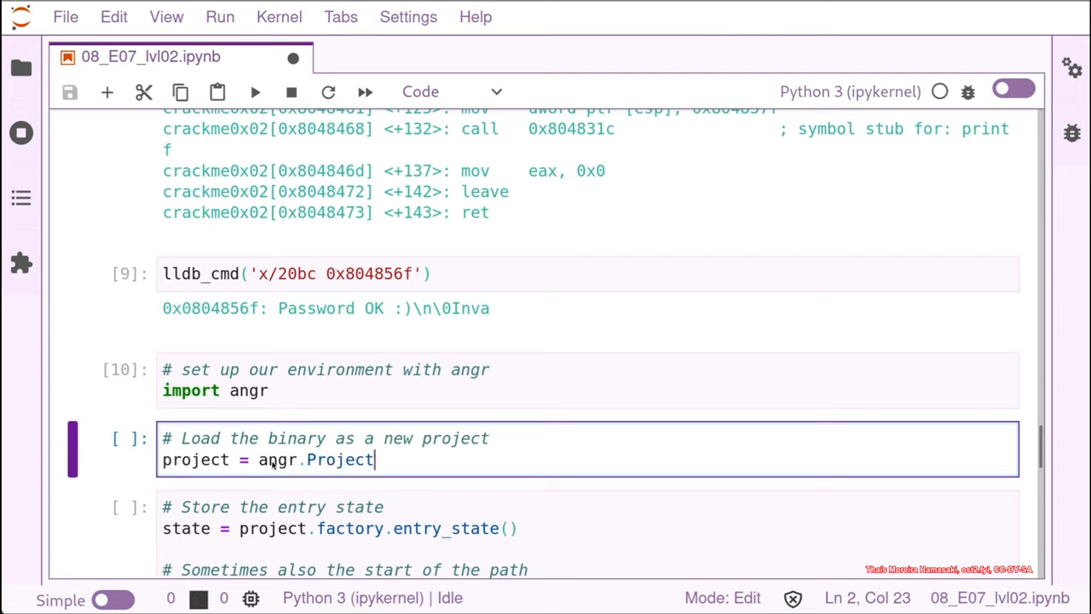
pyautogui.write('()')
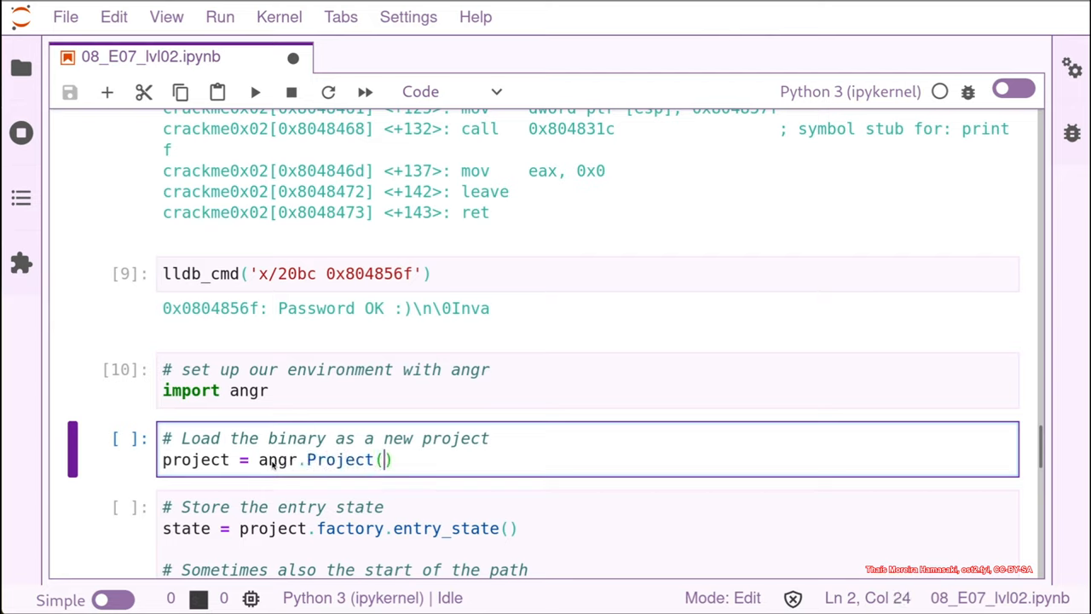
pyautogui.write("'")
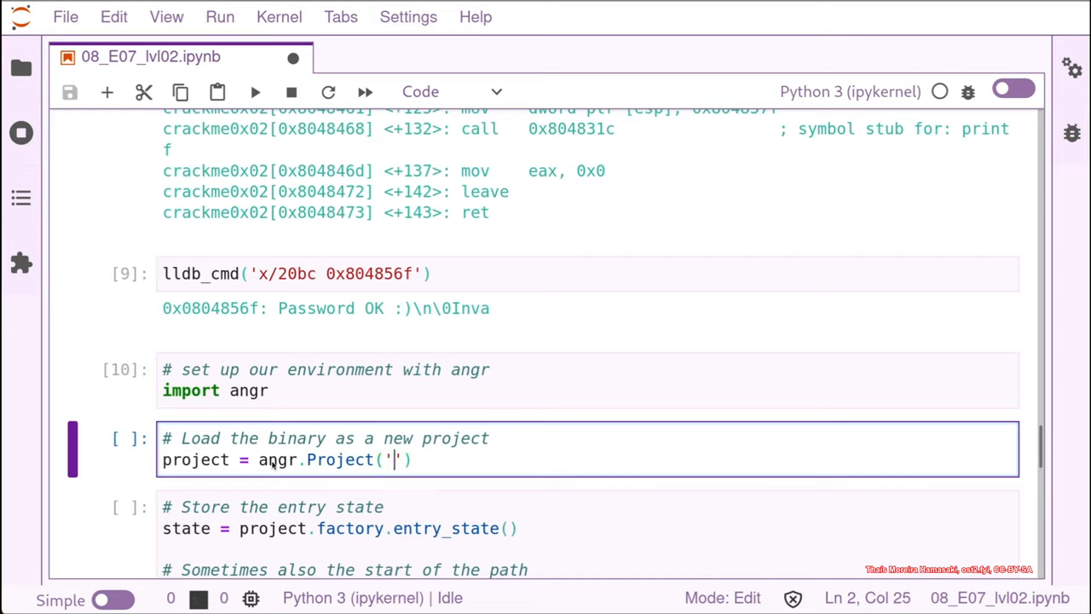
pyautogui.write('Exercises/')
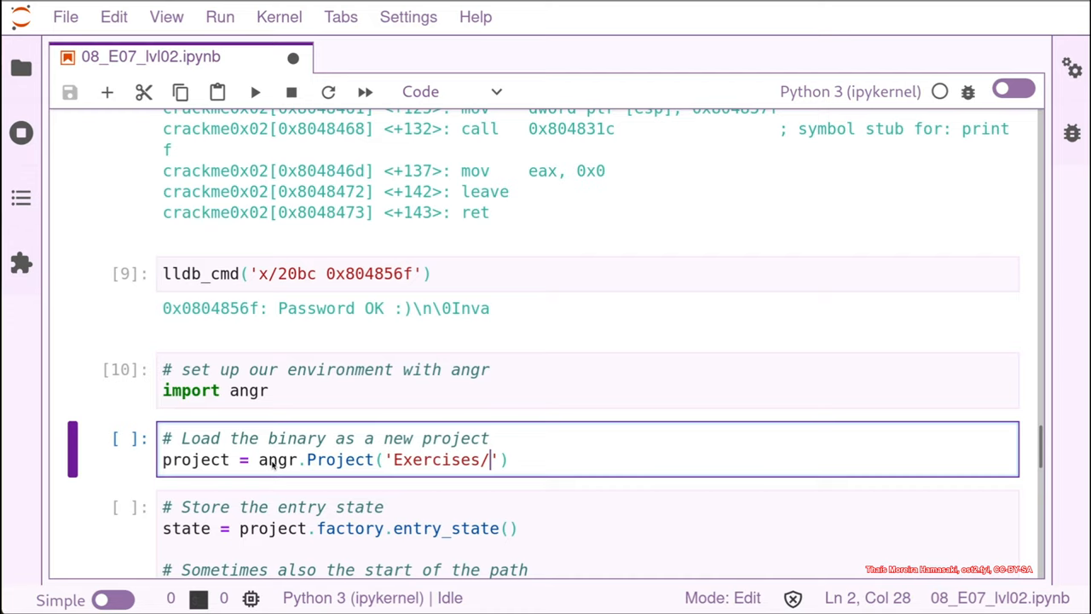
pyautogui.write('07_angr/')
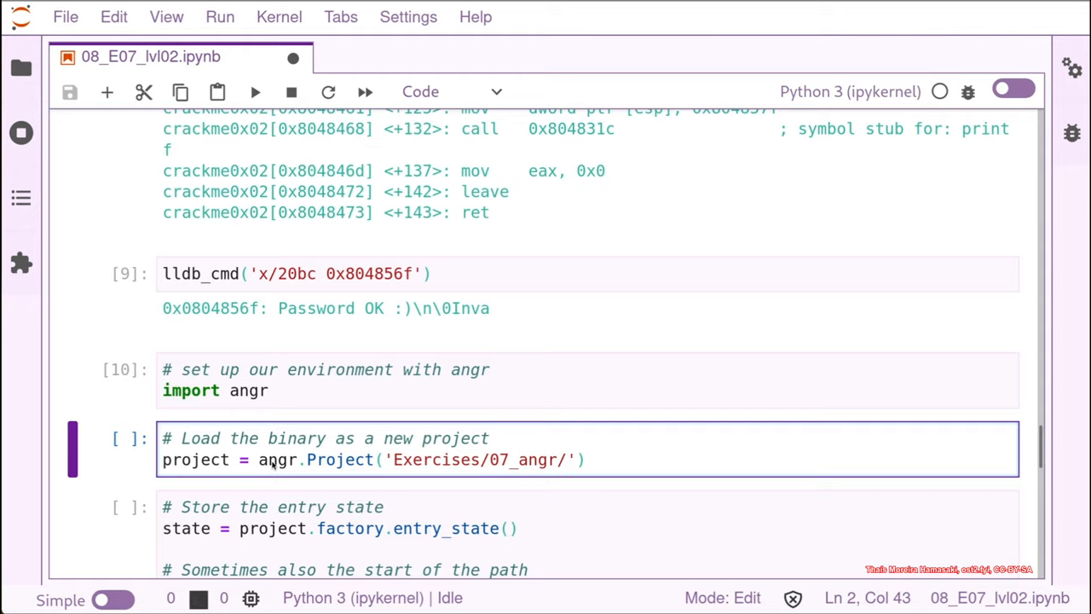
pyautogui.write('cra')
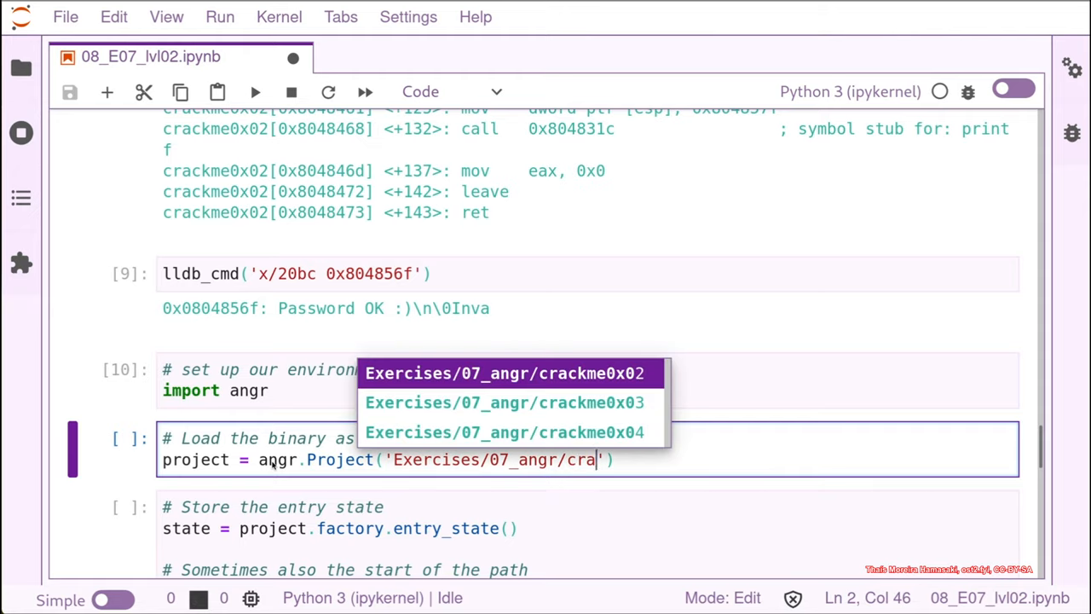
pyautogui.click(502, 373)
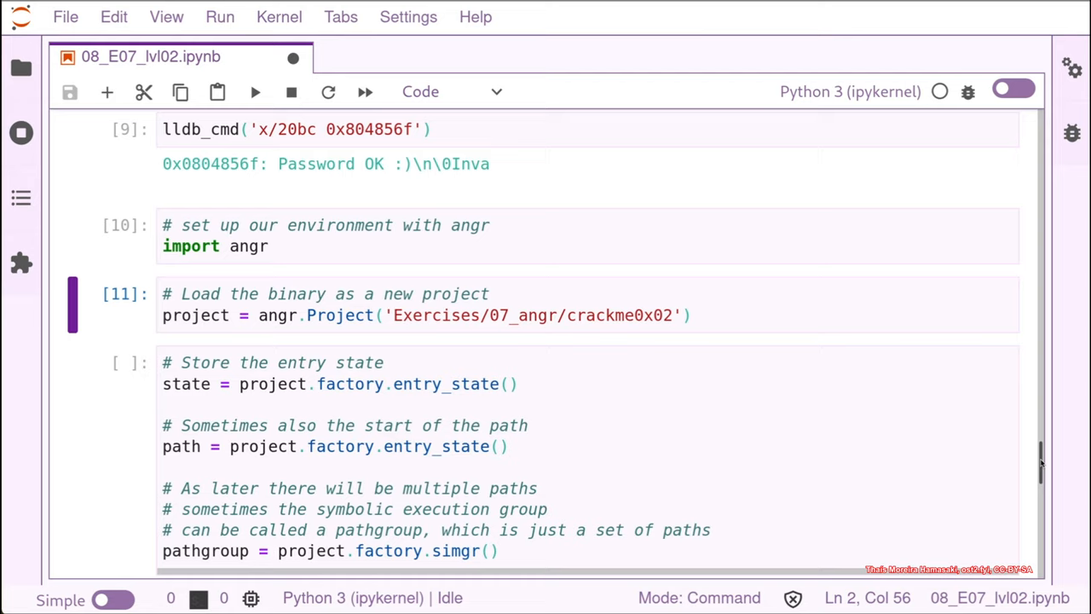
pyautogui.moveTo(873, 553)
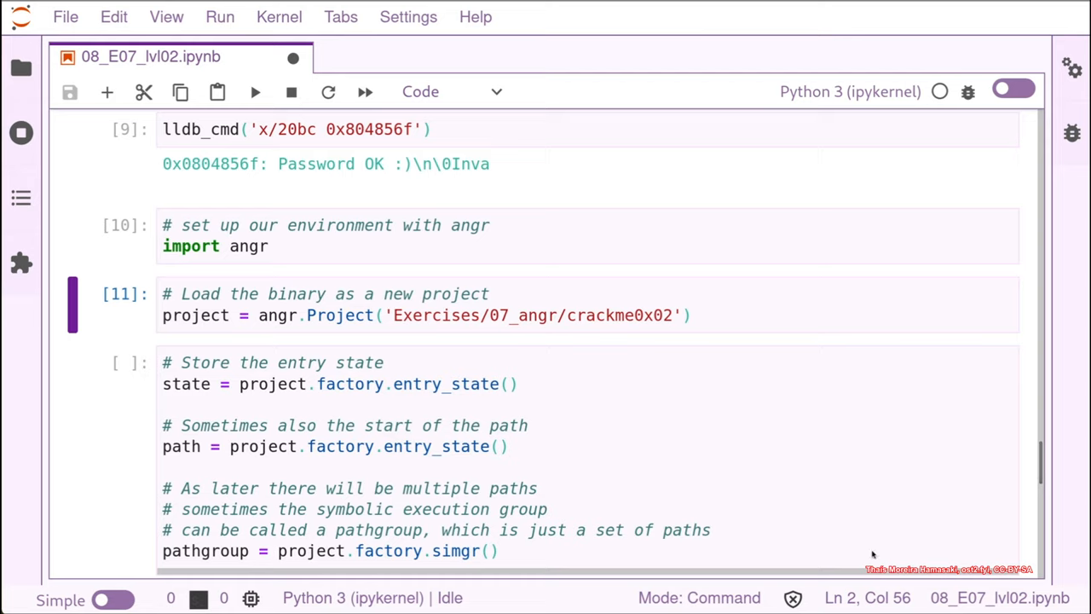
pyautogui.moveTo(258, 357)
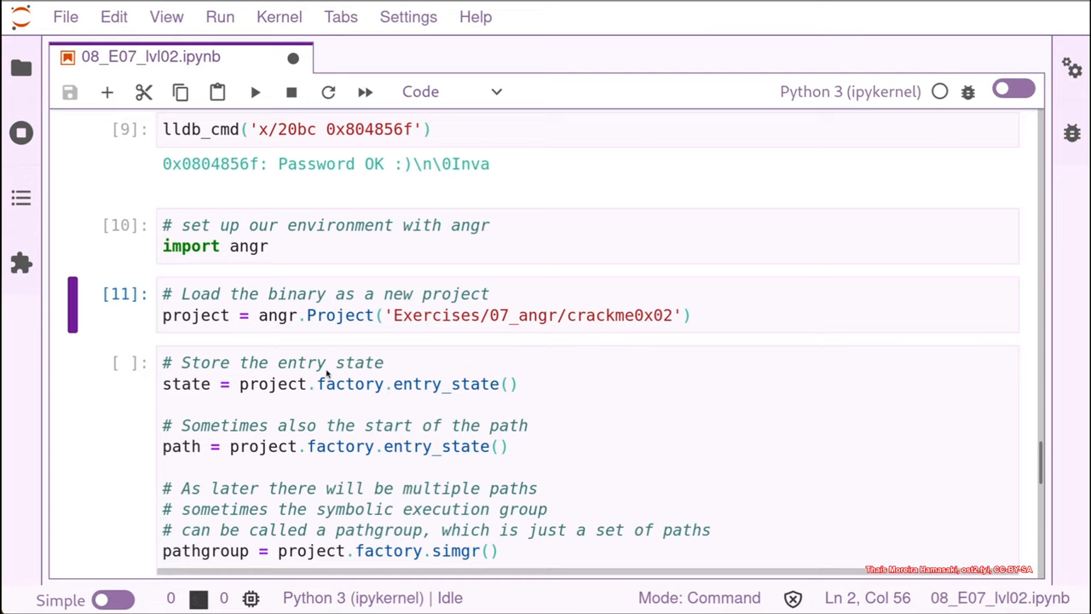
pyautogui.moveTo(385, 402)
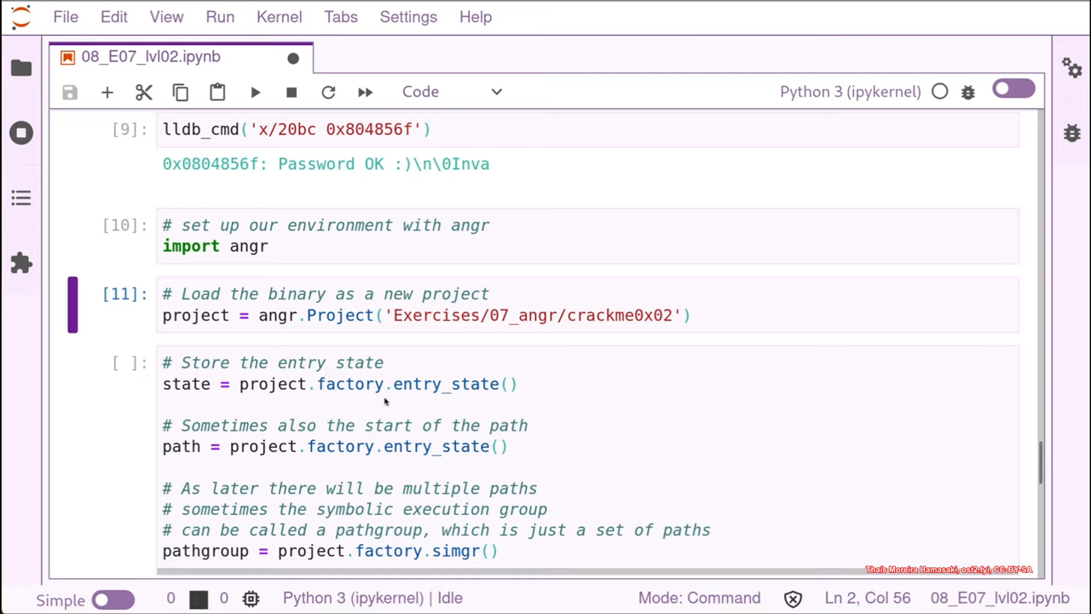
pyautogui.moveTo(934, 482)
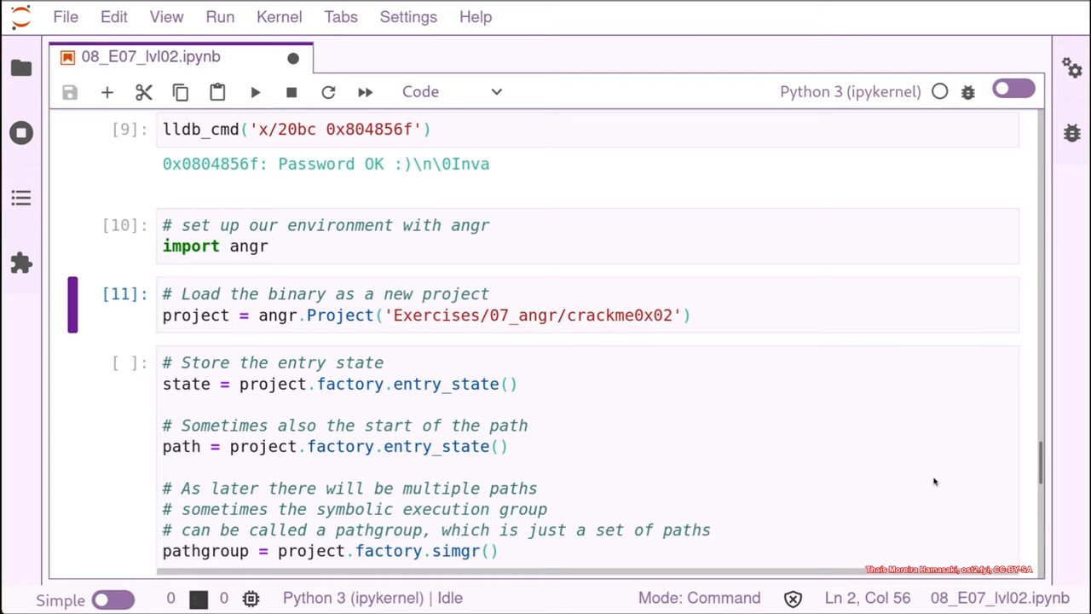
pyautogui.moveTo(304, 417)
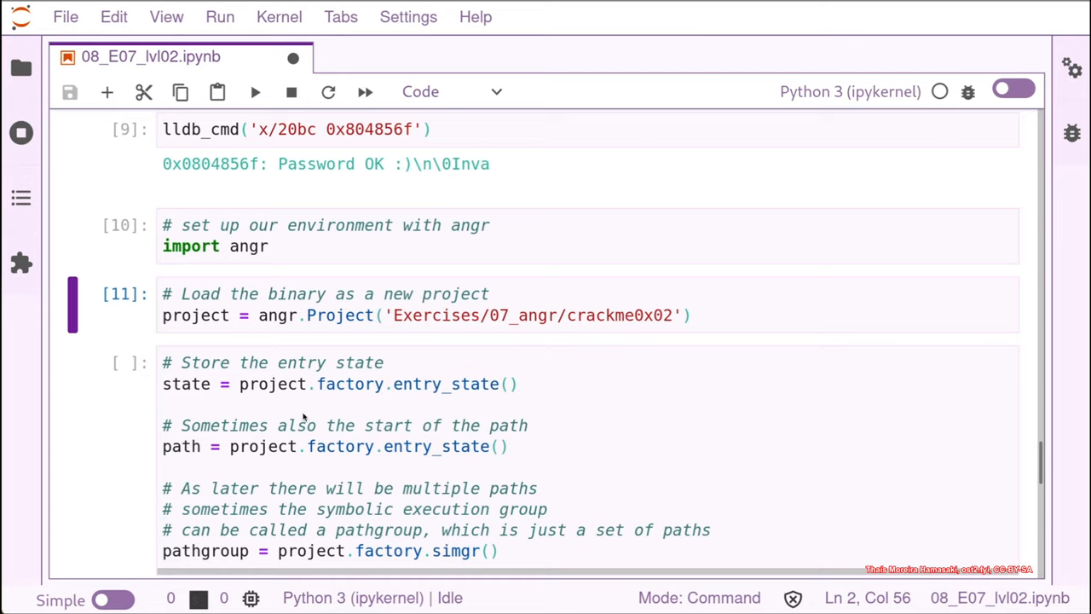
pyautogui.moveTo(201, 460)
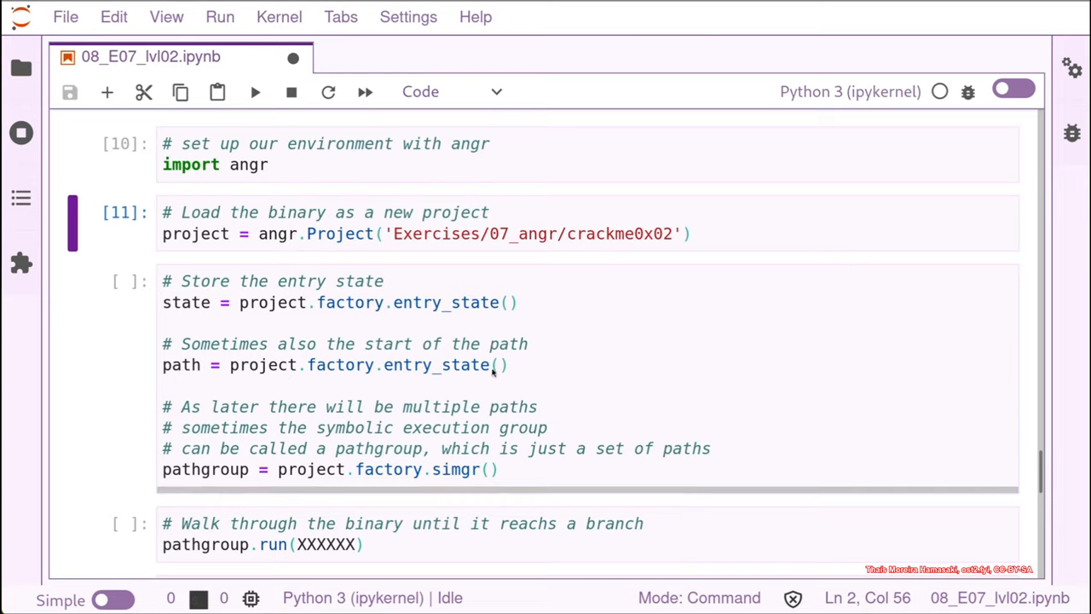
pyautogui.moveTo(547, 375)
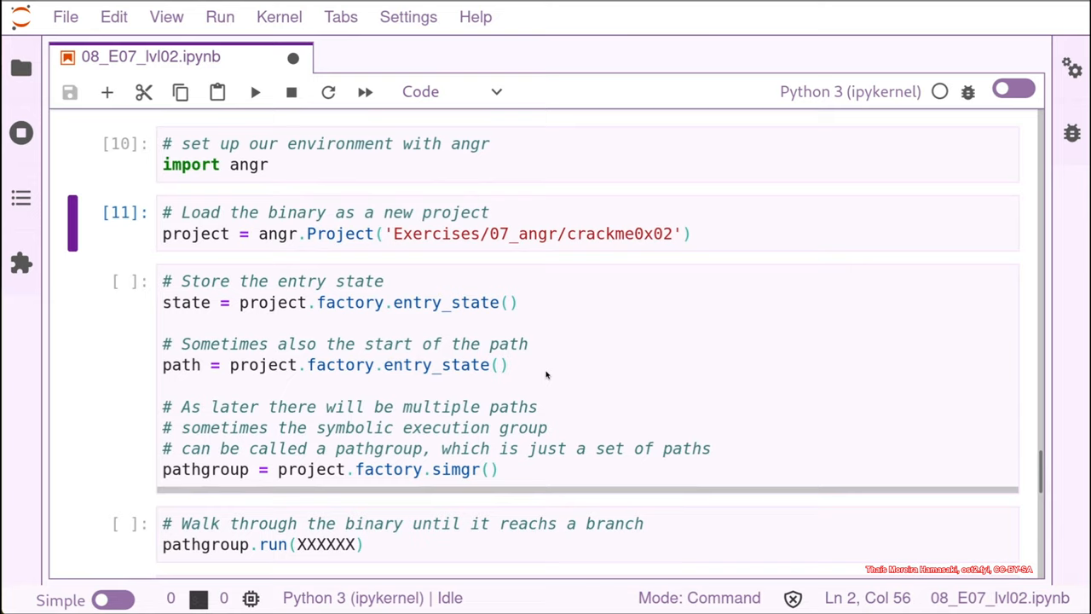
pyautogui.moveTo(559, 359)
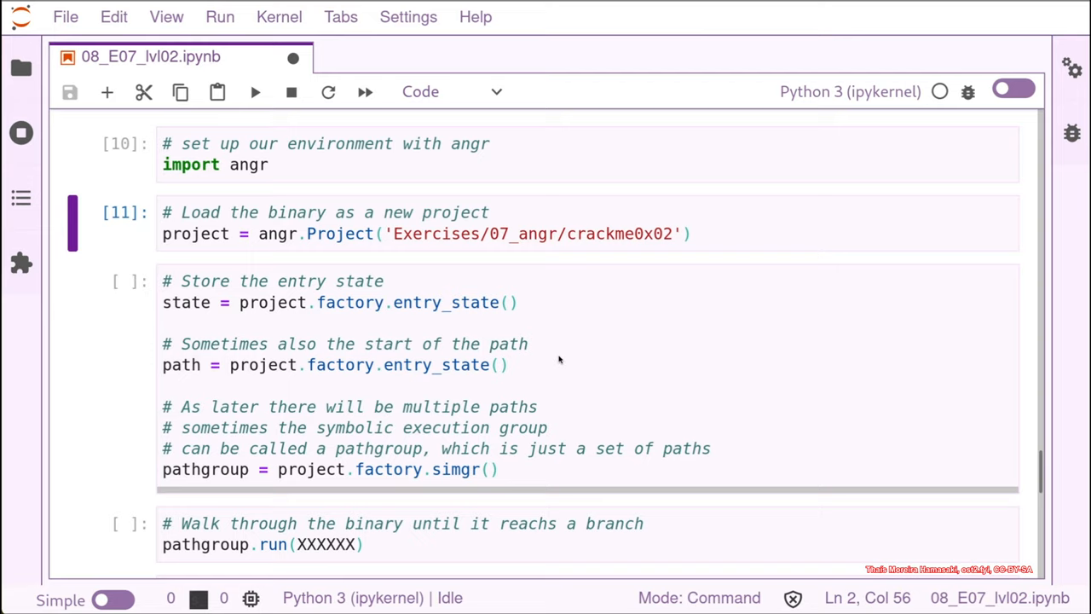
pyautogui.moveTo(575, 460)
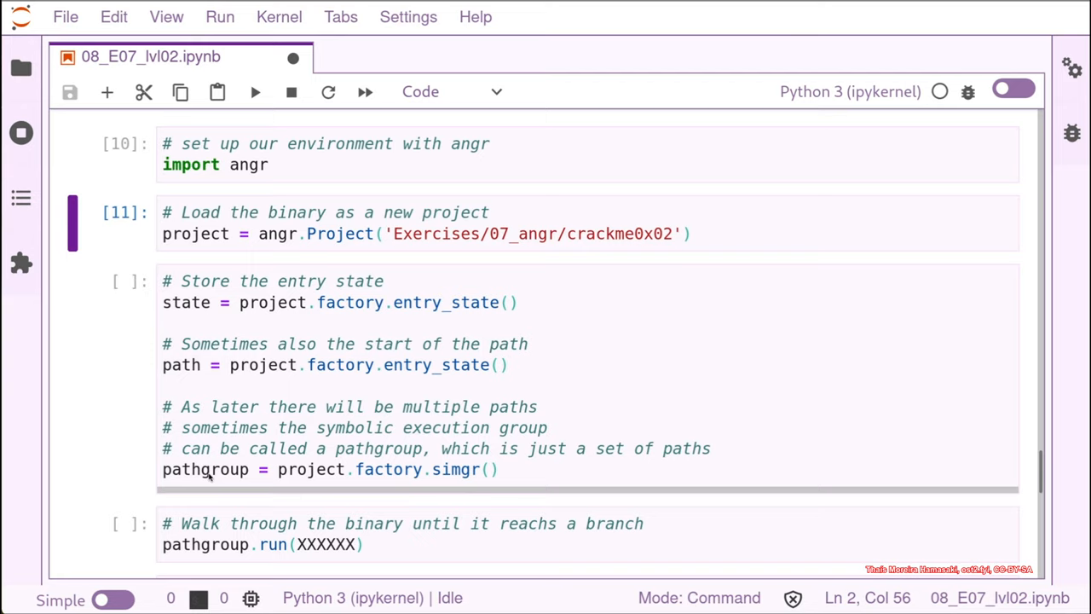
pyautogui.moveTo(214, 476)
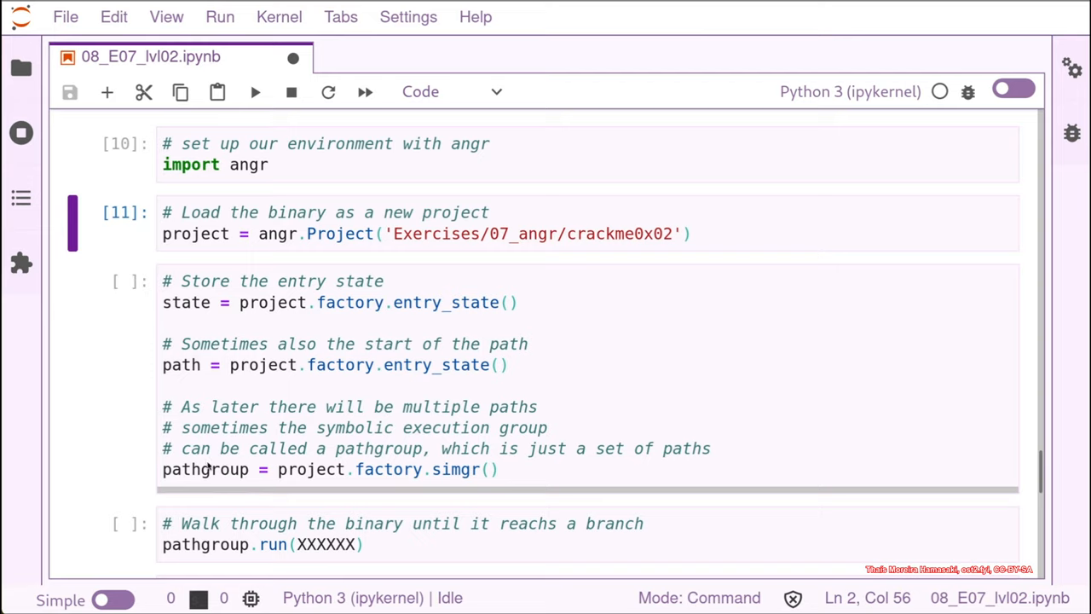
pyautogui.moveTo(528, 476)
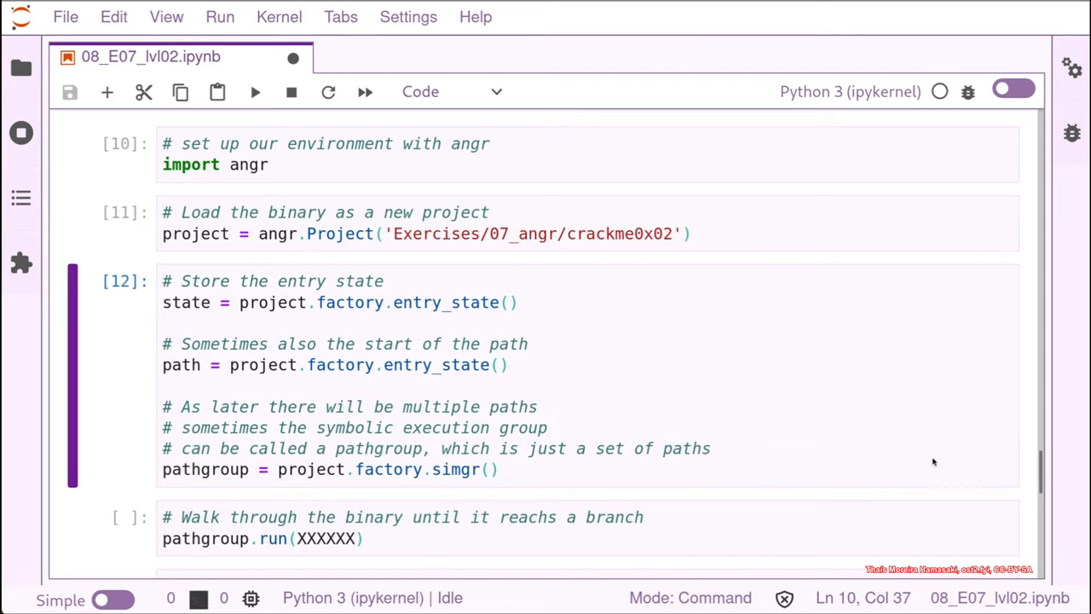
pyautogui.moveTo(1048, 484)
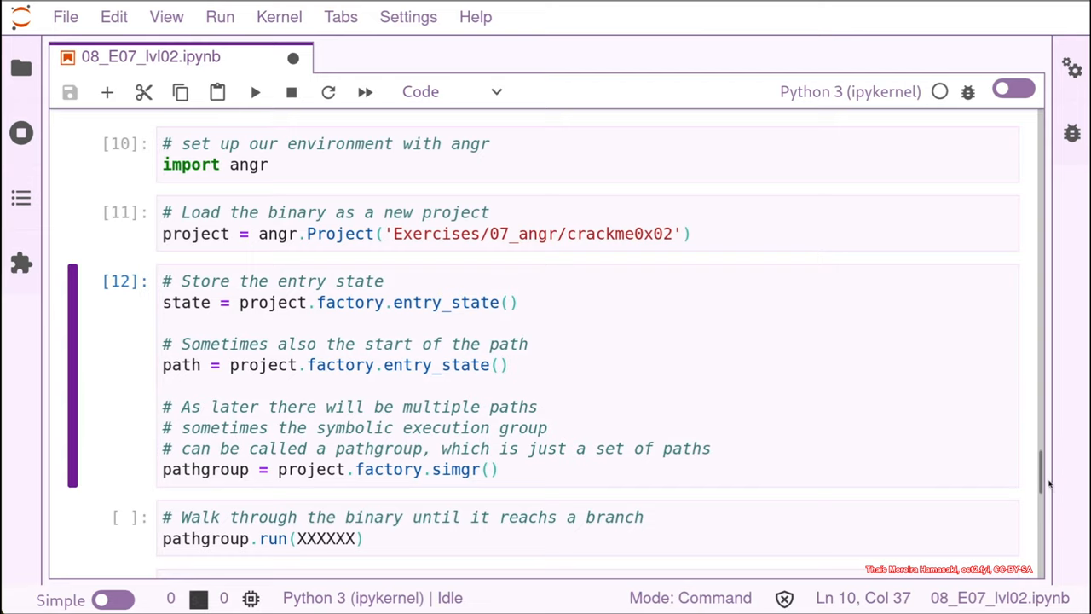
# Replace XXXXXX in pathgroup.run() with until=lambda len_pg: len(len_pg.active) > 1
pyautogui.scroll(-3)
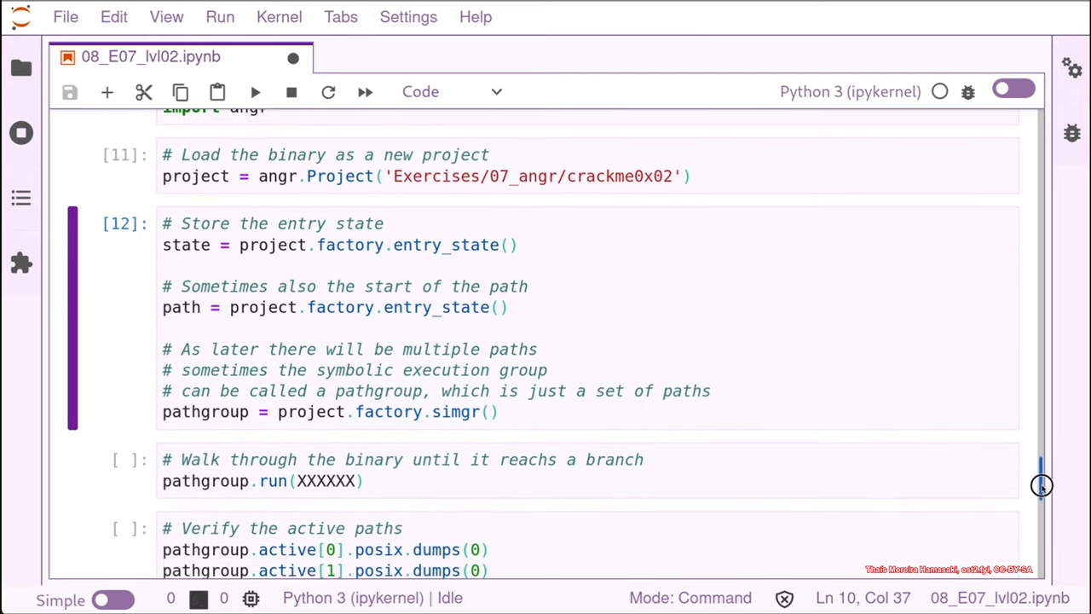
pyautogui.scroll(-3)
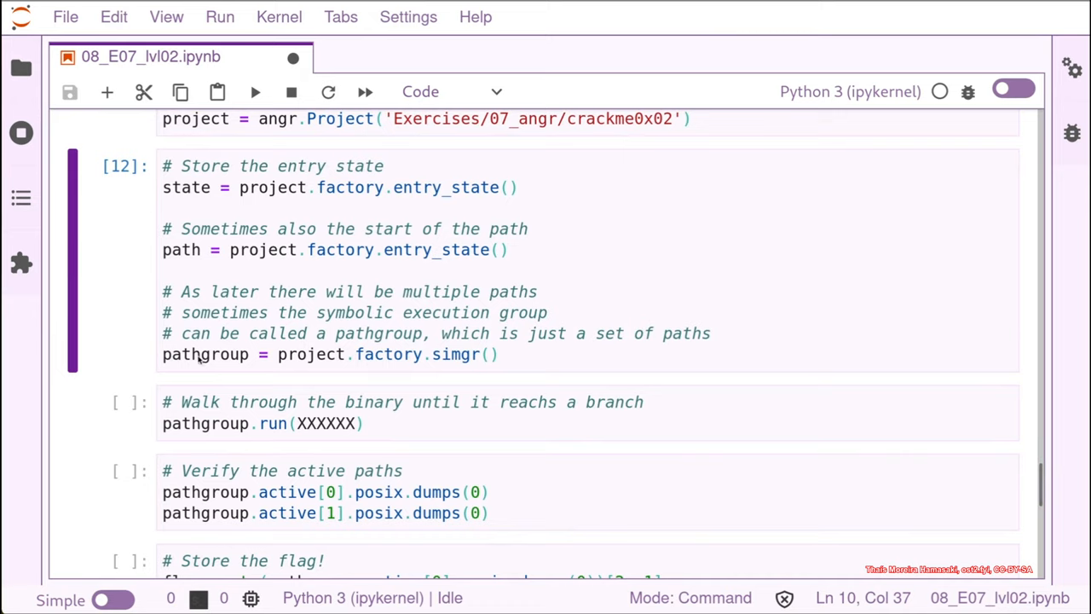
pyautogui.moveTo(199, 358)
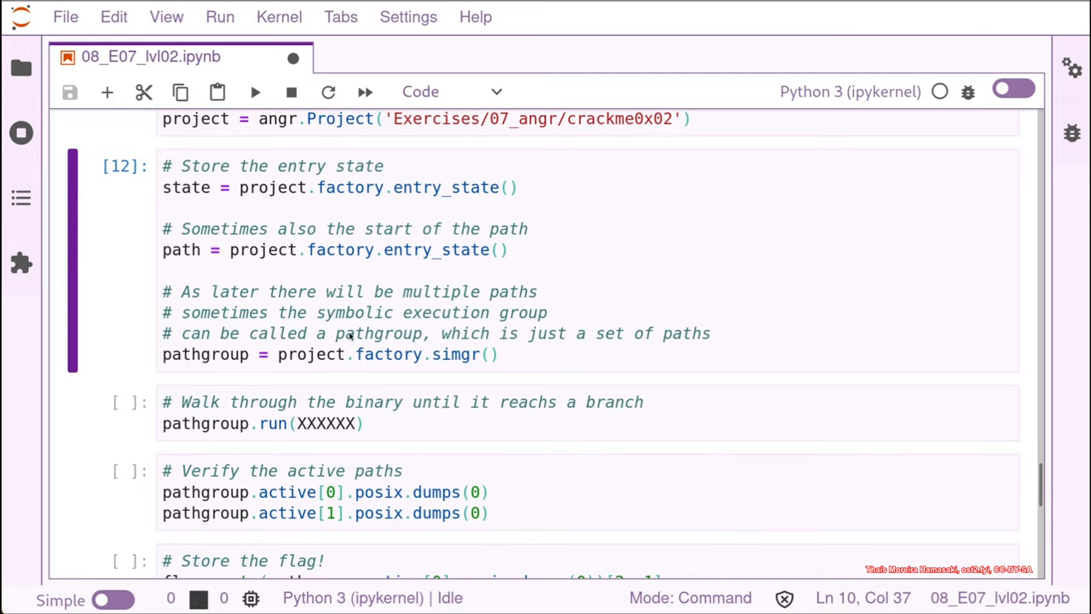
pyautogui.moveTo(326, 428)
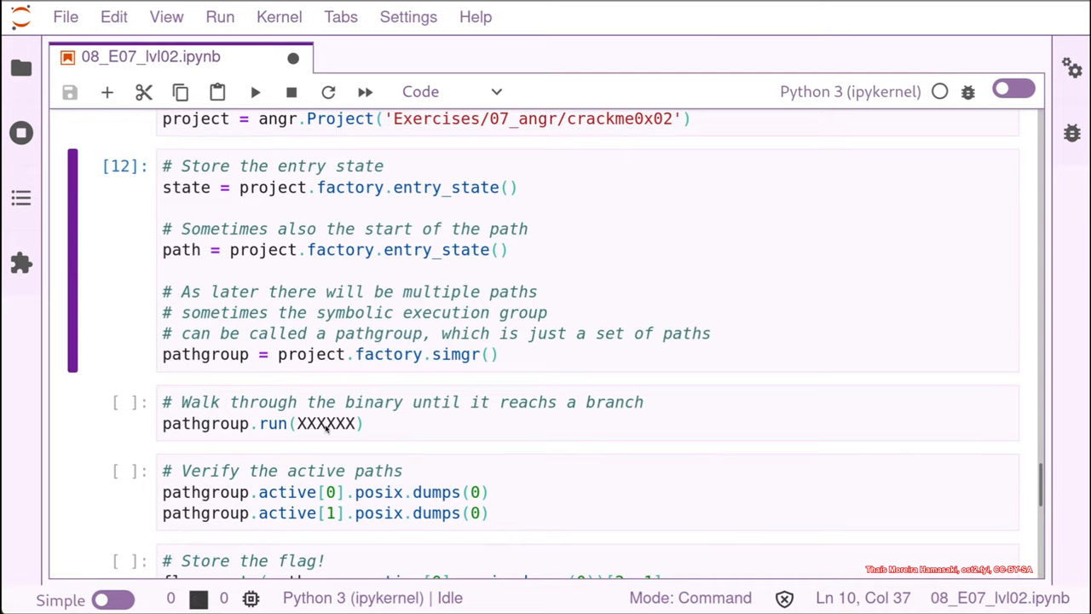
pyautogui.doubleClick(326, 422)
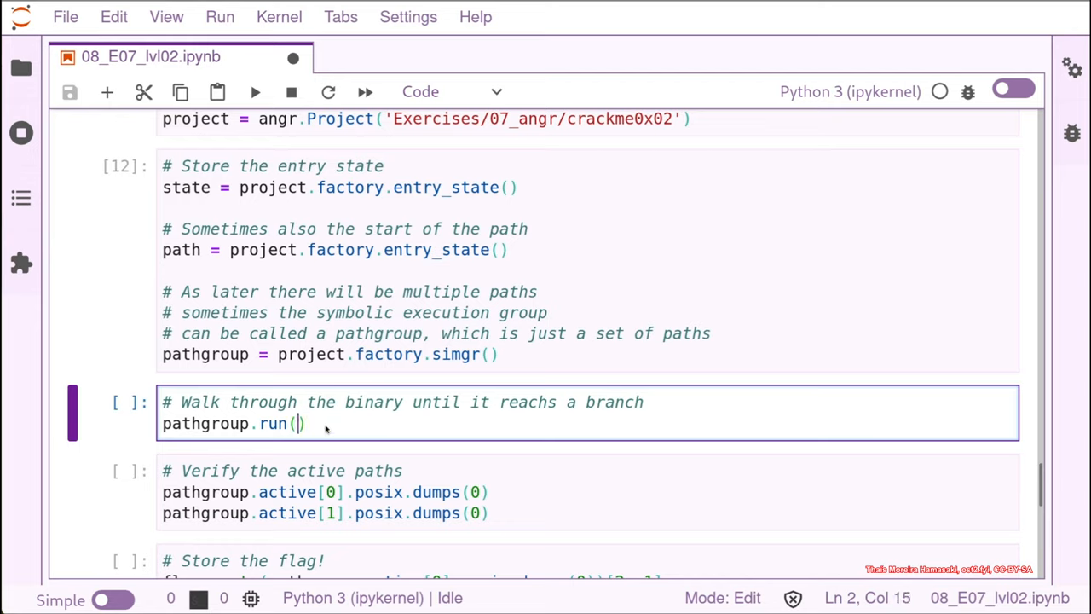
pyautogui.write('un')
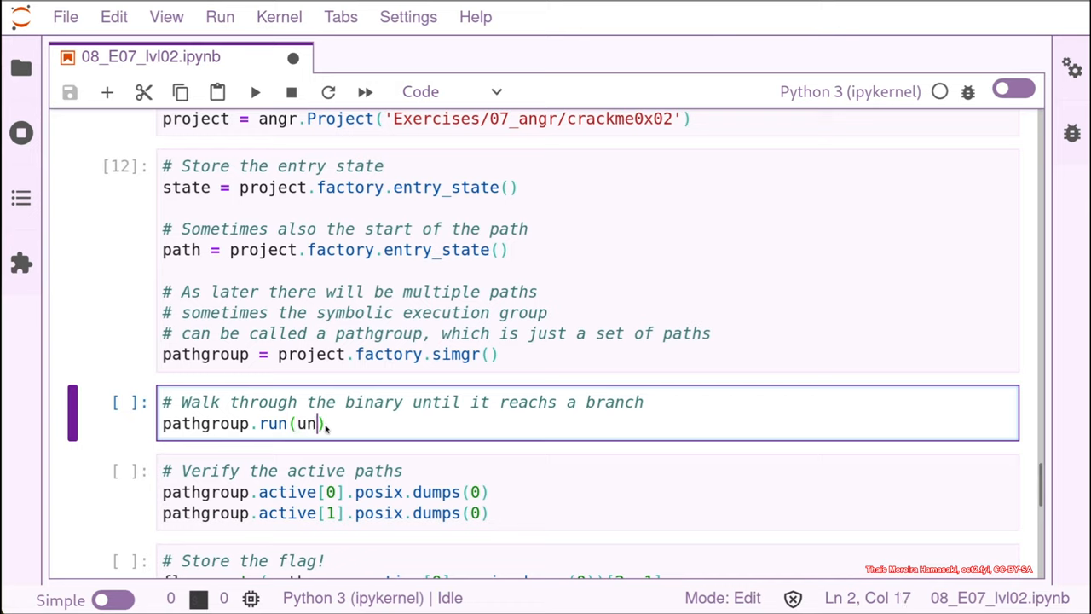
pyautogui.write('til')
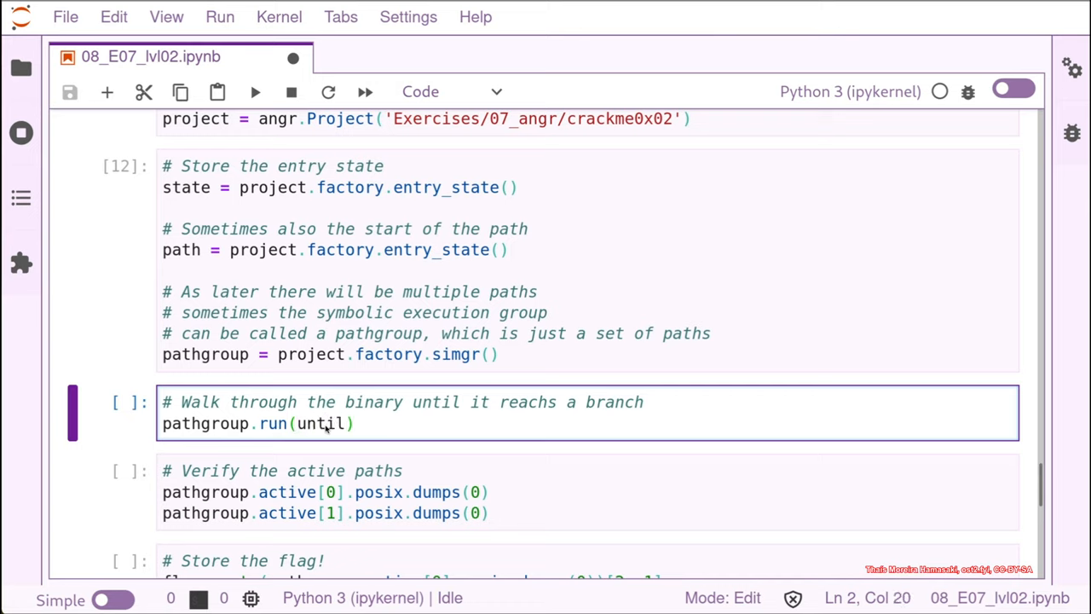
pyautogui.write('=')
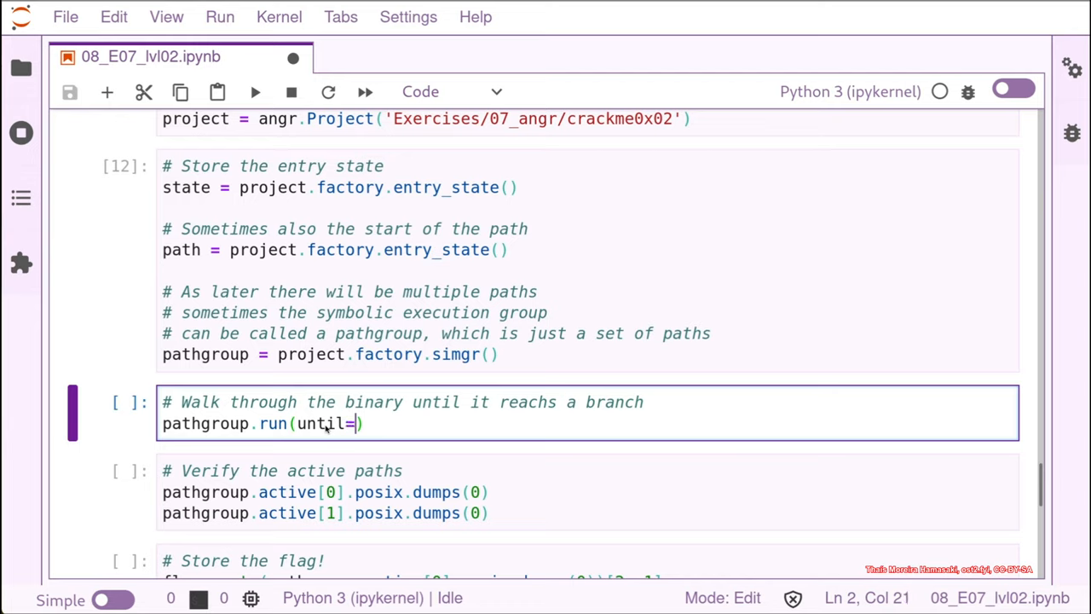
pyautogui.write('la')
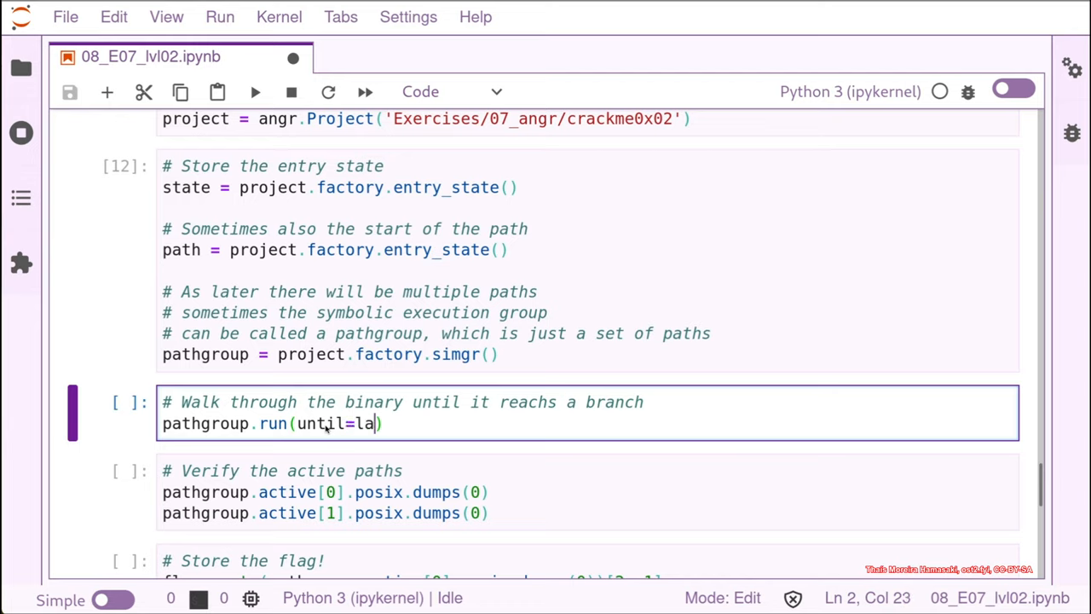
pyautogui.write('m')
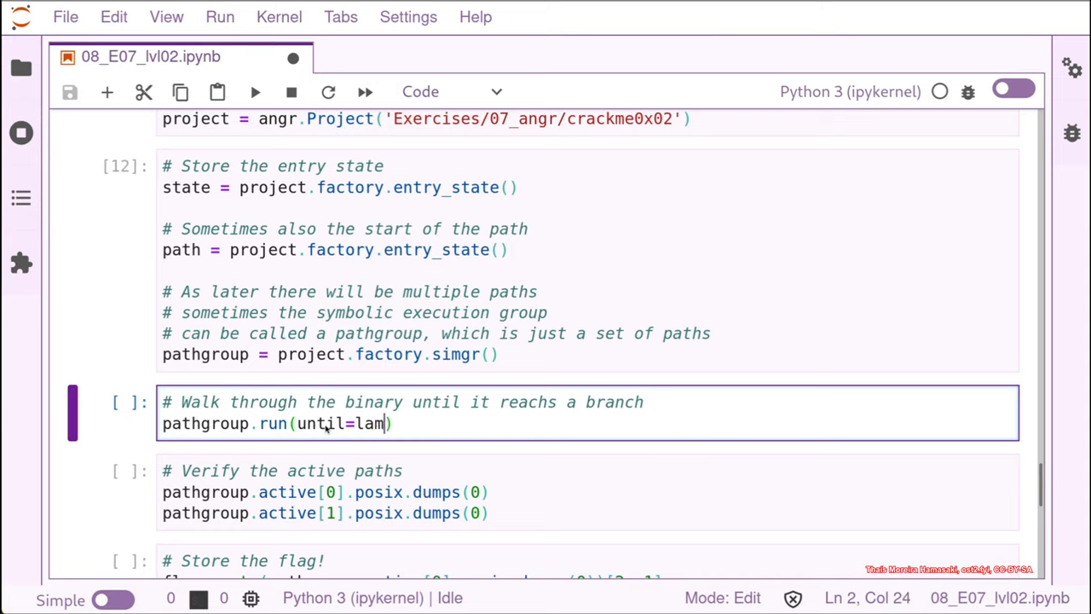
pyautogui.write('bda')
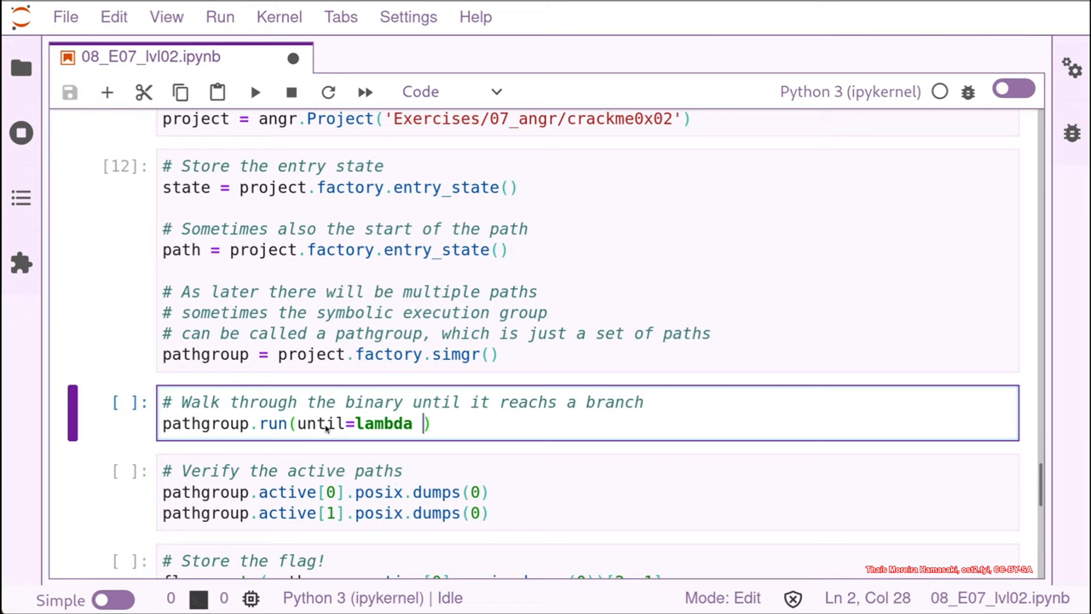
pyautogui.write('l')
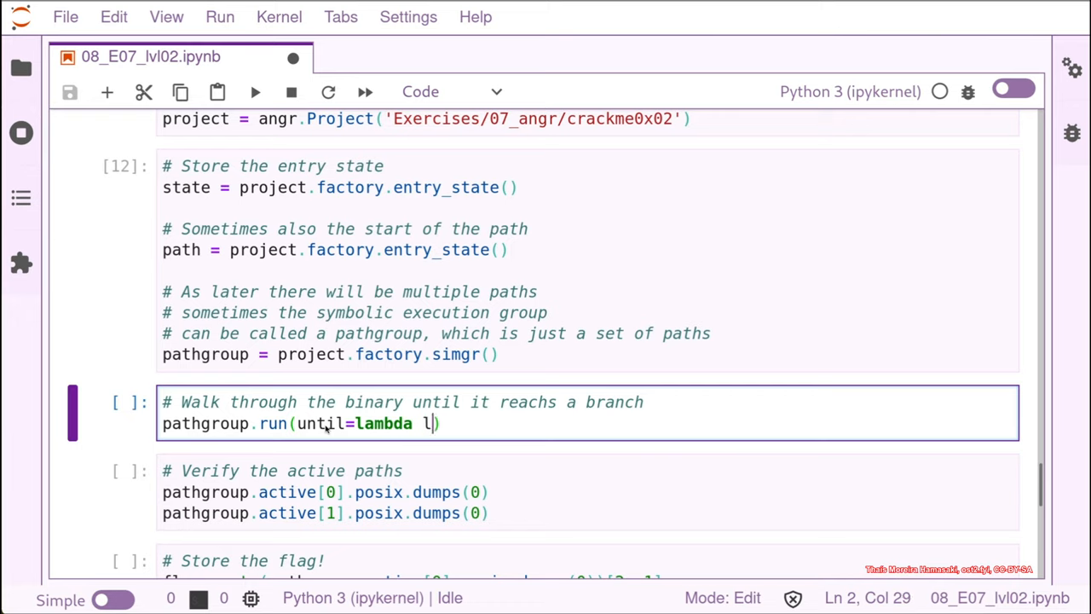
pyautogui.write('en_pa')
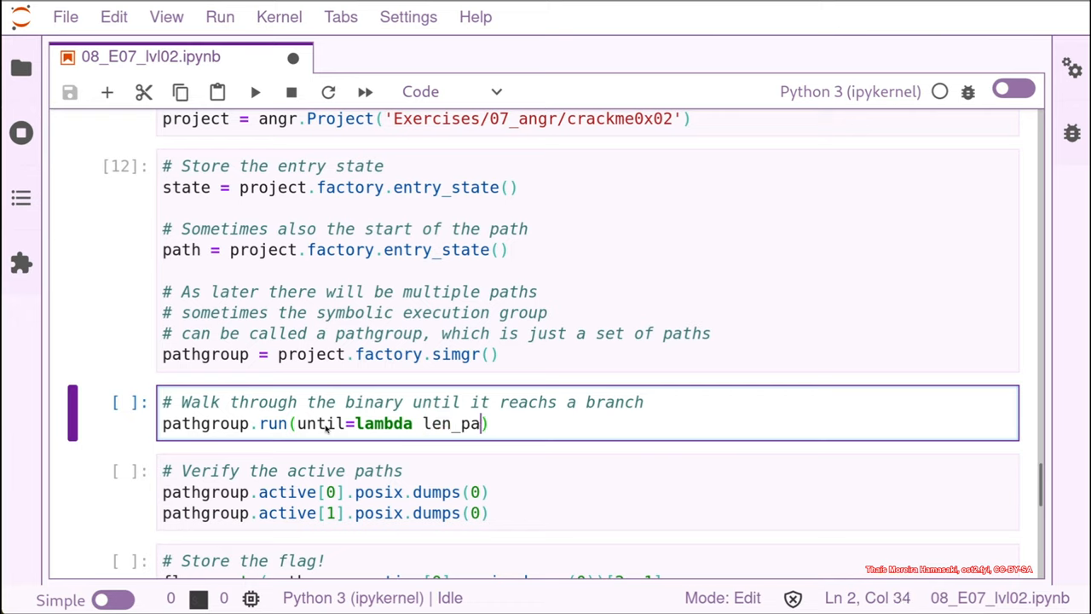
pyautogui.press('Backspace')
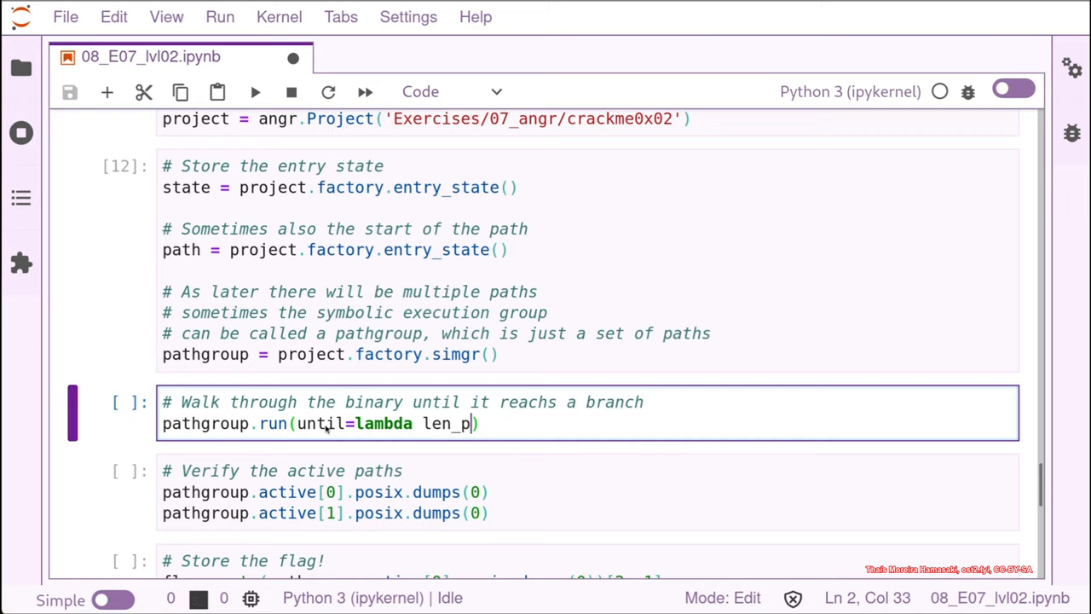
pyautogui.write('g')
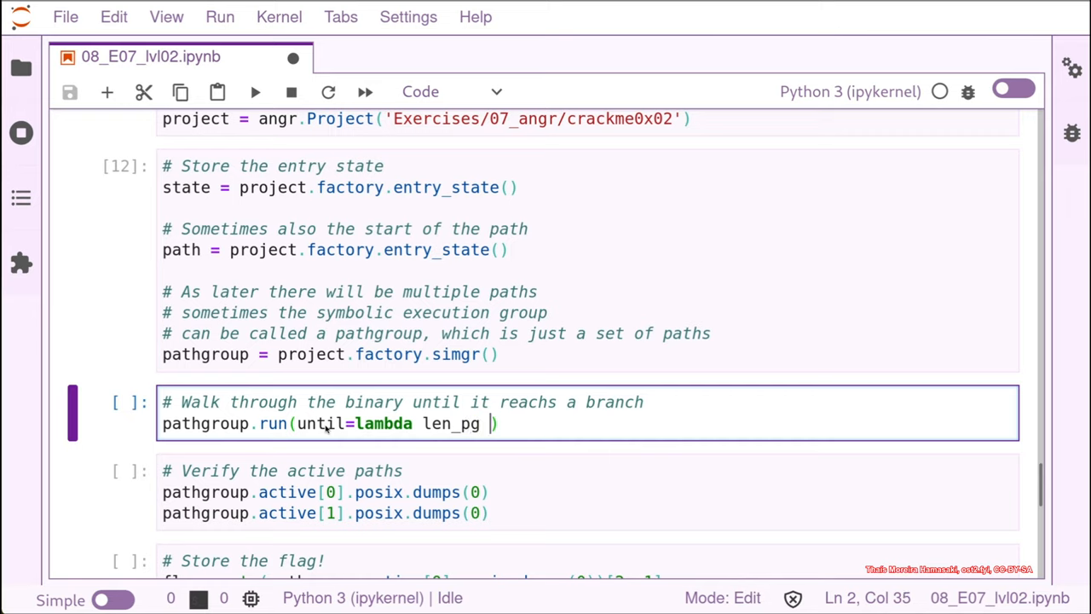
pyautogui.write('>')
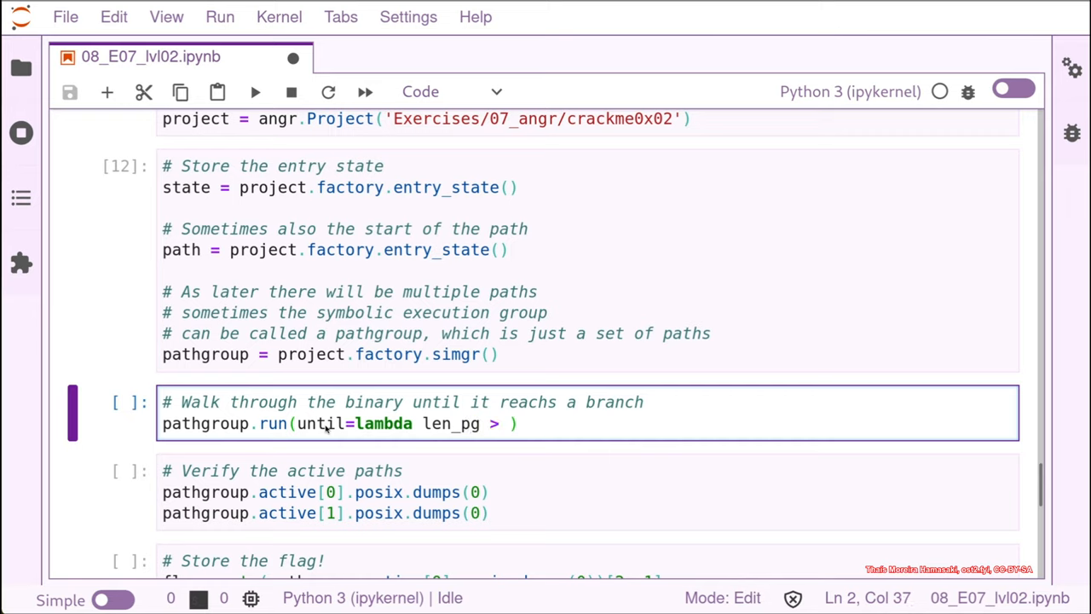
pyautogui.write('1')
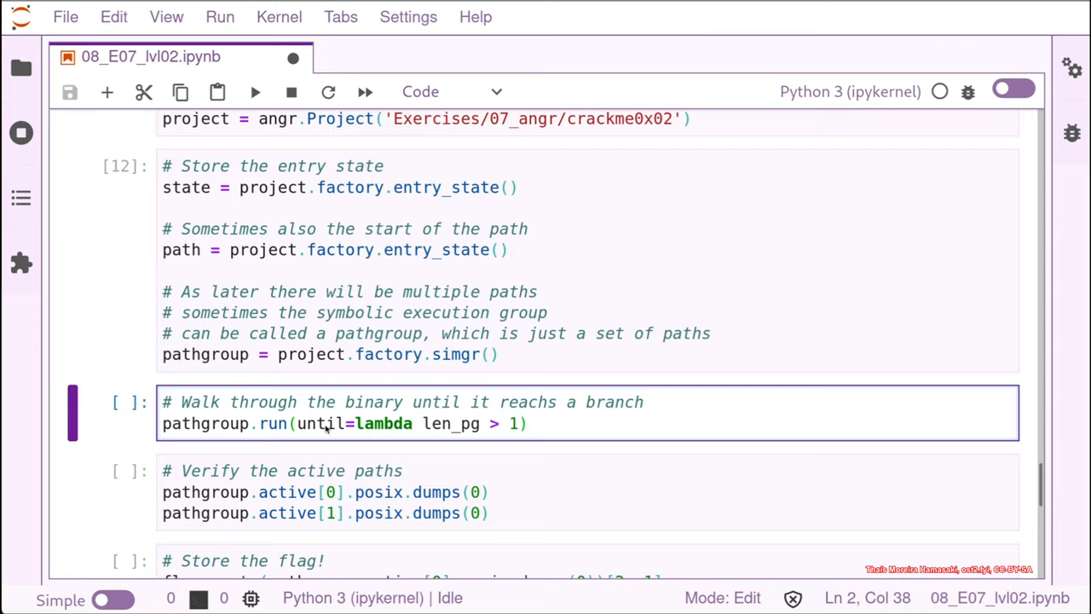
pyautogui.press('BackSpace')
pyautogui.write(':')
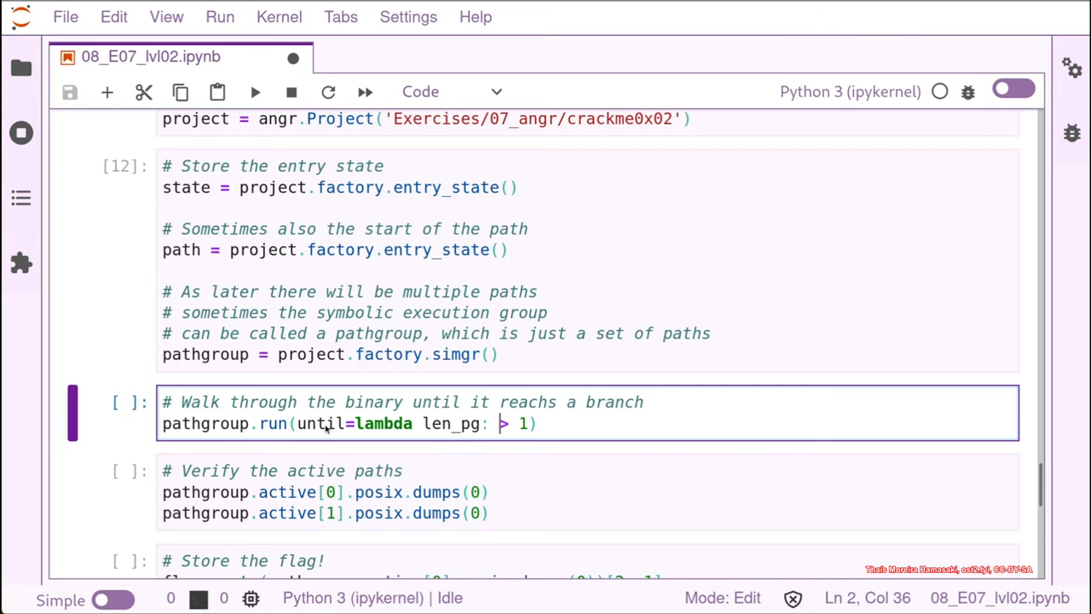
pyautogui.write('len(len_pg')
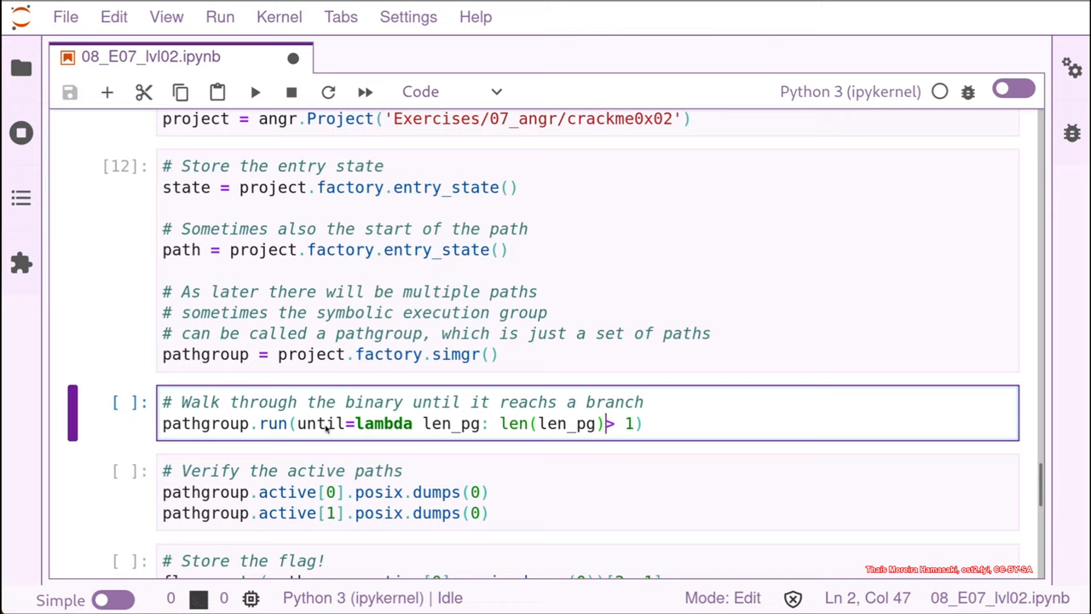
pyautogui.write(',')
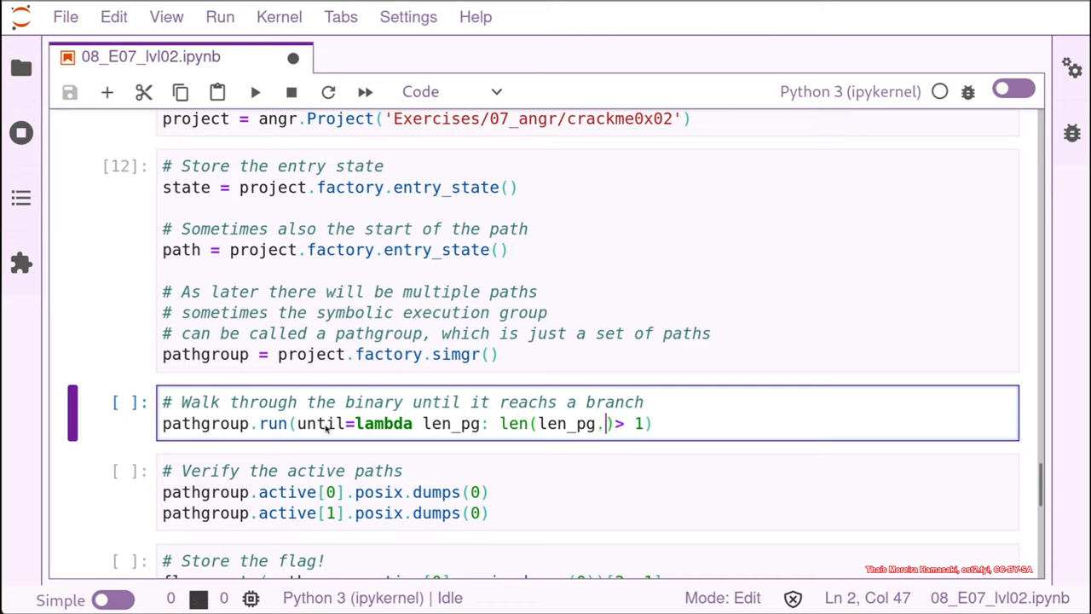
pyautogui.write('.active')
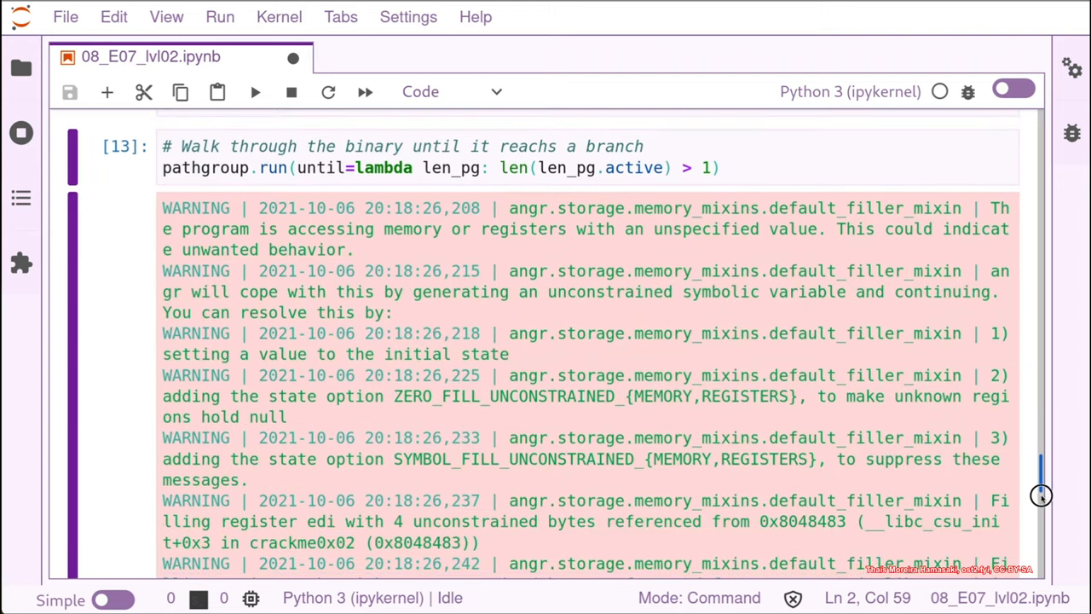
# Scroll down to the 'Store the flag' and '!echo {flag}' cells
pyautogui.scroll(-3)
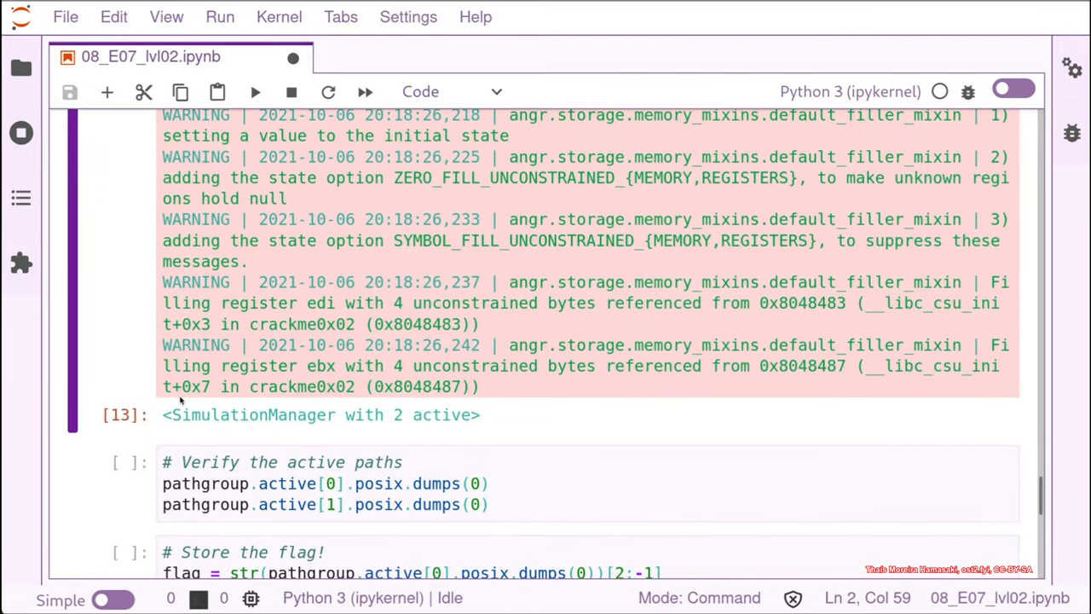
pyautogui.moveTo(395, 422)
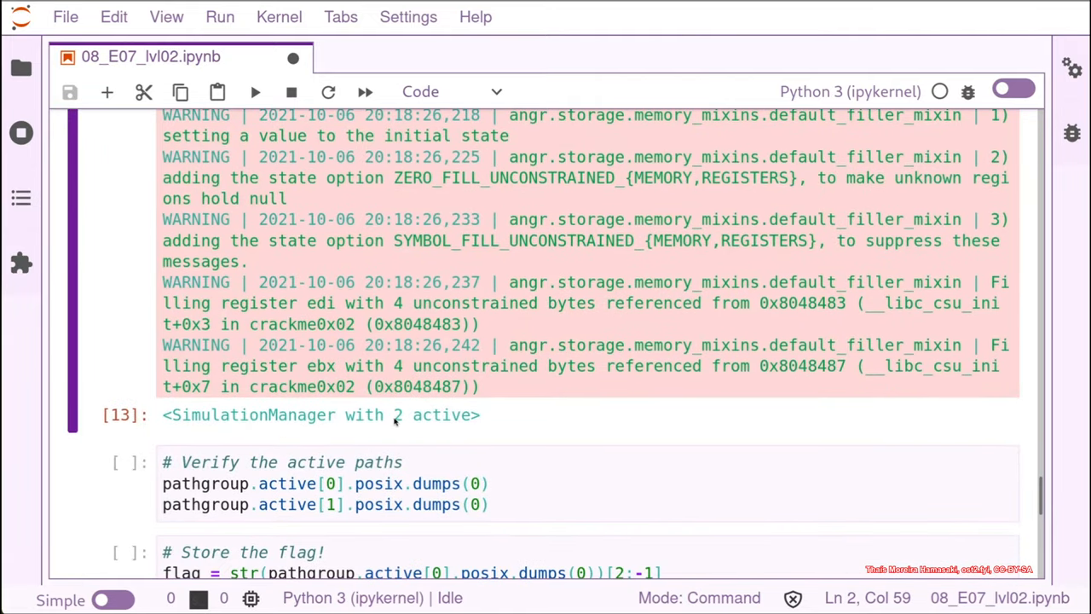
pyautogui.moveTo(473, 415)
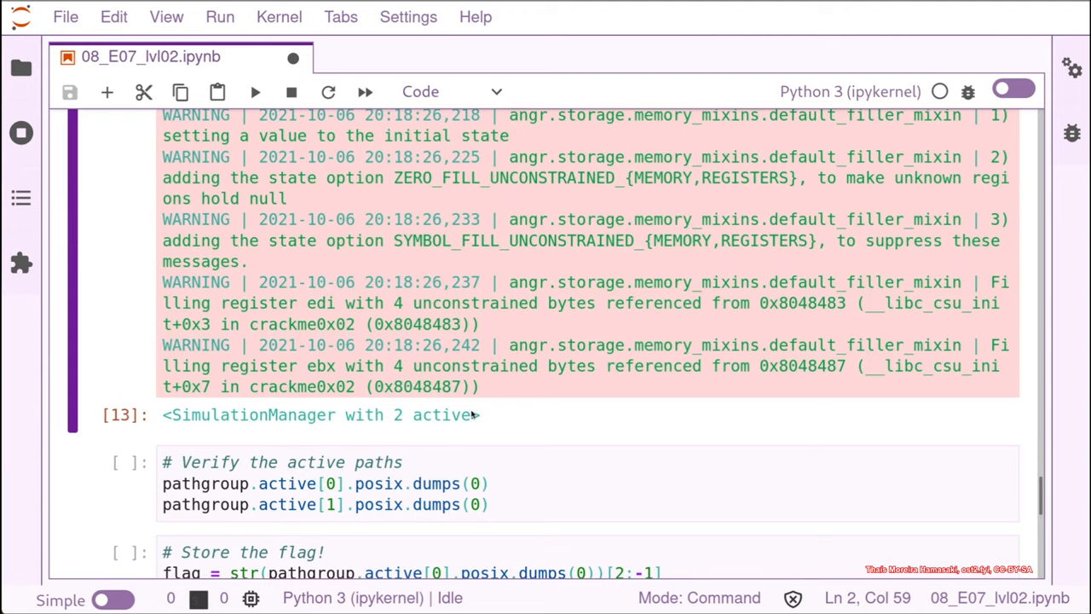
pyautogui.moveTo(473, 415)
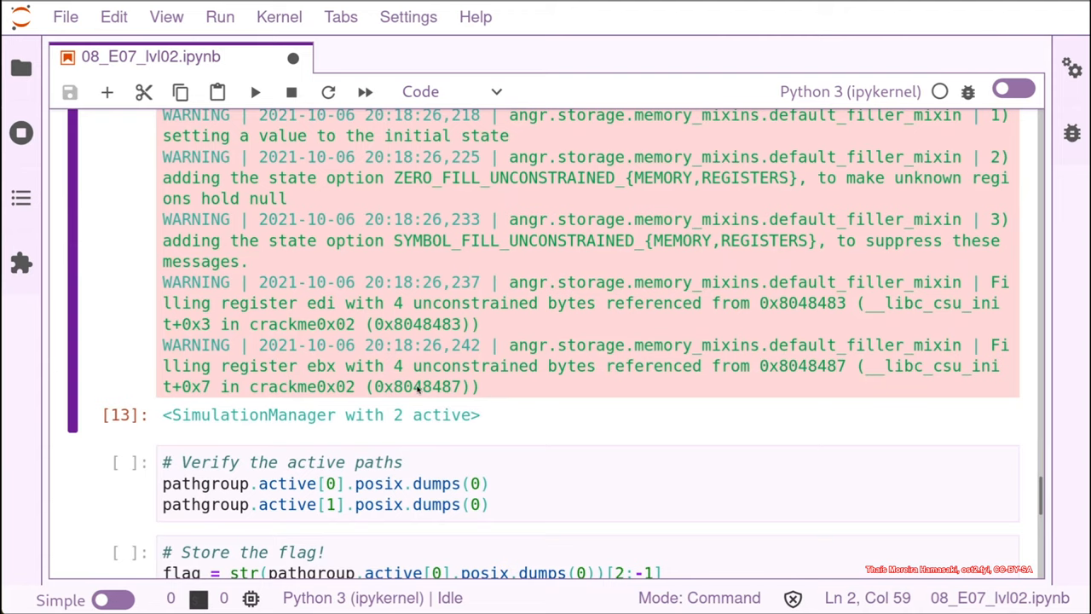
pyautogui.scroll(-3)
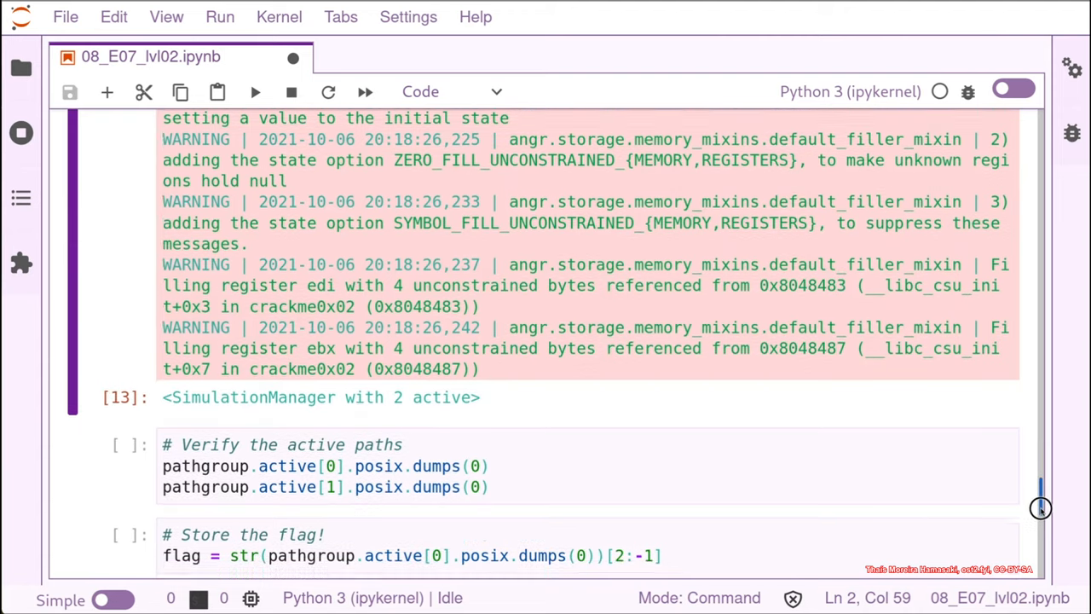
pyautogui.scroll(-3)
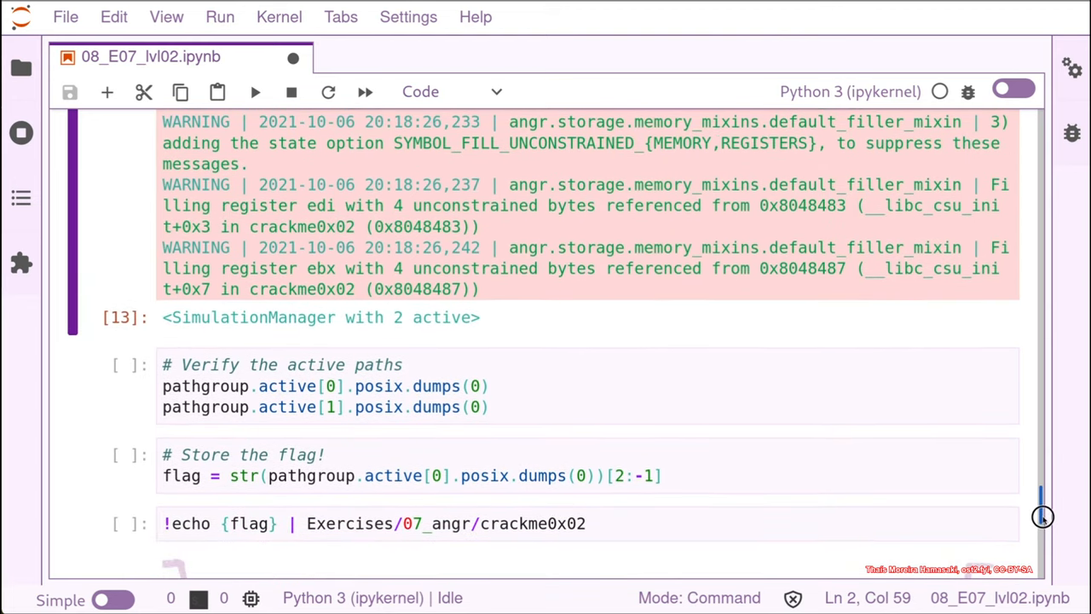
pyautogui.scroll(-3)
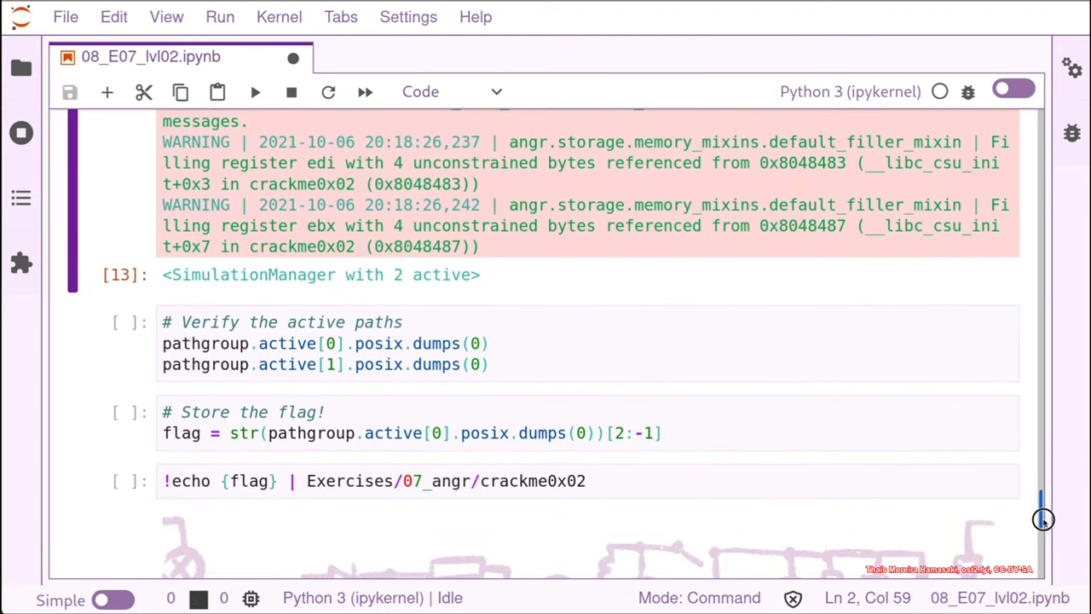
pyautogui.moveTo(1041, 511)
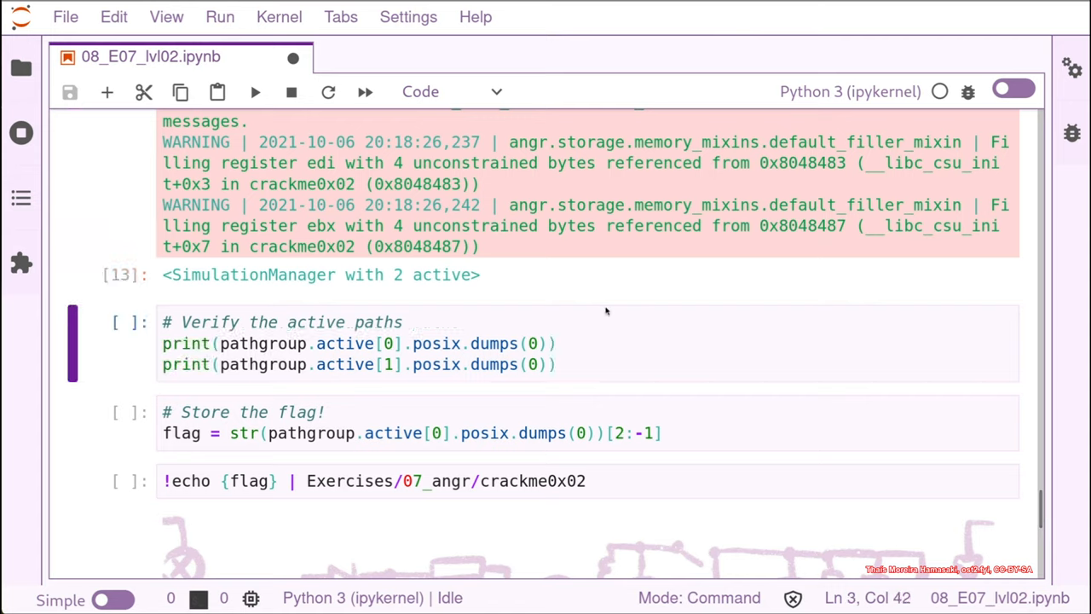
pyautogui.moveTo(449, 262)
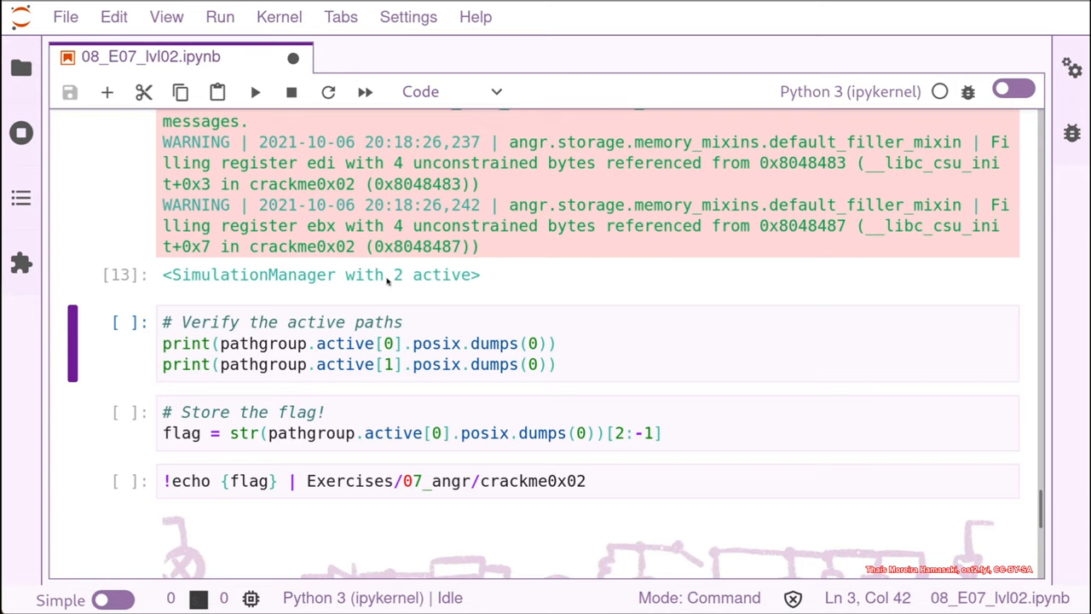
pyautogui.moveTo(381, 281)
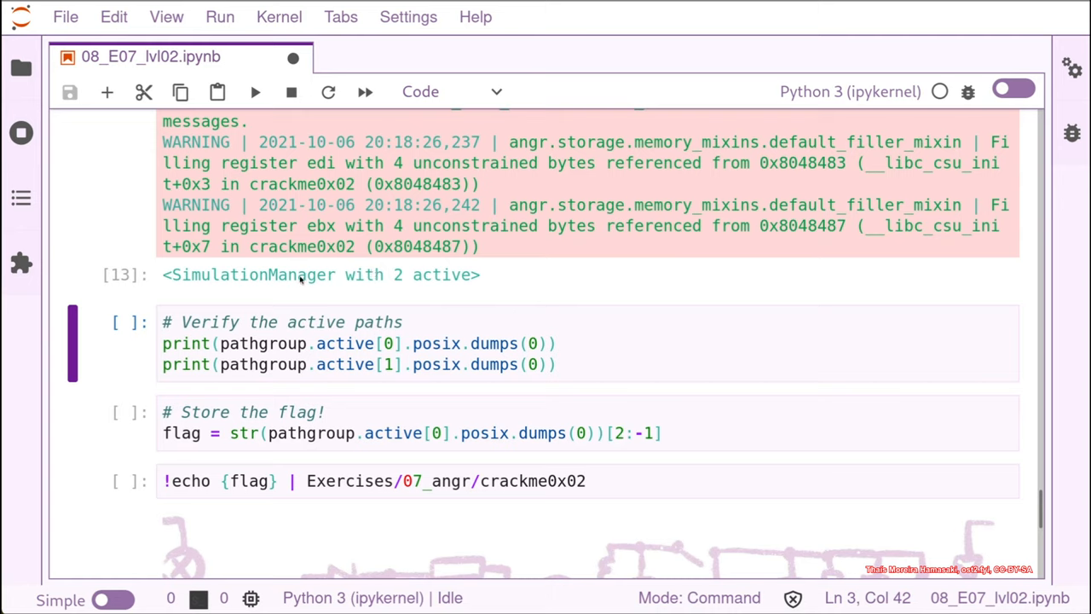
pyautogui.moveTo(277, 220)
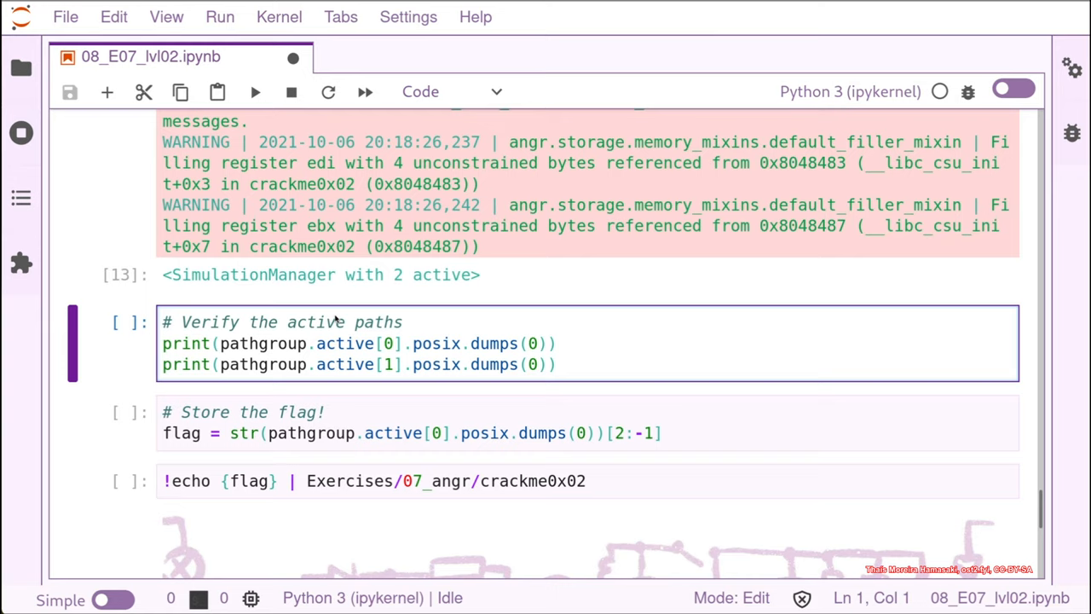
pyautogui.click(164, 321)
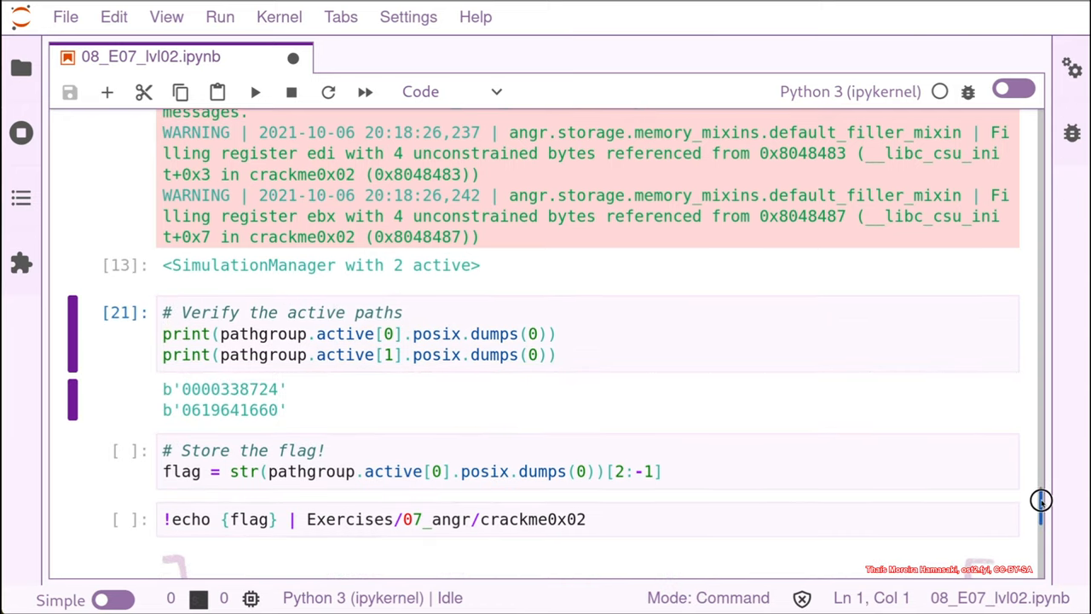
pyautogui.scroll(-3)
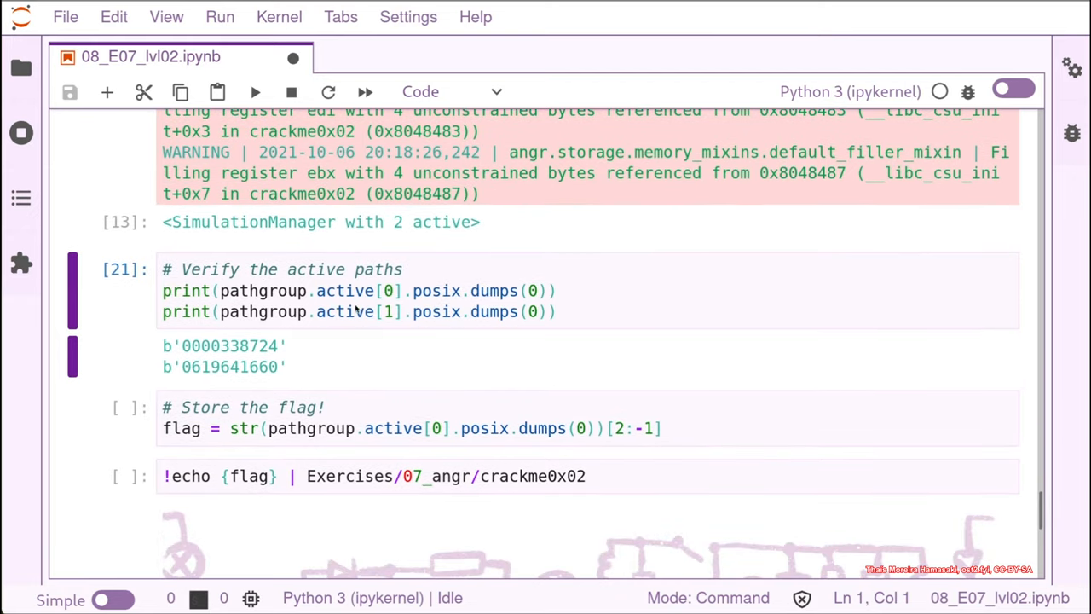
pyautogui.moveTo(645, 408)
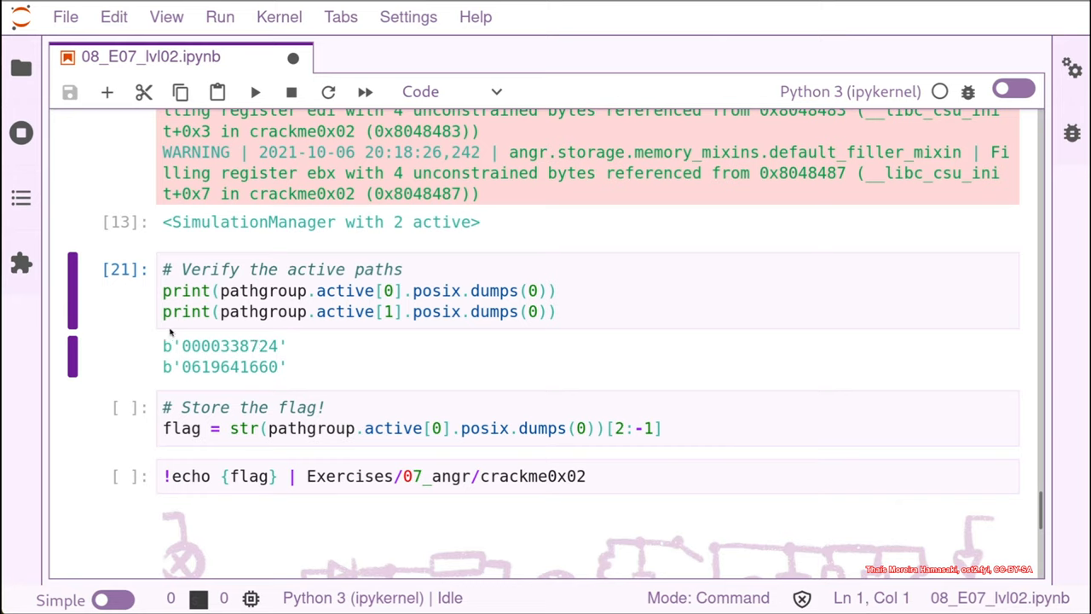
pyautogui.moveTo(288, 373)
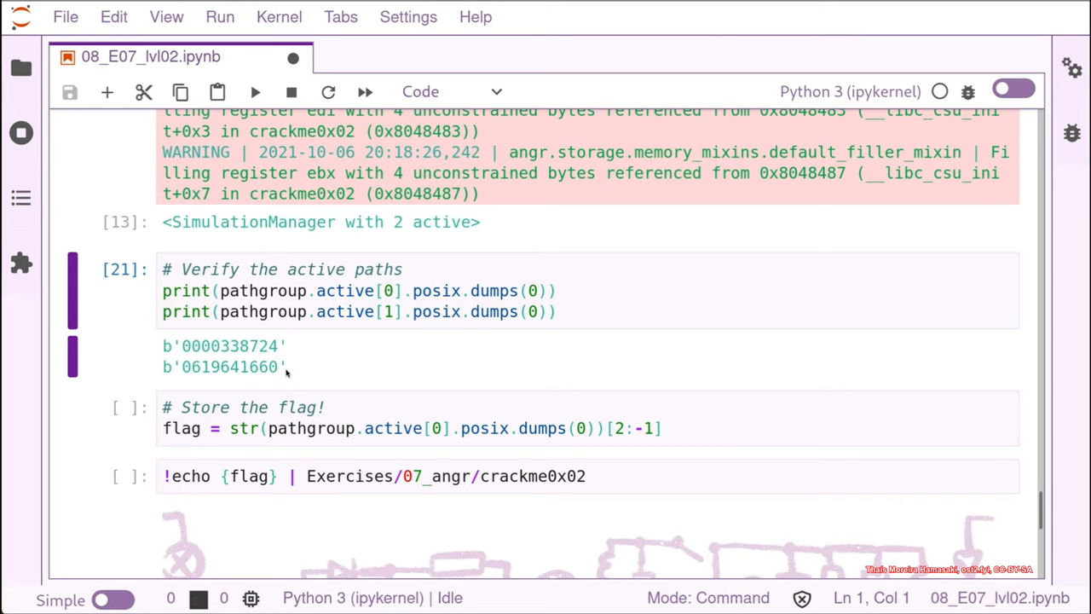
pyautogui.moveTo(404, 313)
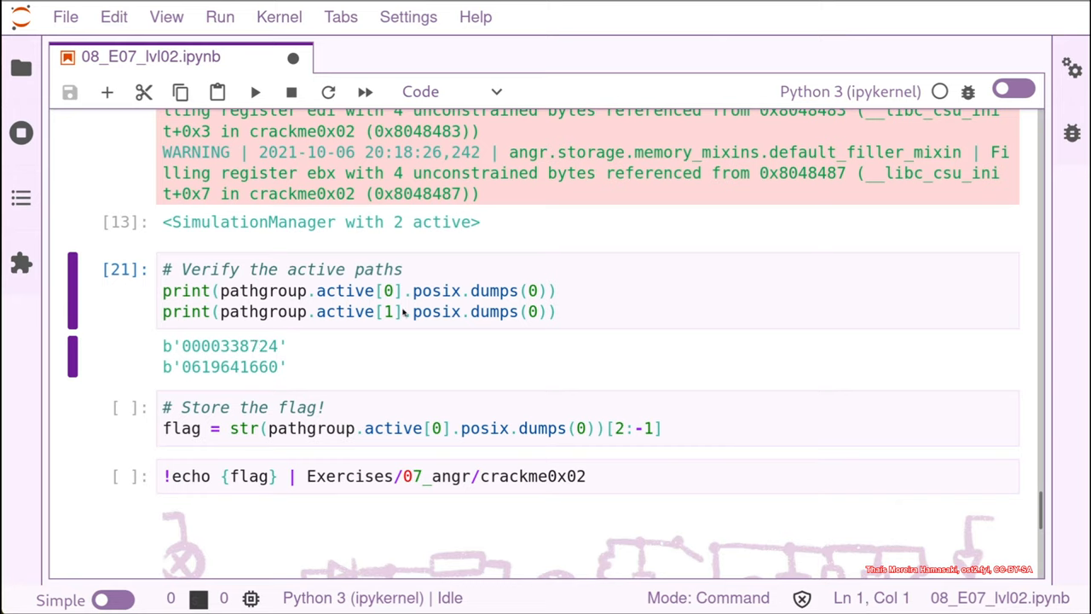
pyautogui.moveTo(569, 323)
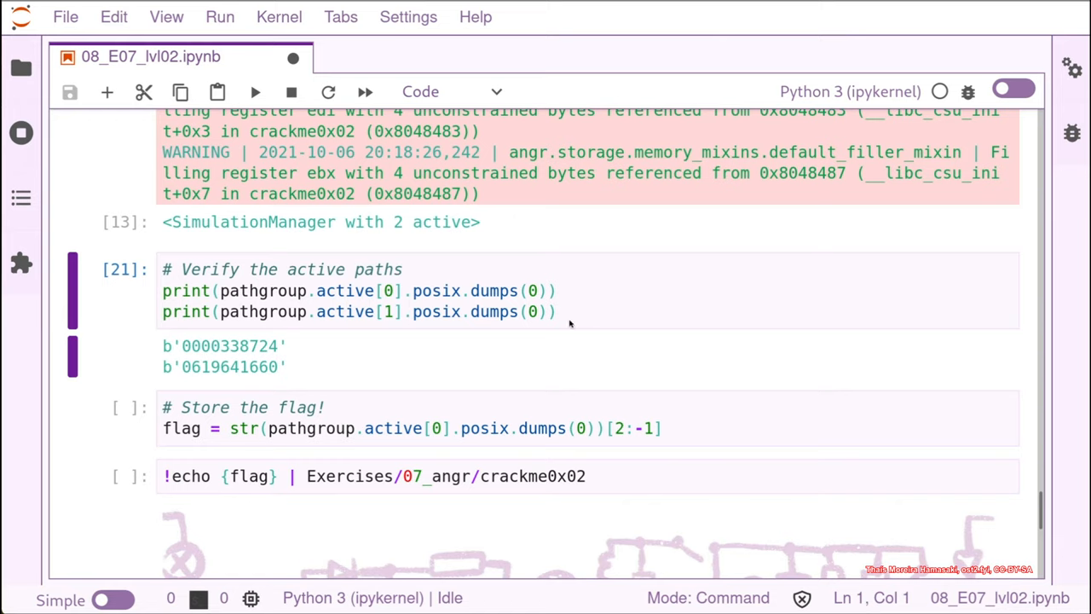
pyautogui.moveTo(218, 386)
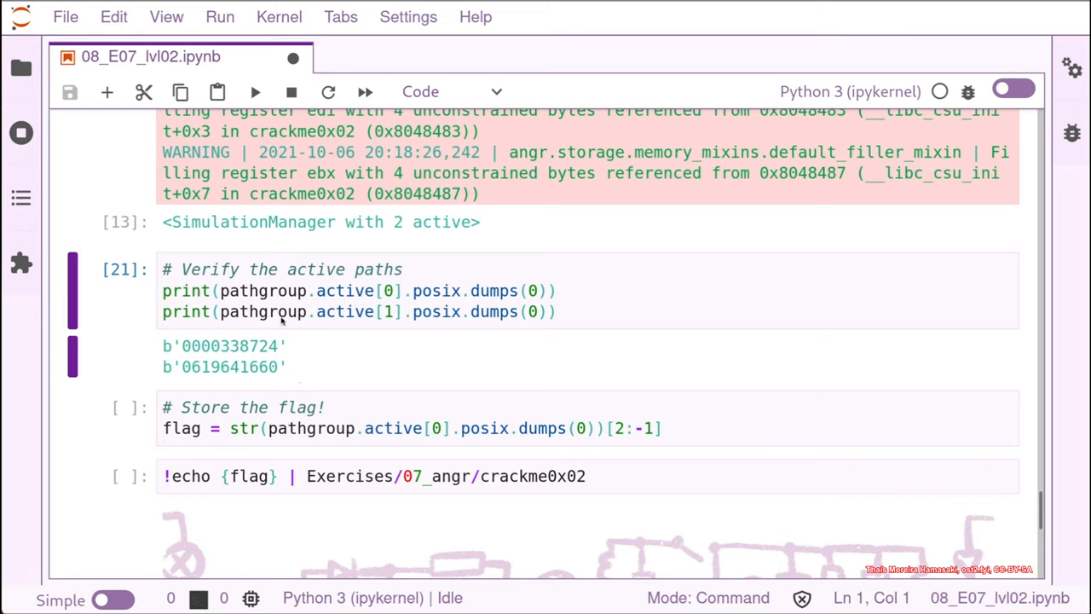
pyautogui.moveTo(287, 359)
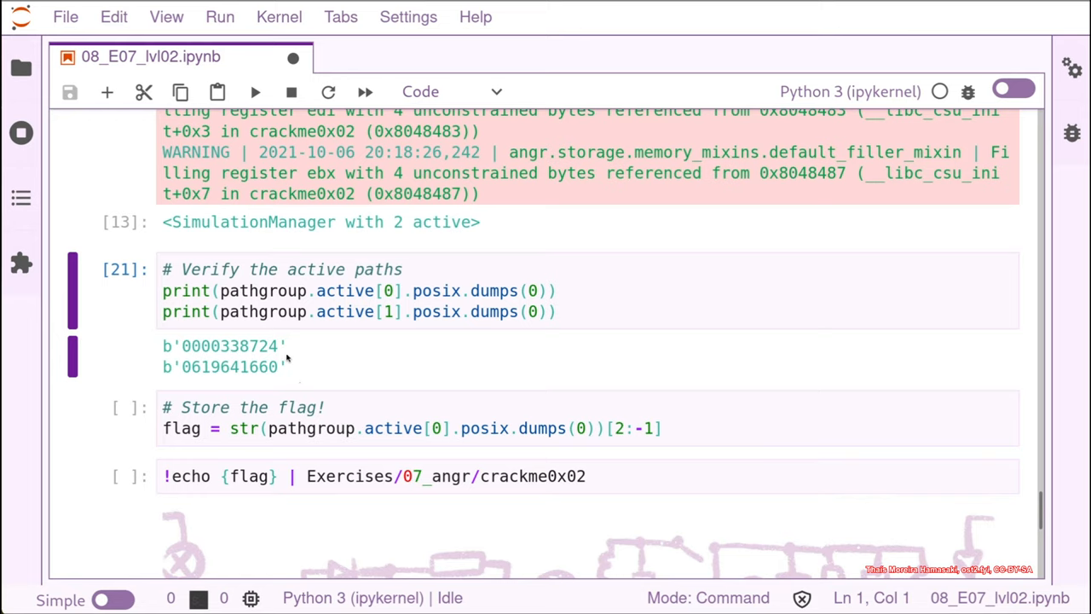
pyautogui.moveTo(208, 435)
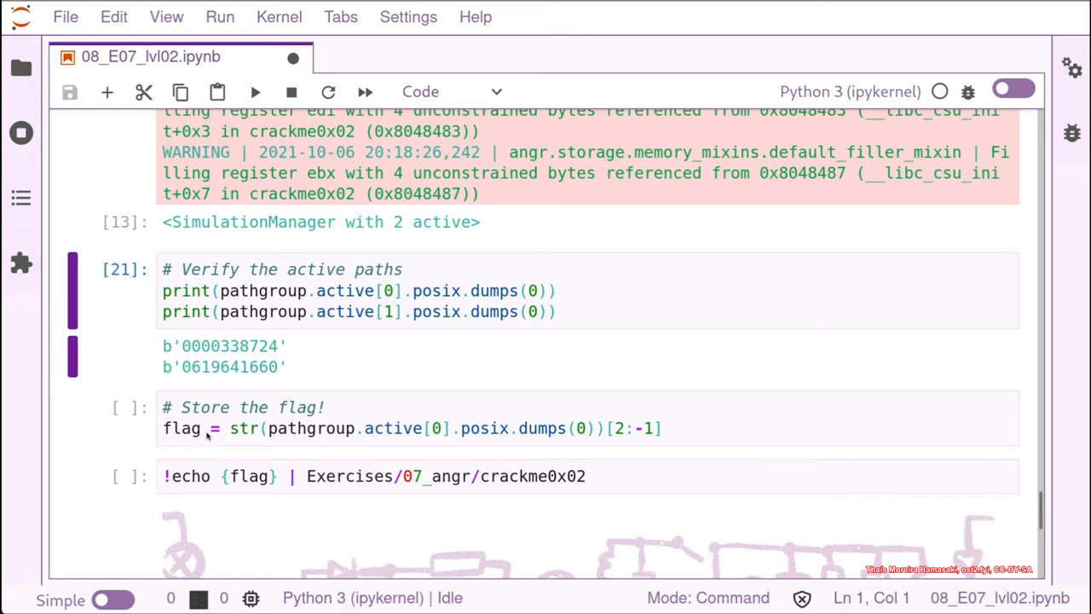
pyautogui.moveTo(631, 434)
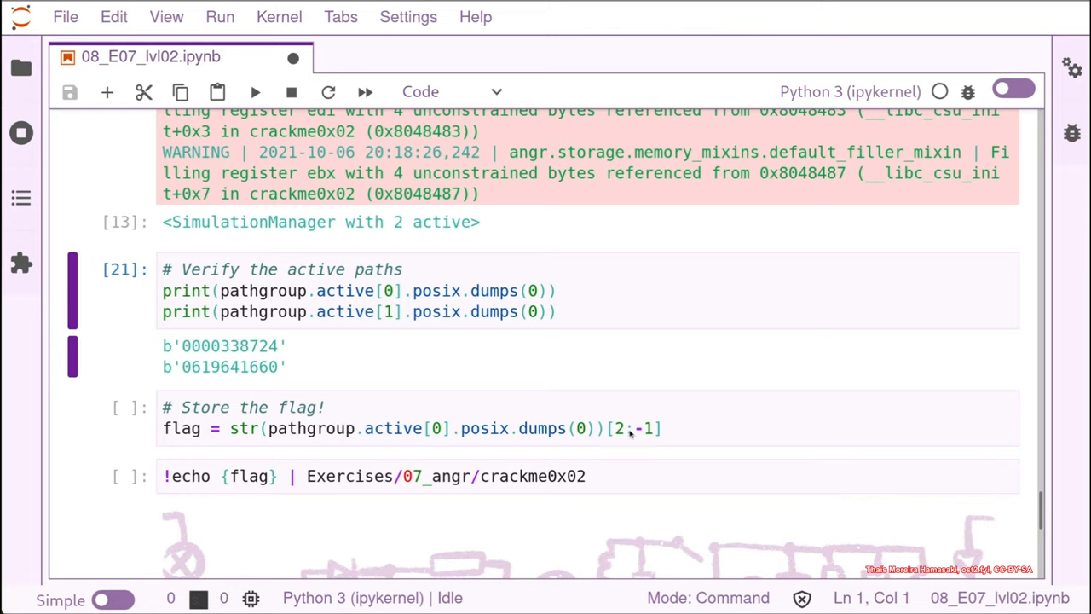
pyautogui.moveTo(437, 437)
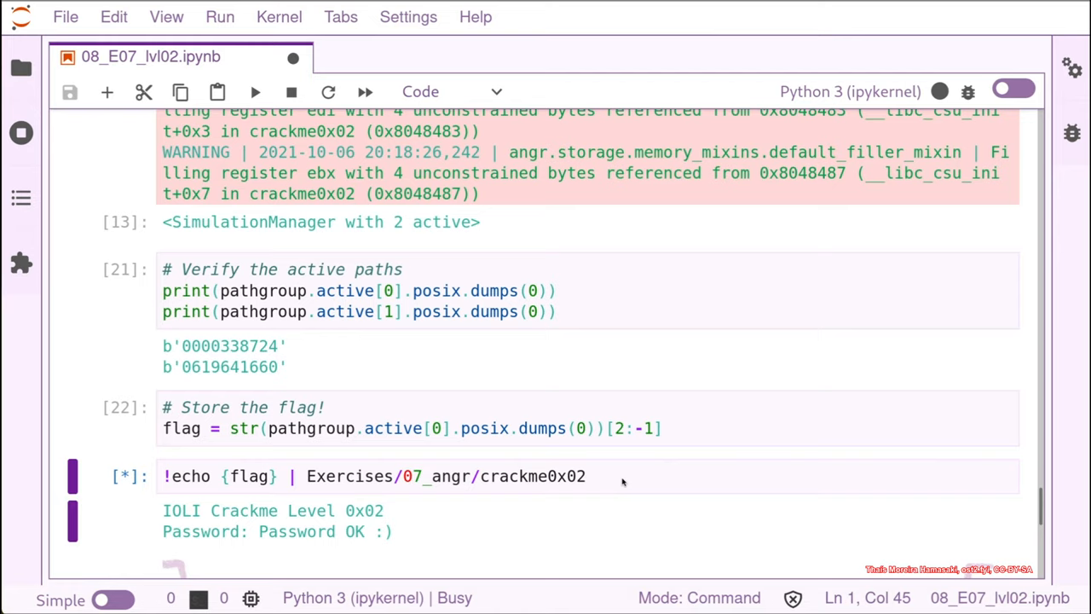
pyautogui.moveTo(454, 458)
pyautogui.write('1')
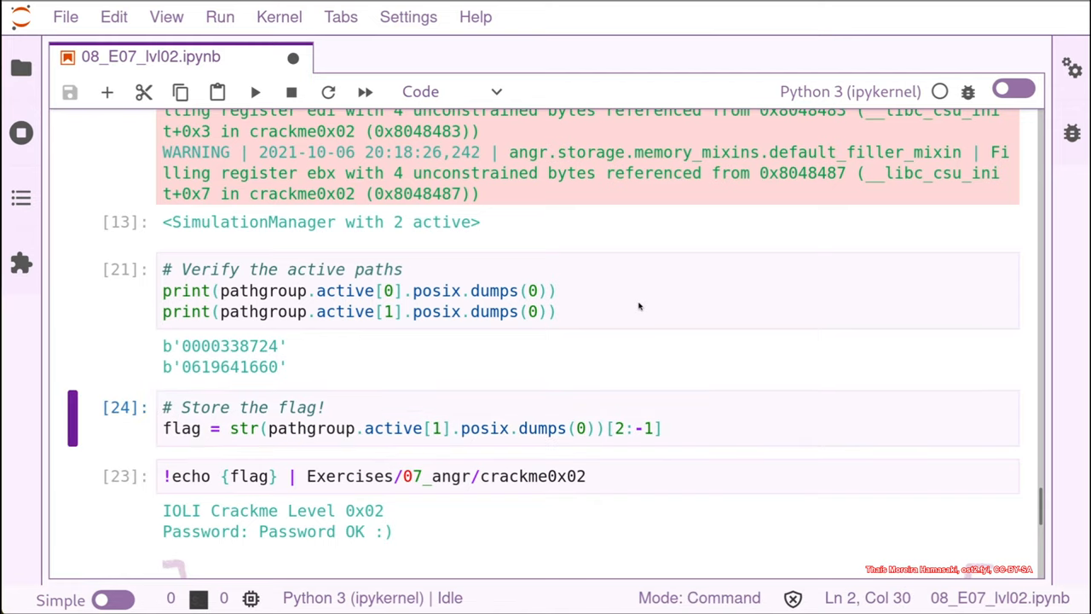
pyautogui.moveTo(656, 417)
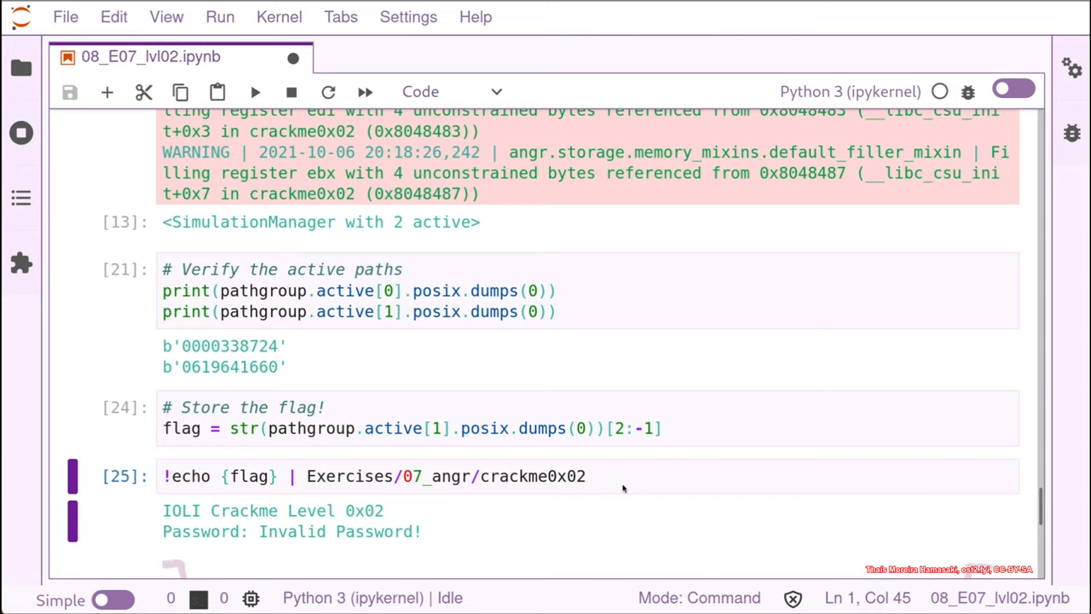
pyautogui.moveTo(580, 494)
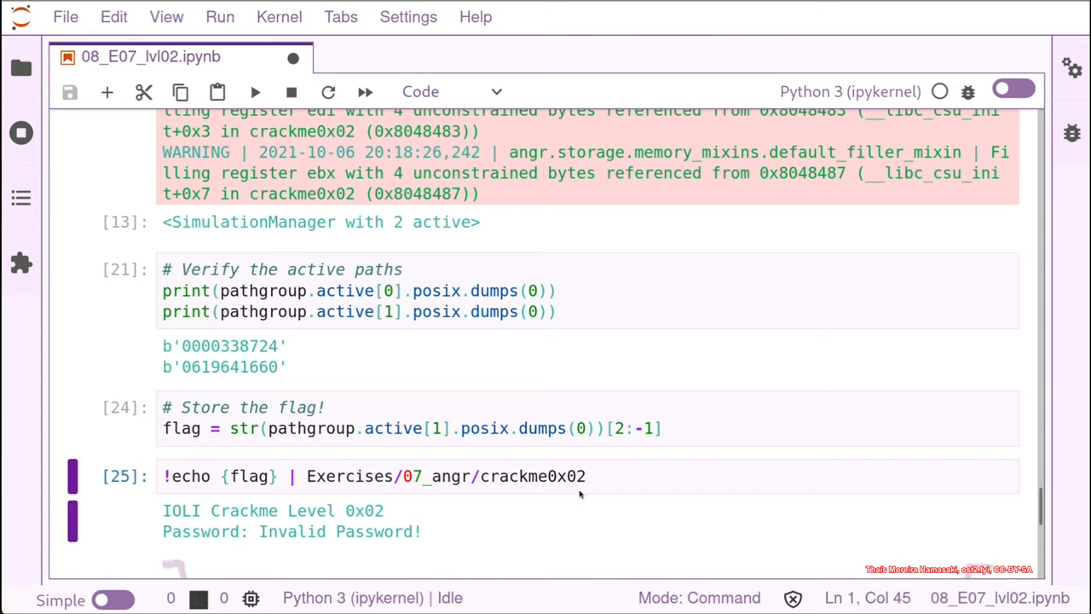
# Use active[1] as the flag and rerun echo, giving Invalid Password
pyautogui.click(441, 428)
pyautogui.write('0')
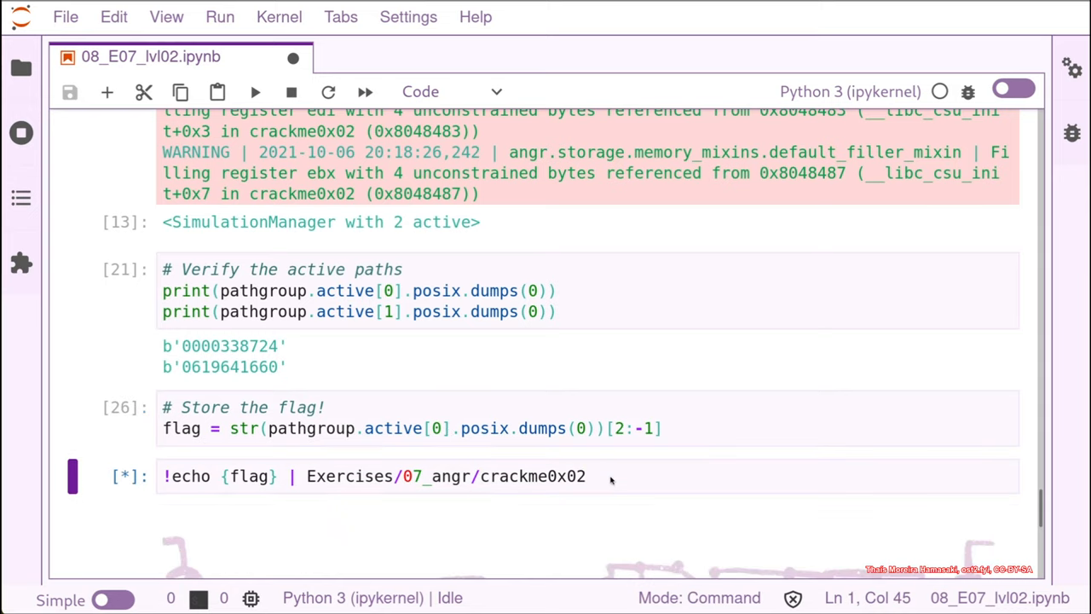
# Restore active[0] as the flag and rerun echo, getting 'Password OK :)'
pyautogui.click(254, 92)
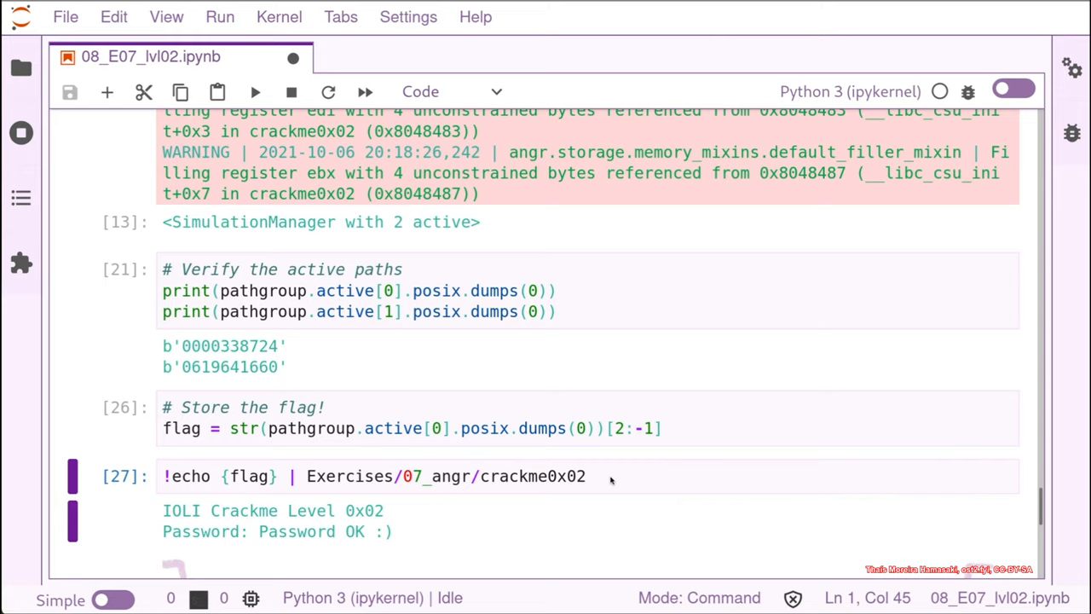
pyautogui.moveTo(378, 545)
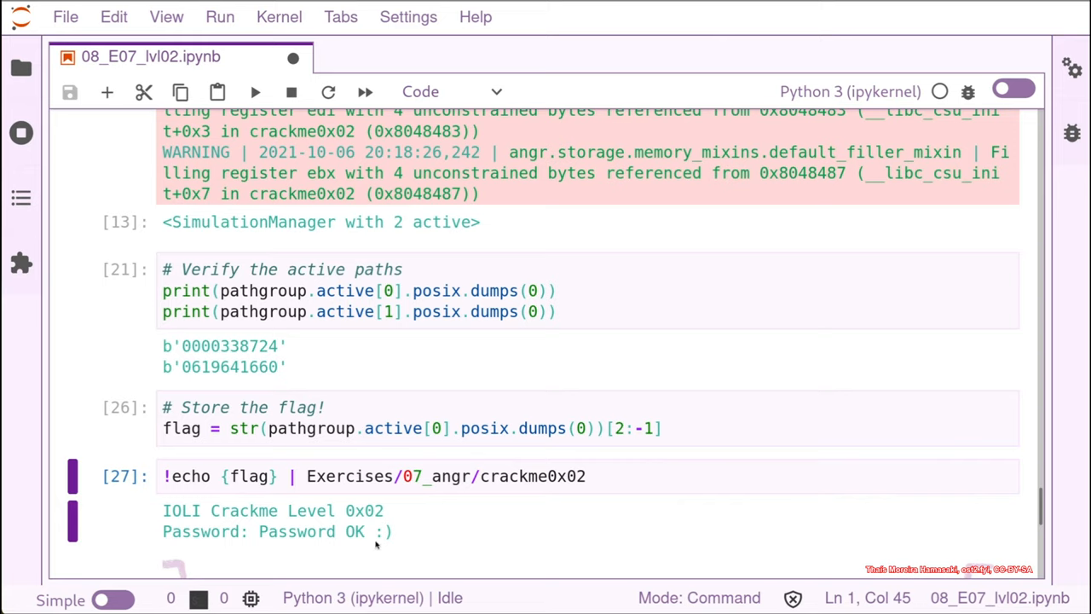